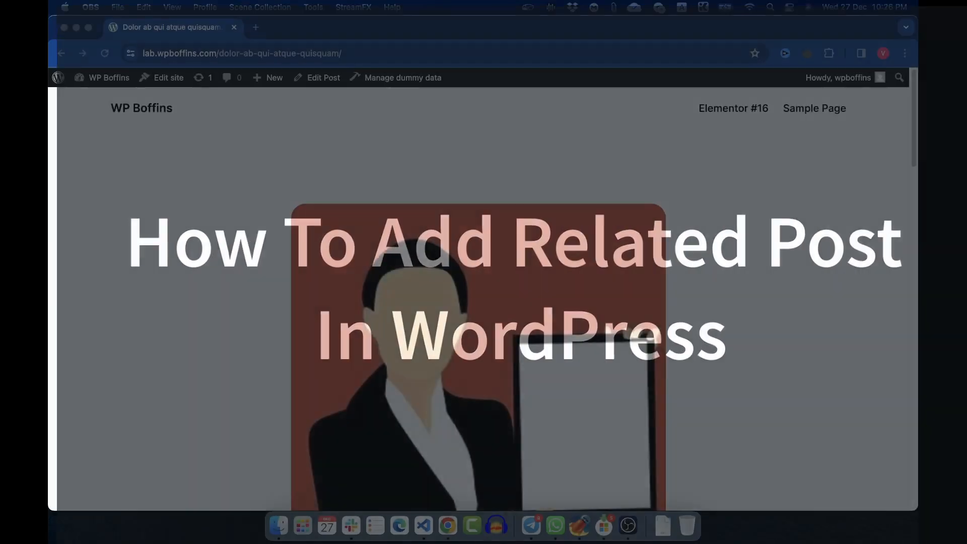
Scroll down through the post to its tags and comments area.
scroll(down, 3)
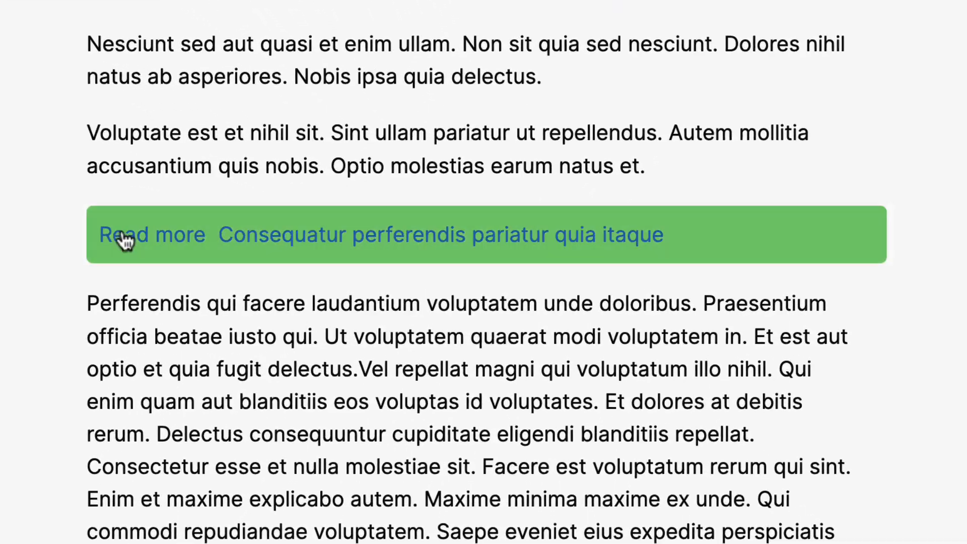
mouse_move(896, 176)
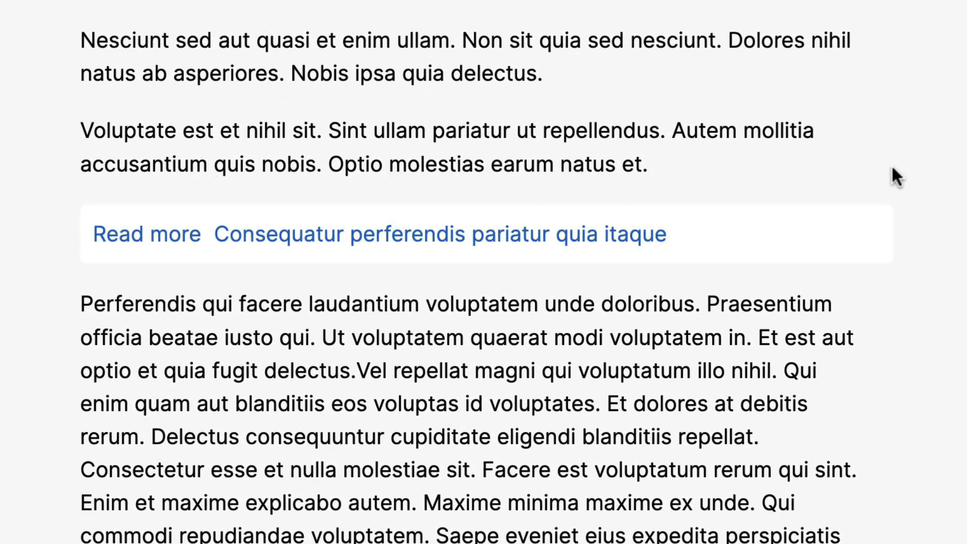
mouse_move(531, 17)
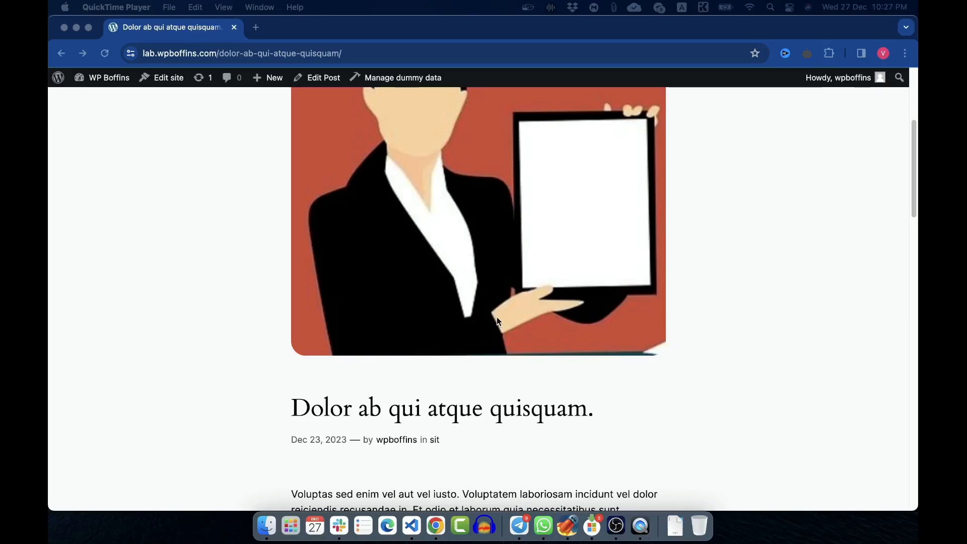
scroll(down, 3)
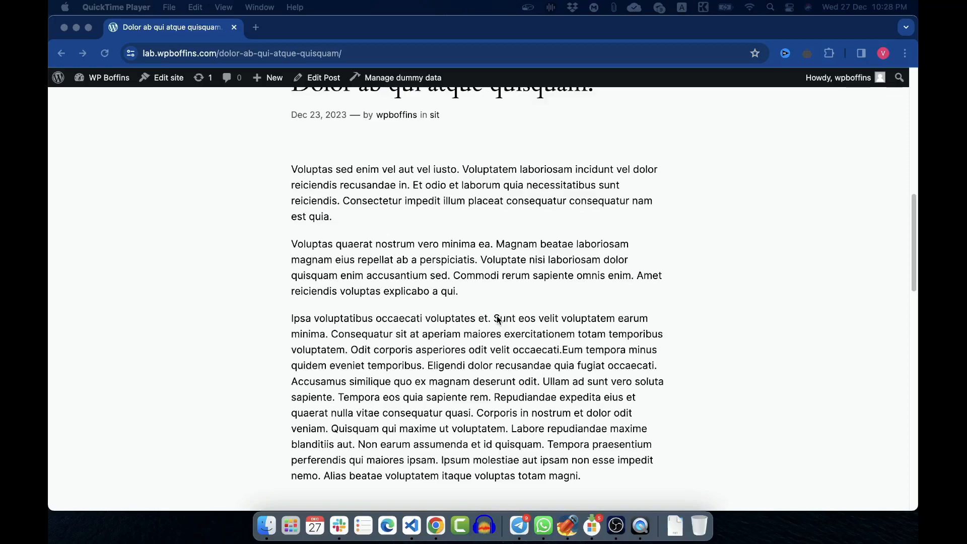
scroll(down, 3)
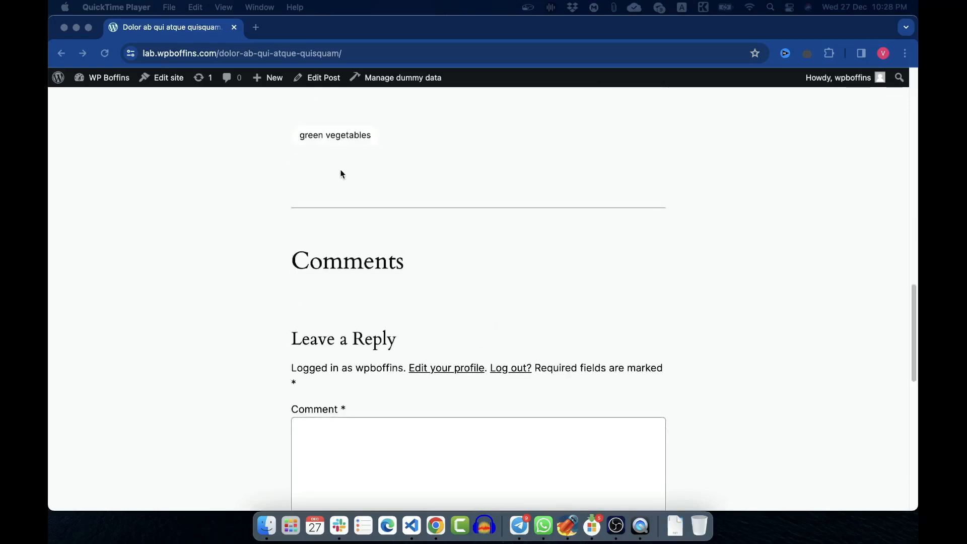
mouse_move(467, 175)
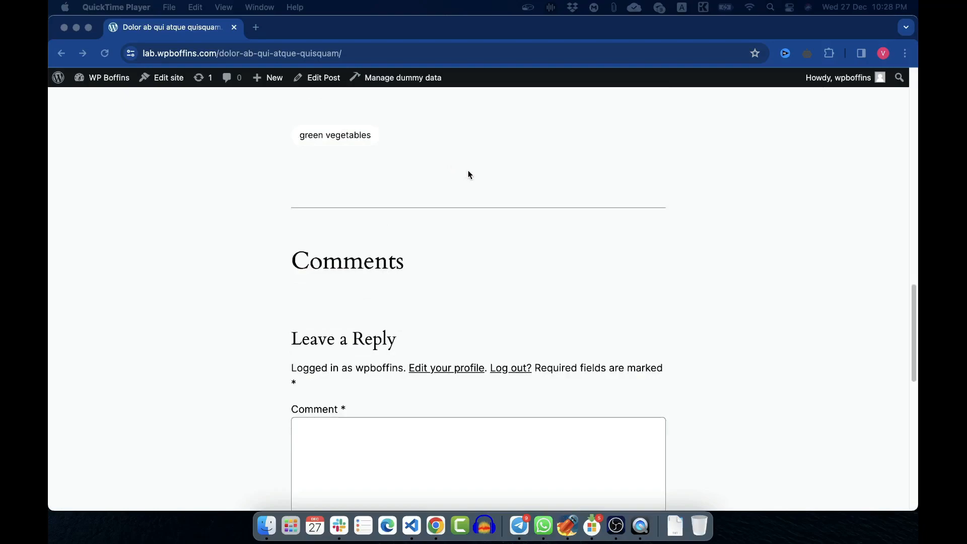
mouse_move(526, 204)
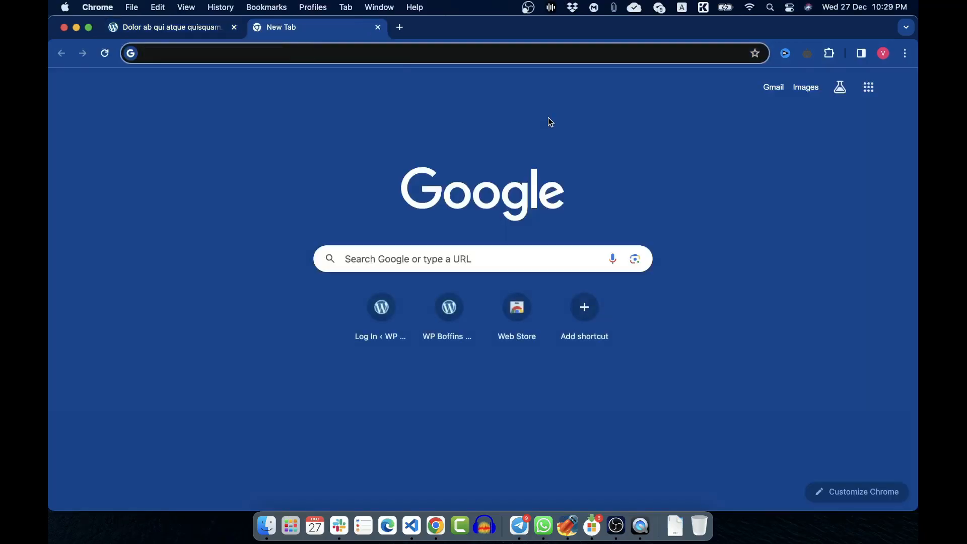
On wordpress.org find YARPP in the plugin directory and download it.
text(wordpress.org login)
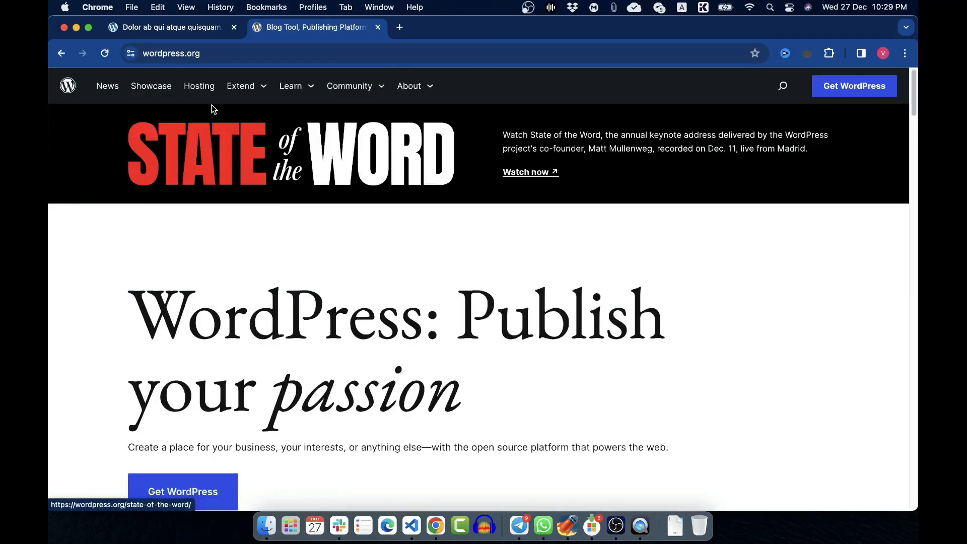
click(240, 86)
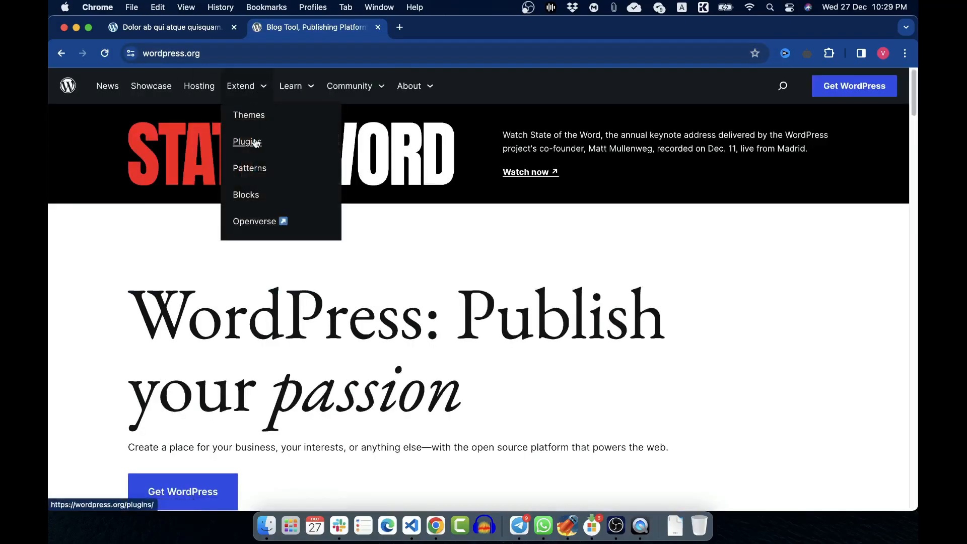
click(247, 142)
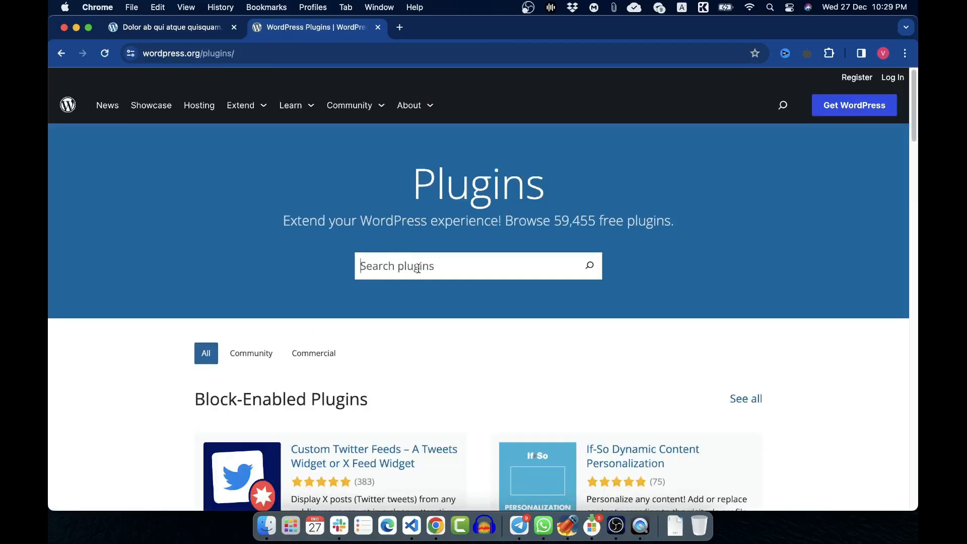
text(yar)
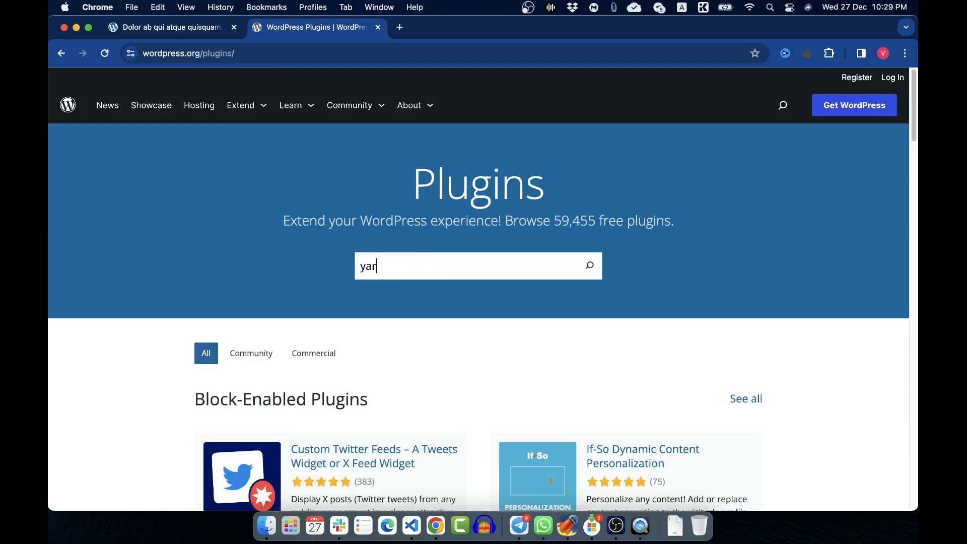
text(pp)
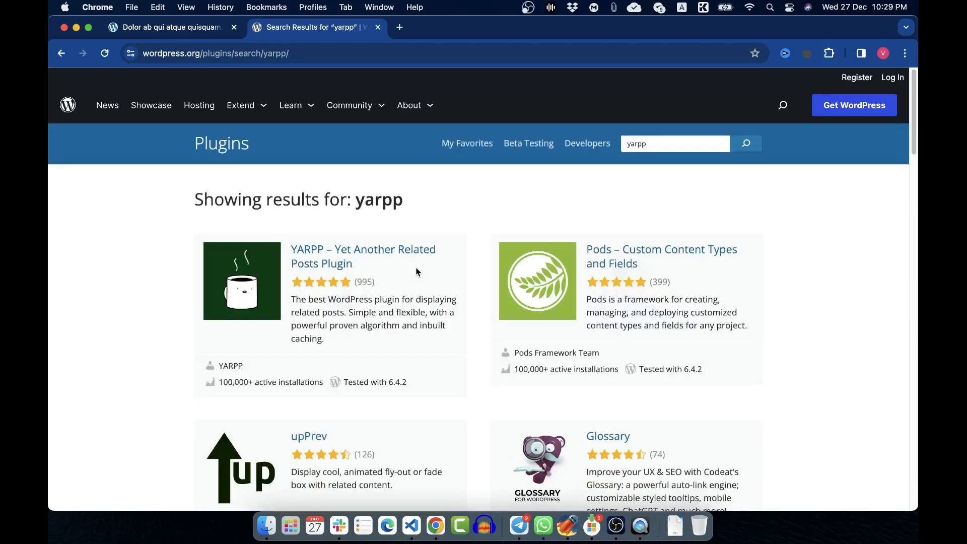
mouse_move(349, 258)
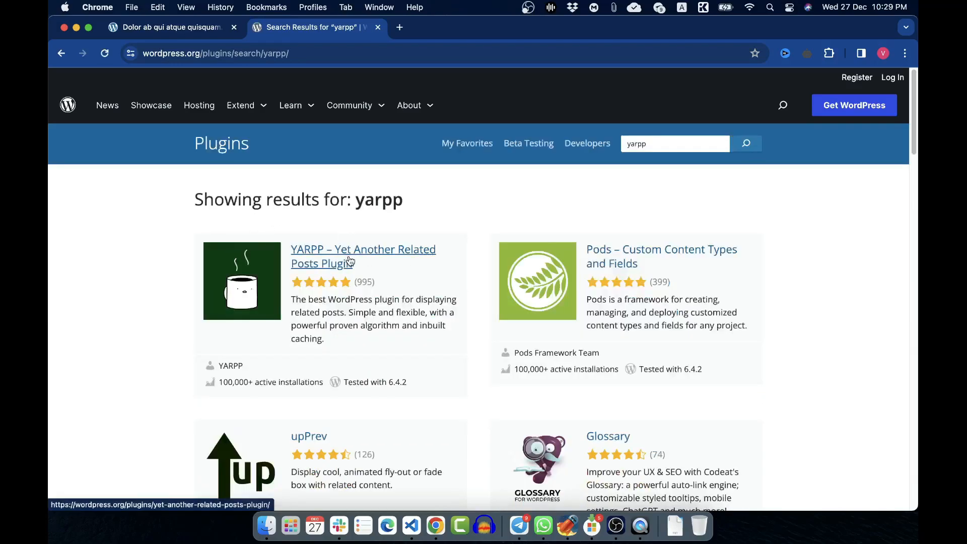
click(363, 249)
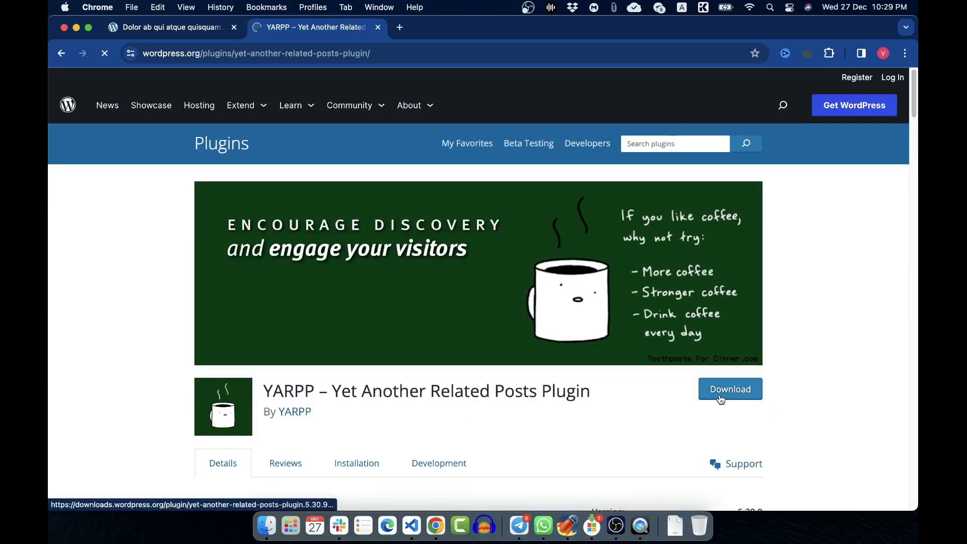
click(167, 28)
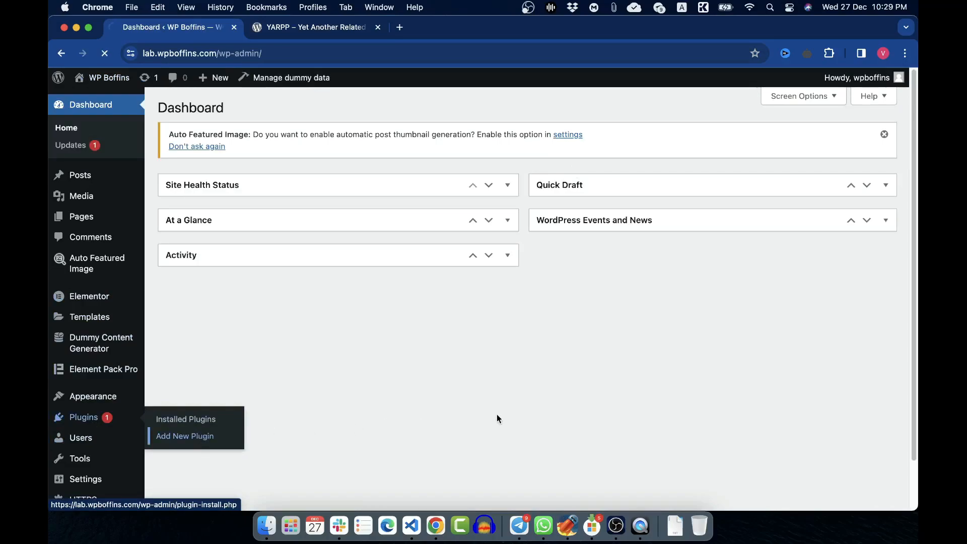
Install and activate the YARPP plugin from Add New Plugin, searching 'yarpp'.
click(184, 437)
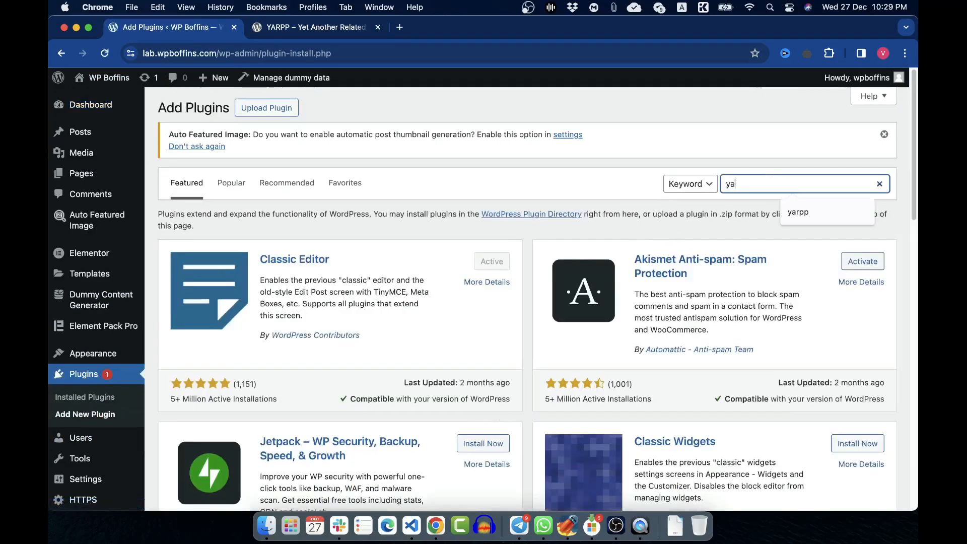
click(798, 212)
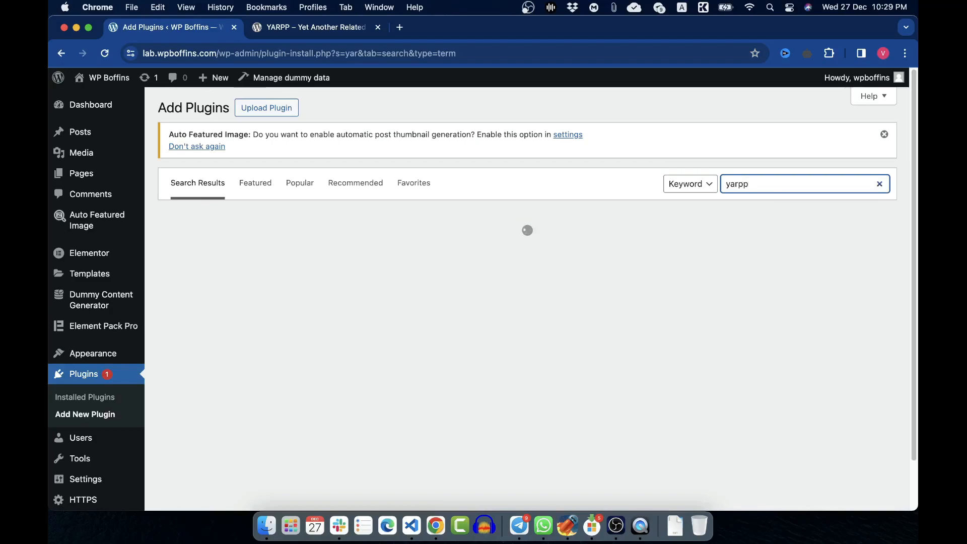
key(Return)
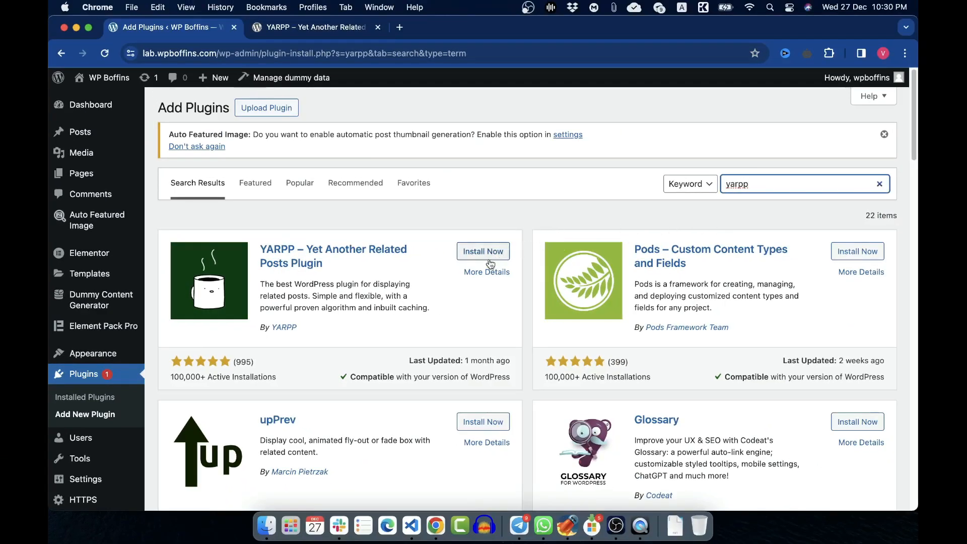
click(483, 251)
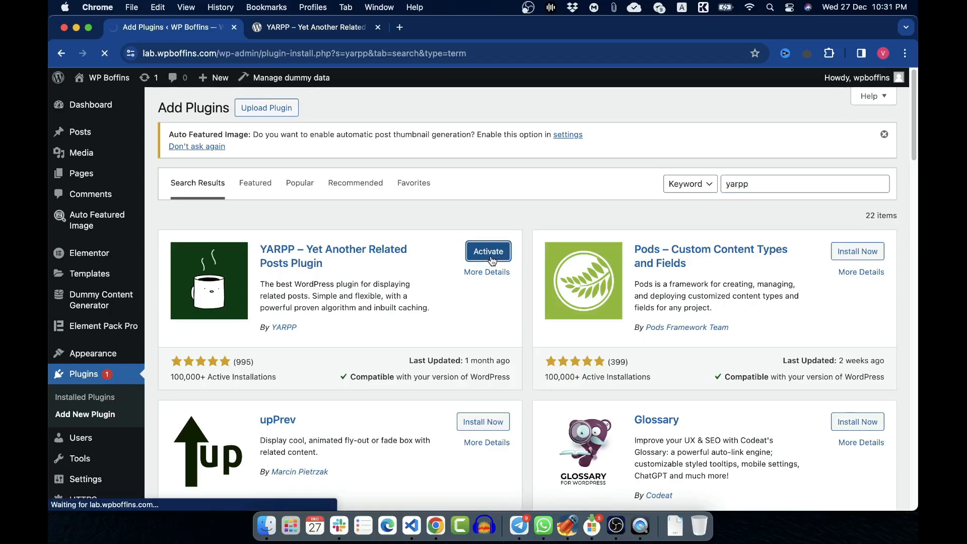
click(488, 251)
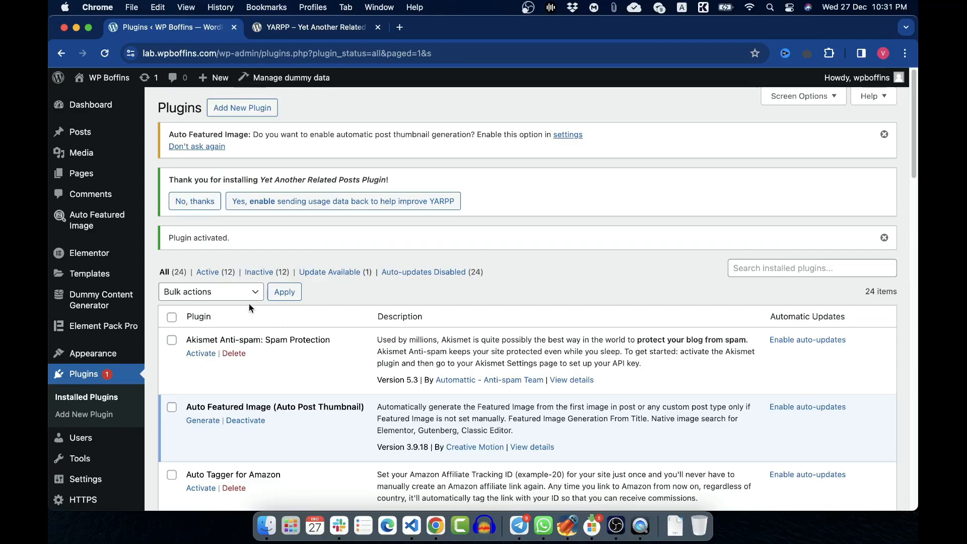
mouse_move(336, 170)
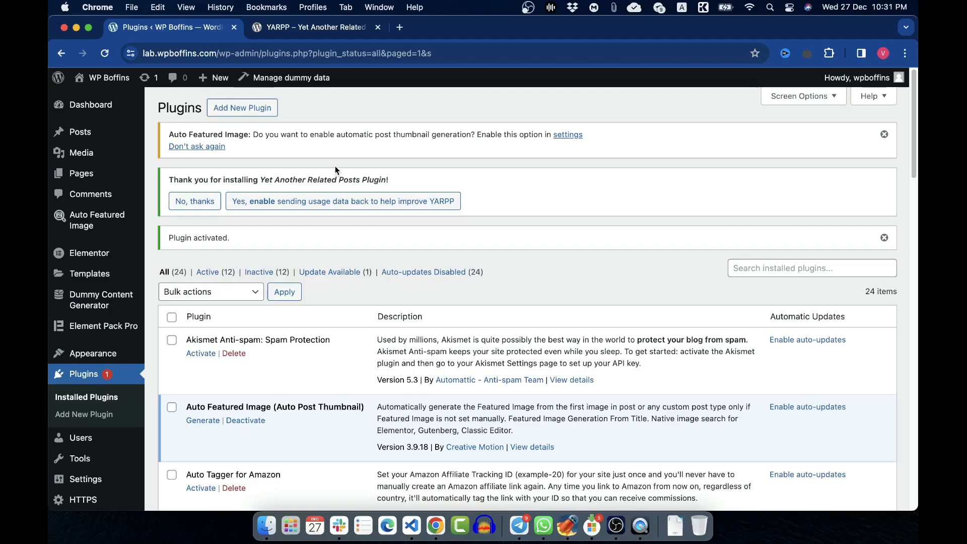
mouse_move(264, 216)
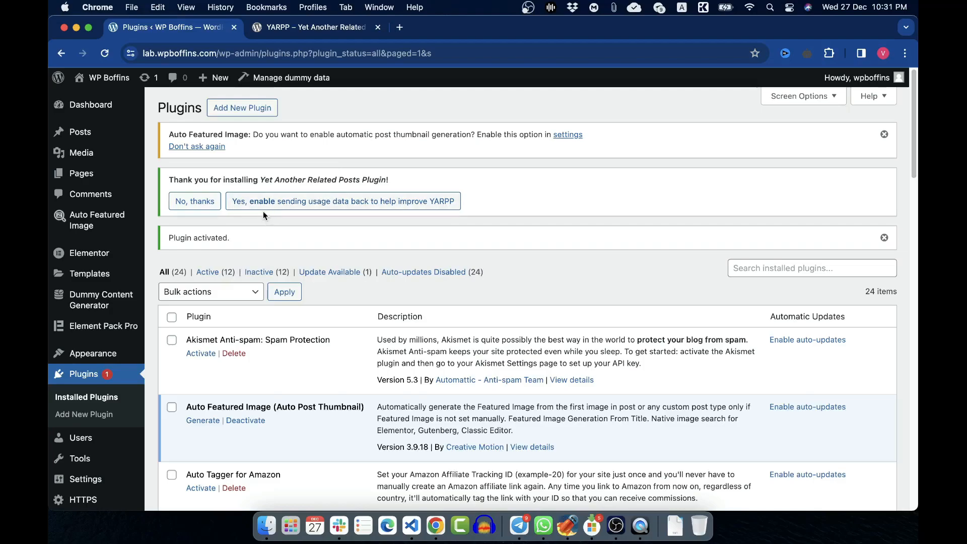
mouse_move(194, 201)
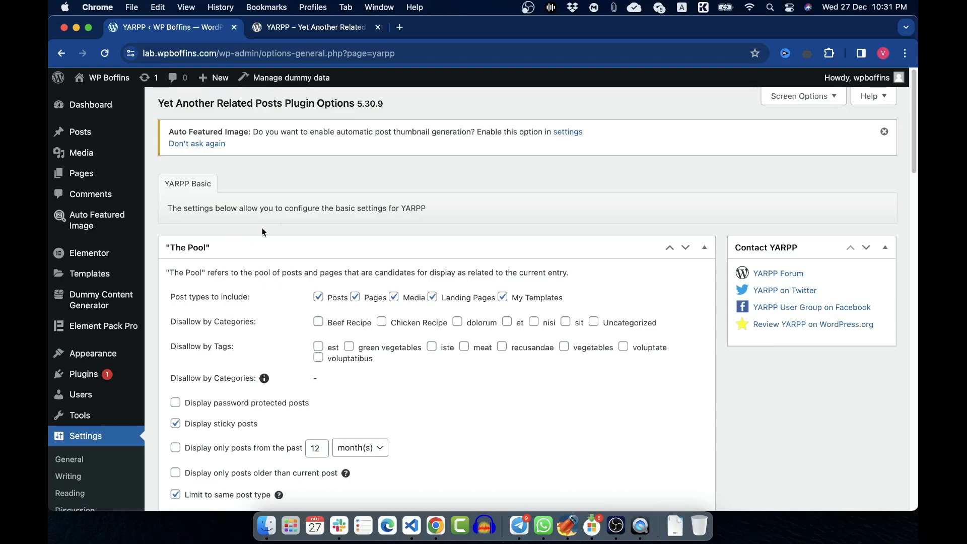
mouse_move(266, 198)
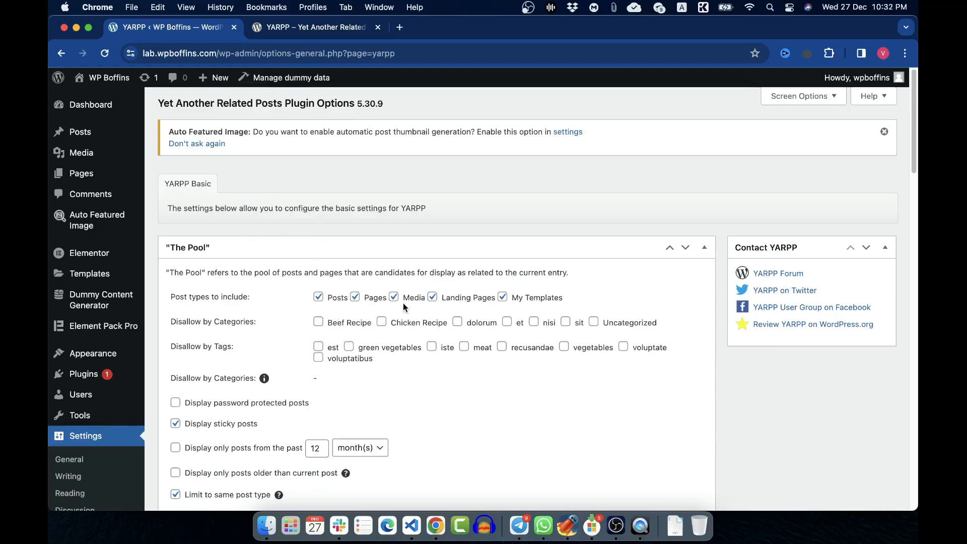
mouse_move(537, 294)
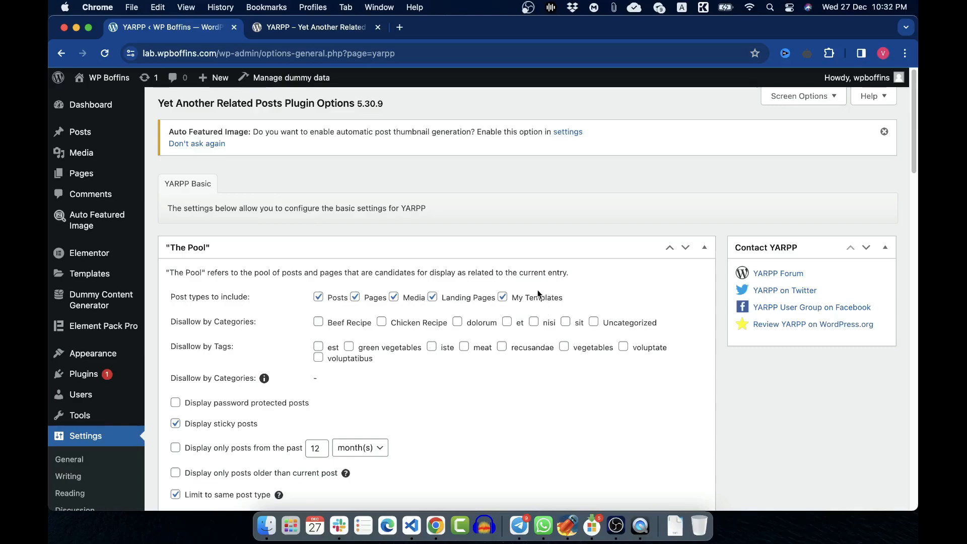
mouse_move(278, 304)
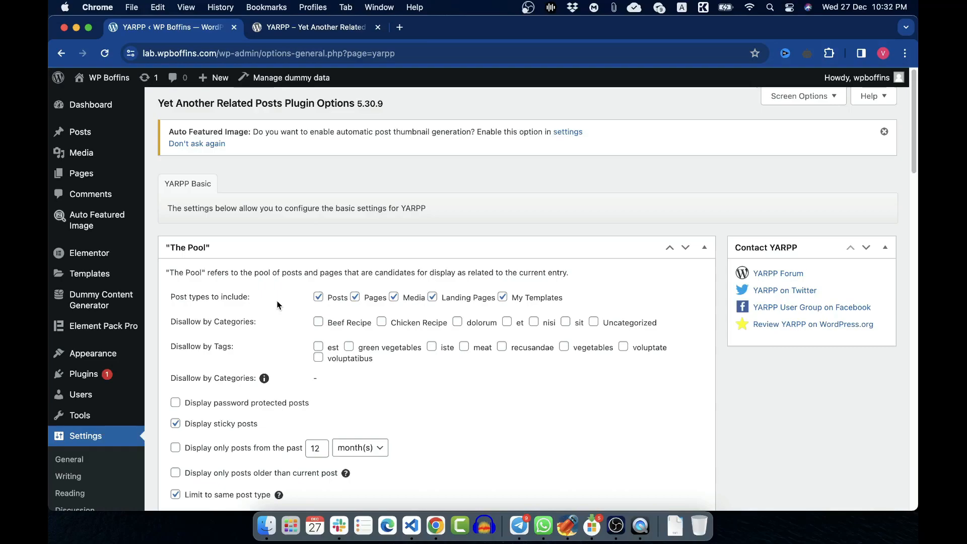
mouse_move(405, 303)
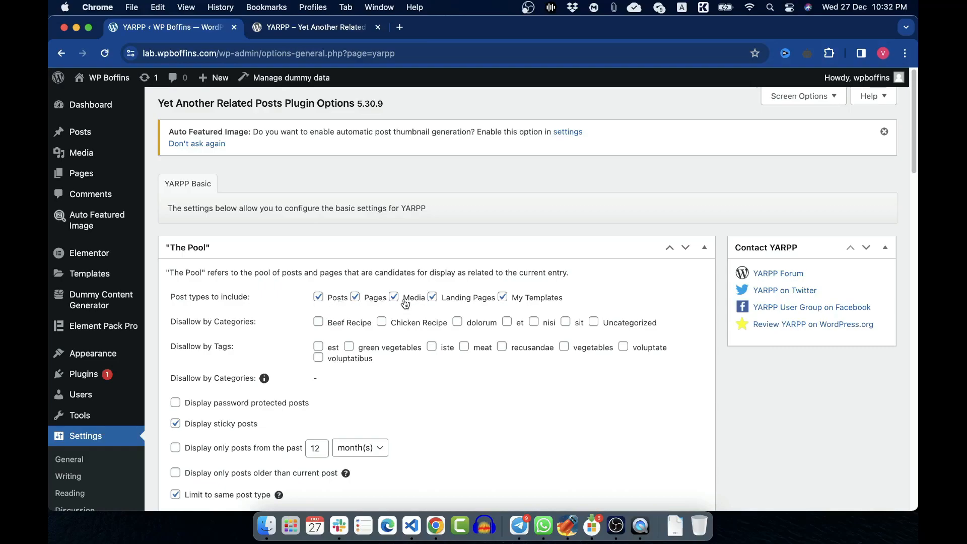
mouse_move(549, 308)
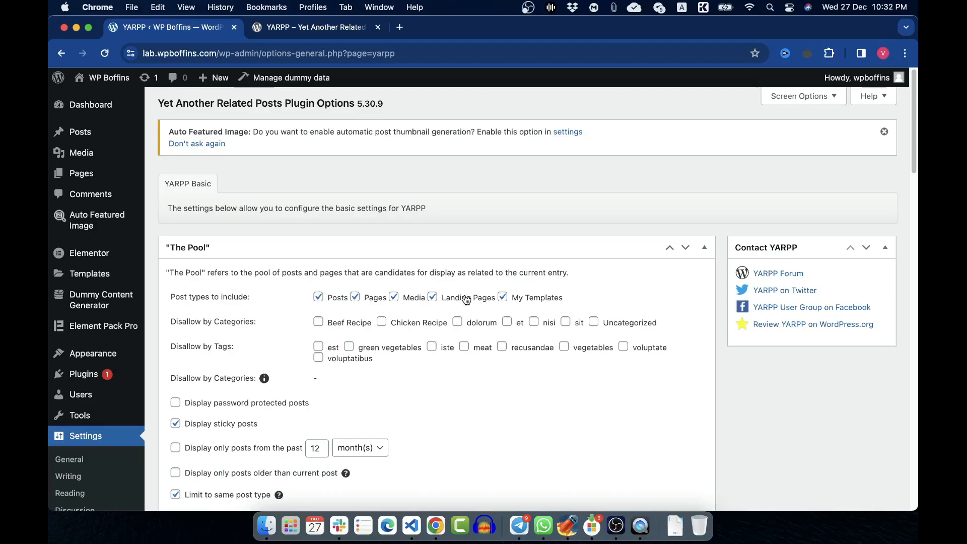
Limit the YARPP pool to Posts, unchecking Pages, Media, Landing Pages and My Templates; leave Beef Recipe allowed.
click(432, 297)
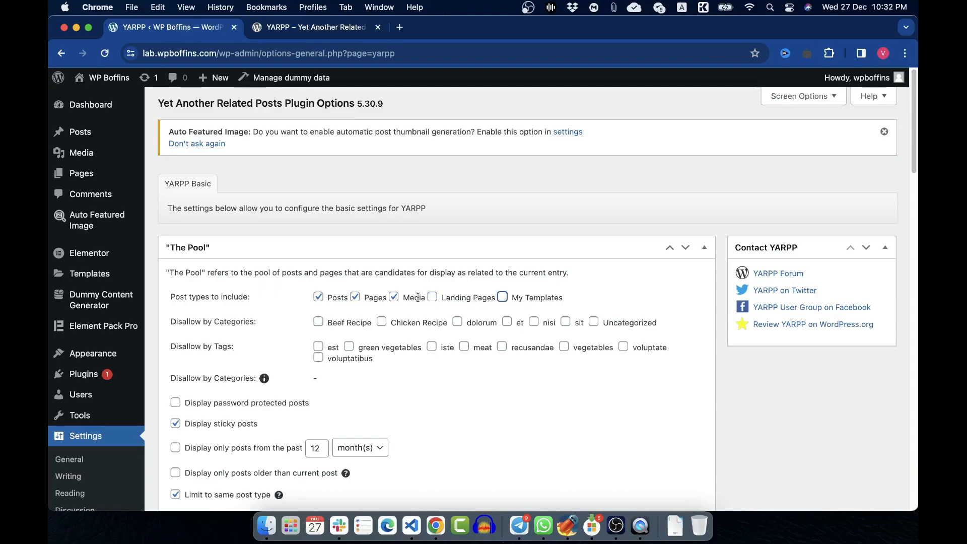
click(393, 296)
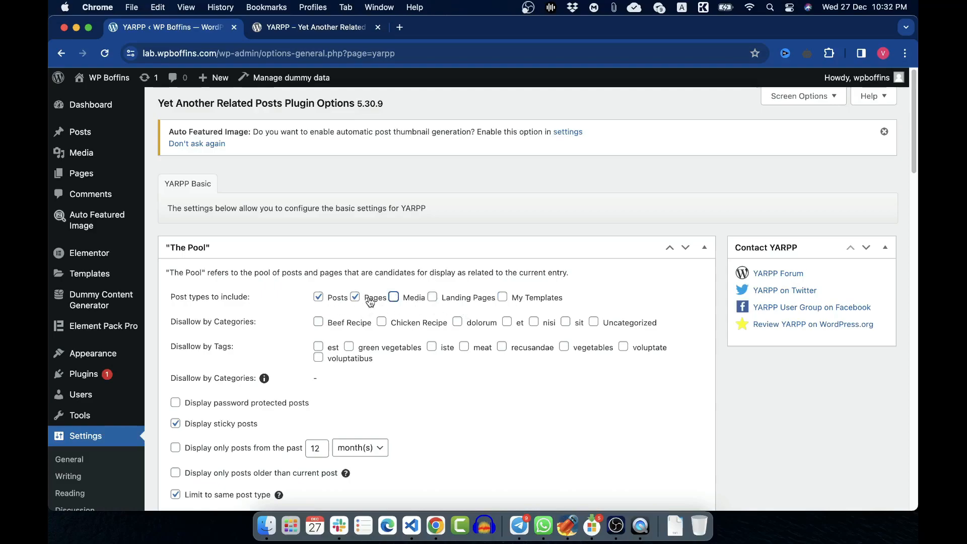
click(355, 297)
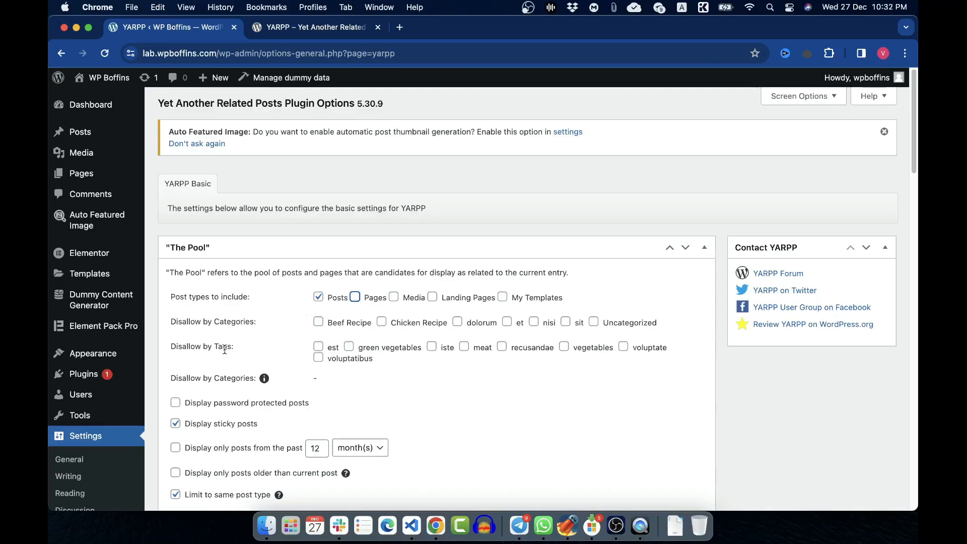
mouse_move(229, 340)
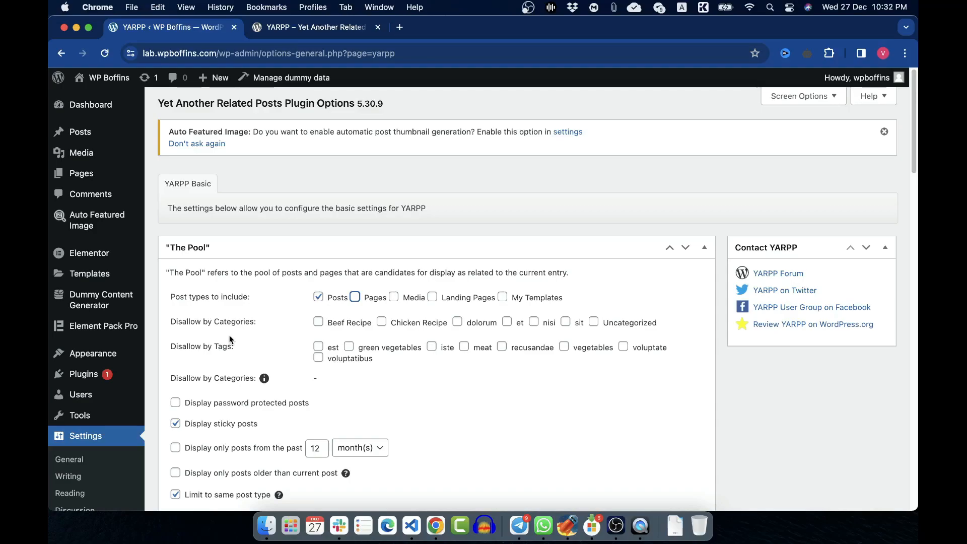
mouse_move(291, 343)
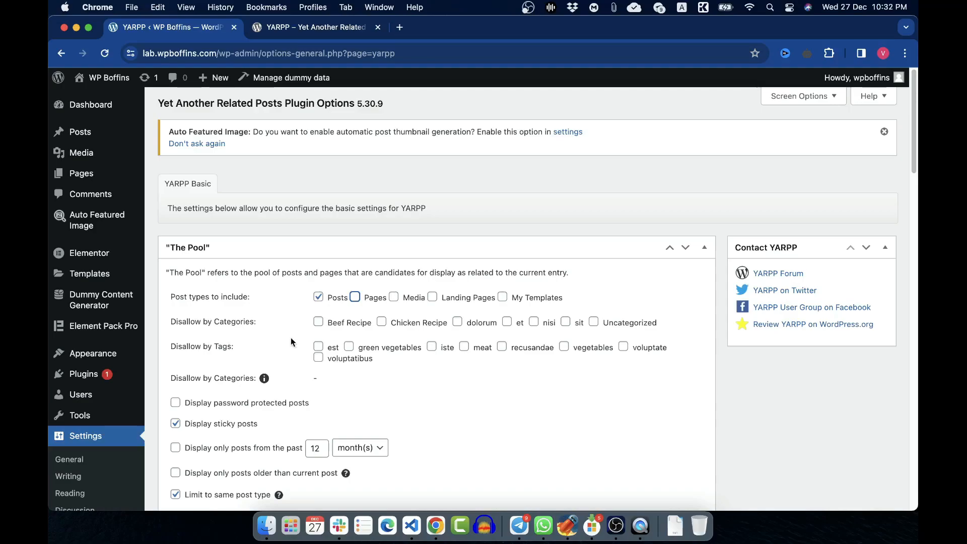
click(318, 322)
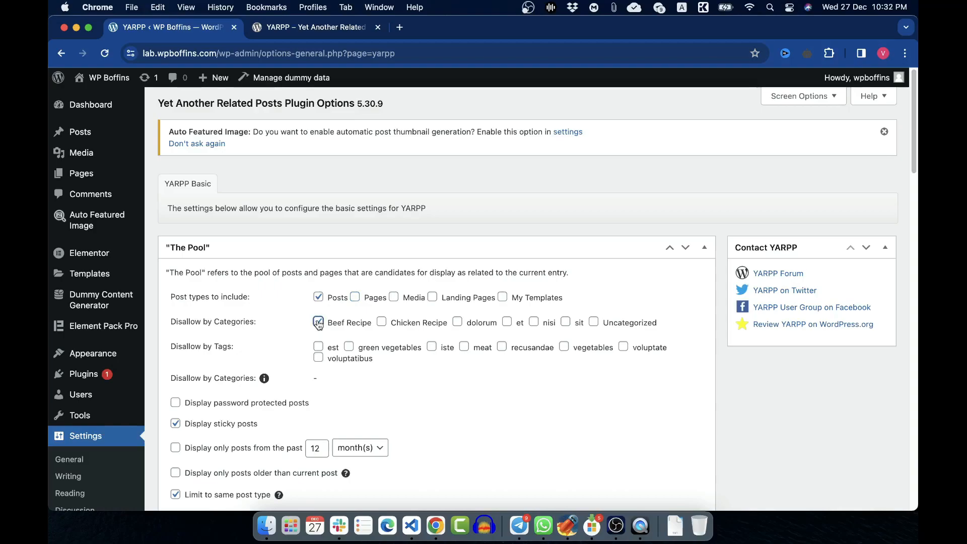
click(318, 322)
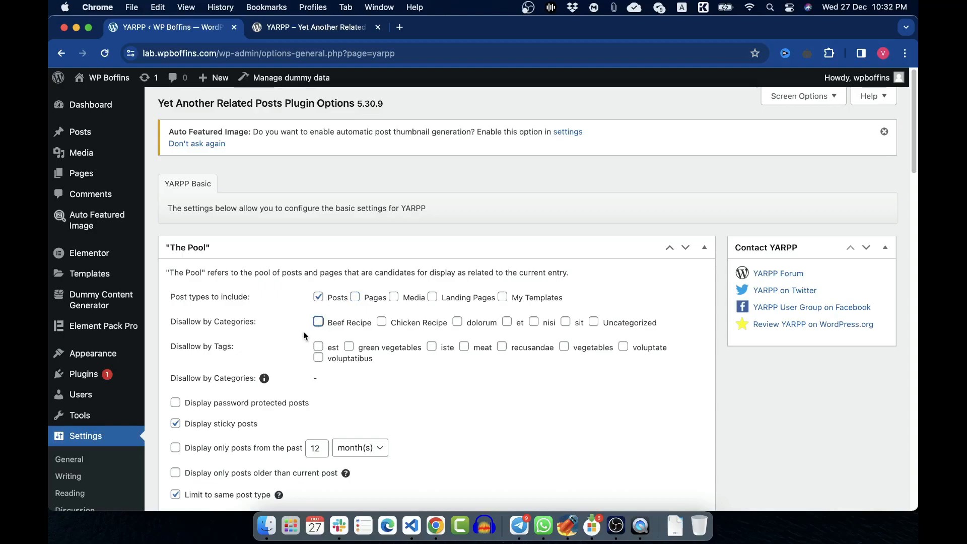
scroll(down, 3)
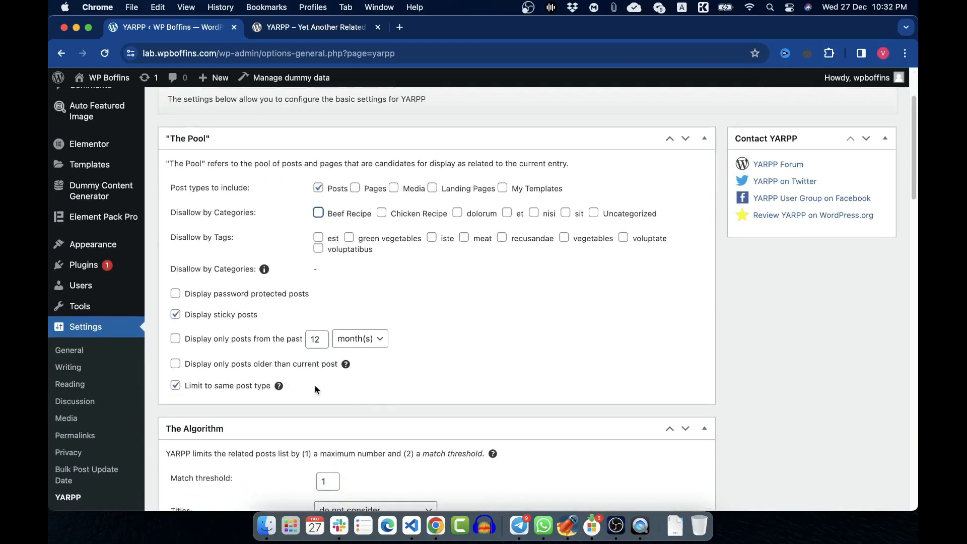
mouse_move(272, 293)
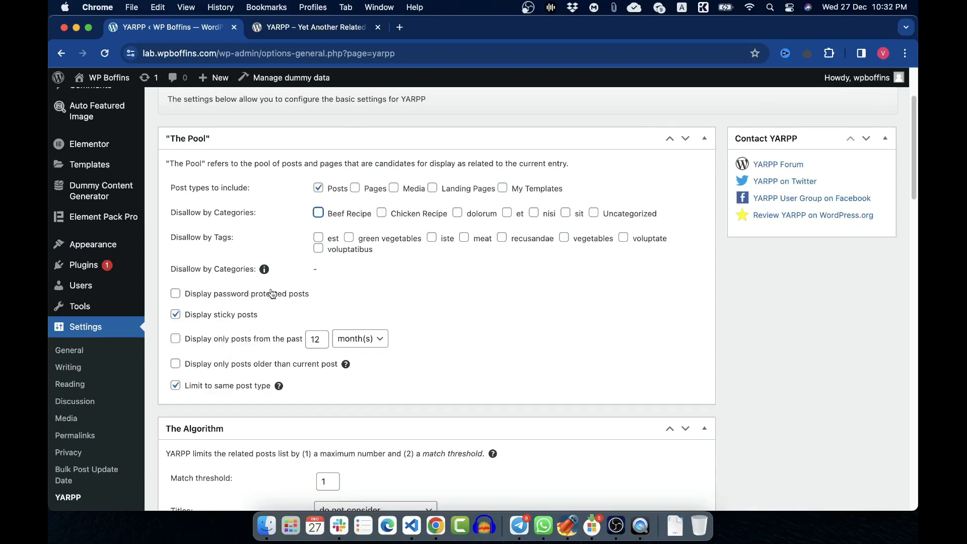
mouse_move(245, 319)
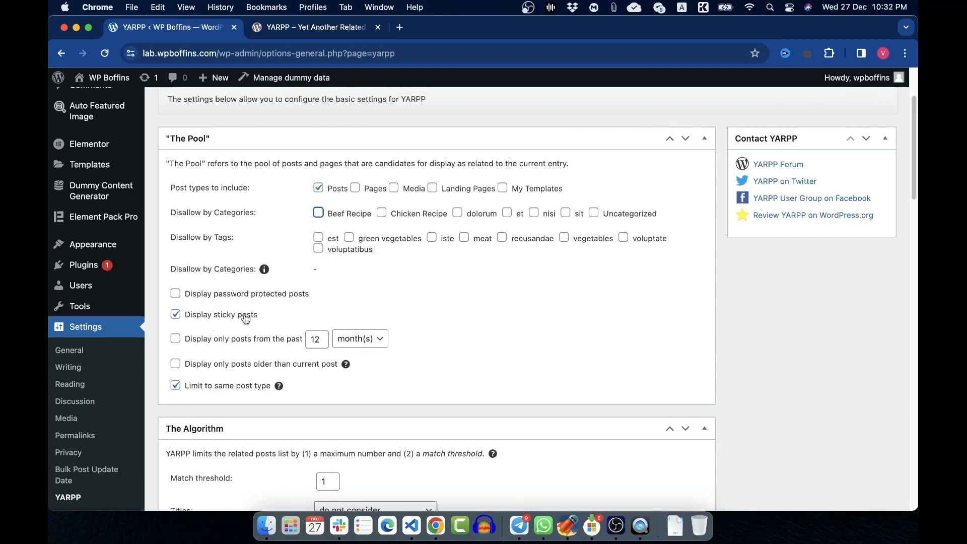
mouse_move(517, 345)
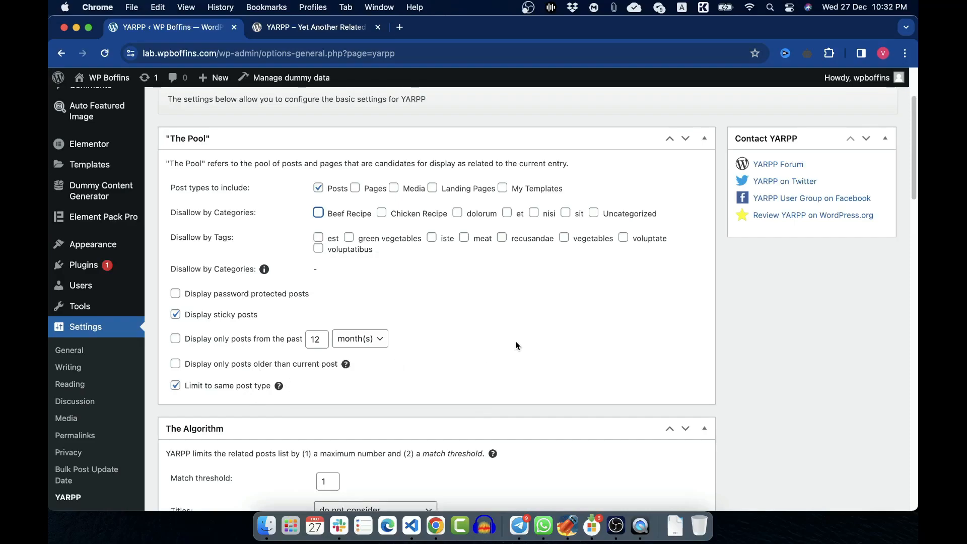
Save the YARPP options so the Posts-only pool is confirmed with 'Options saved!'.
scroll(down, 3)
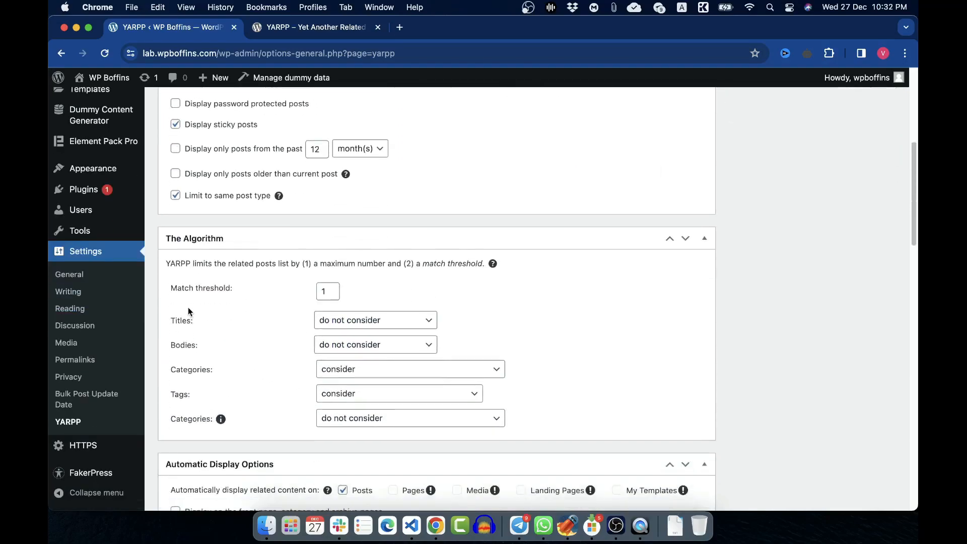
mouse_move(223, 279)
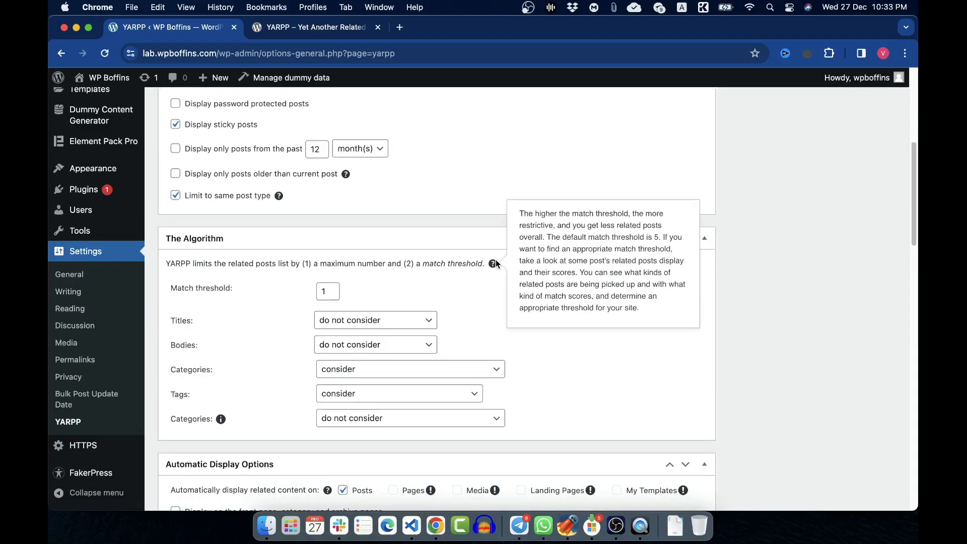
scroll(down, 3)
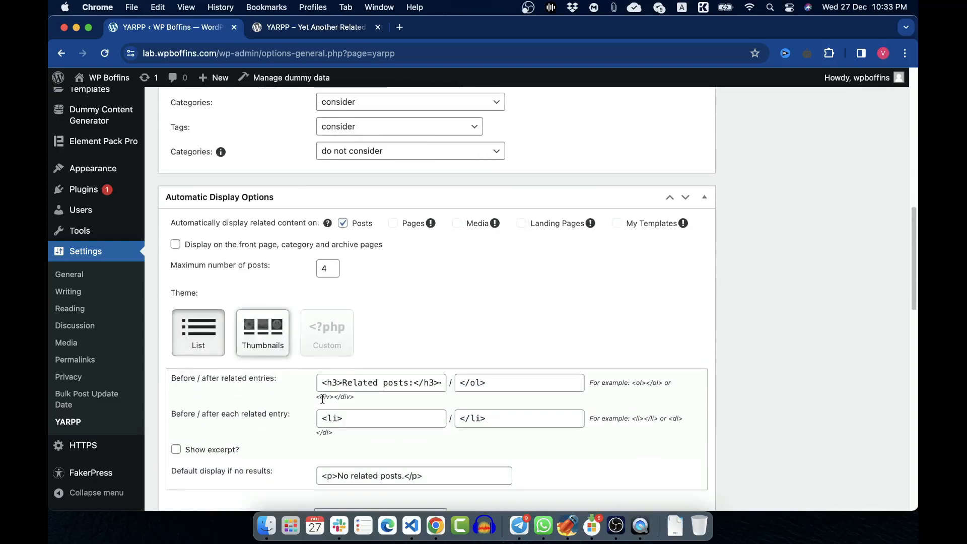
click(190, 406)
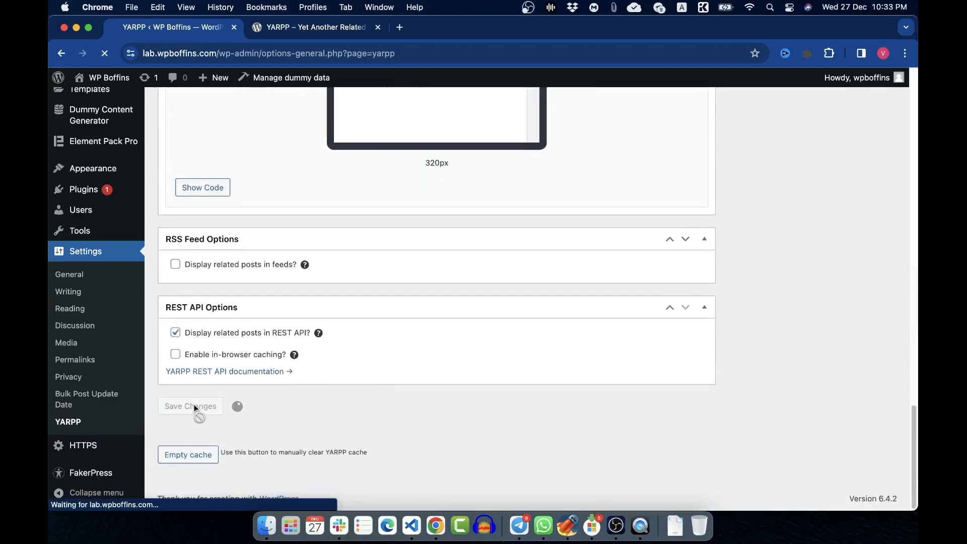
click(190, 406)
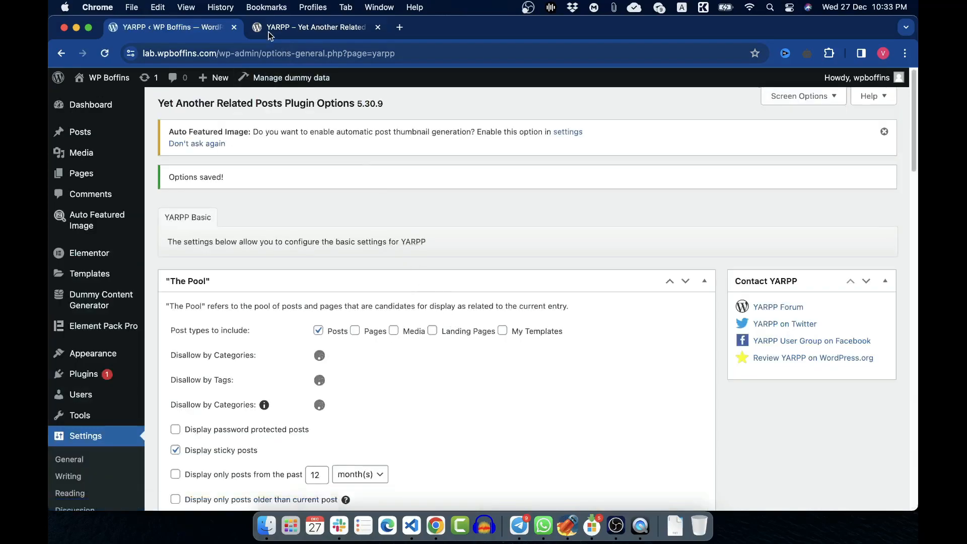
right_click(109, 77)
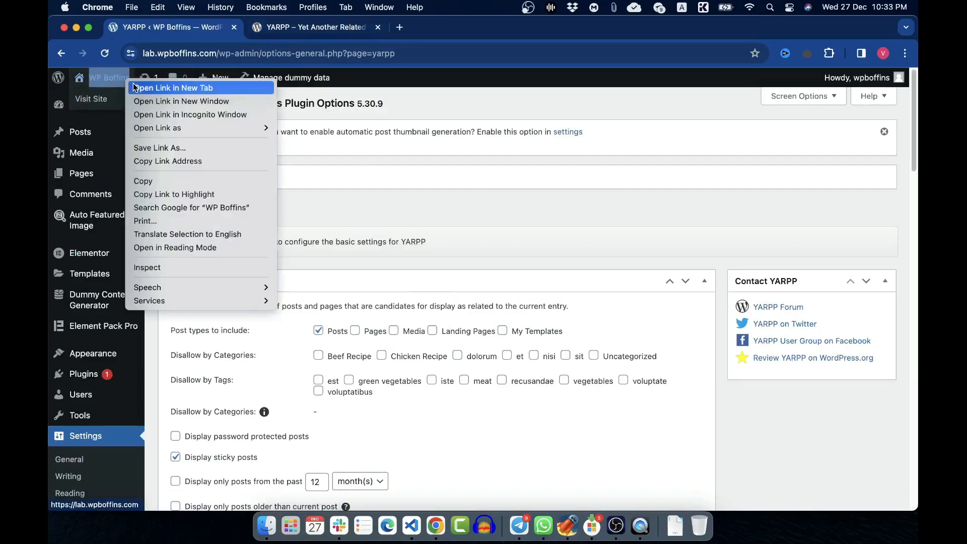
View the post 'Animi ad sed temporibus enim ut.' on the live site to check its Related Posts list, then return to YARPP settings.
click(171, 88)
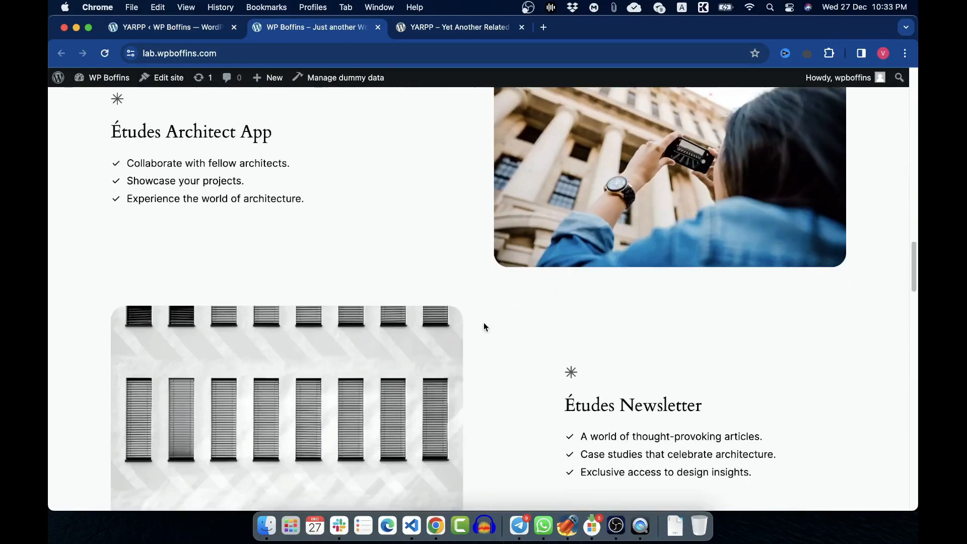
scroll(down, 3)
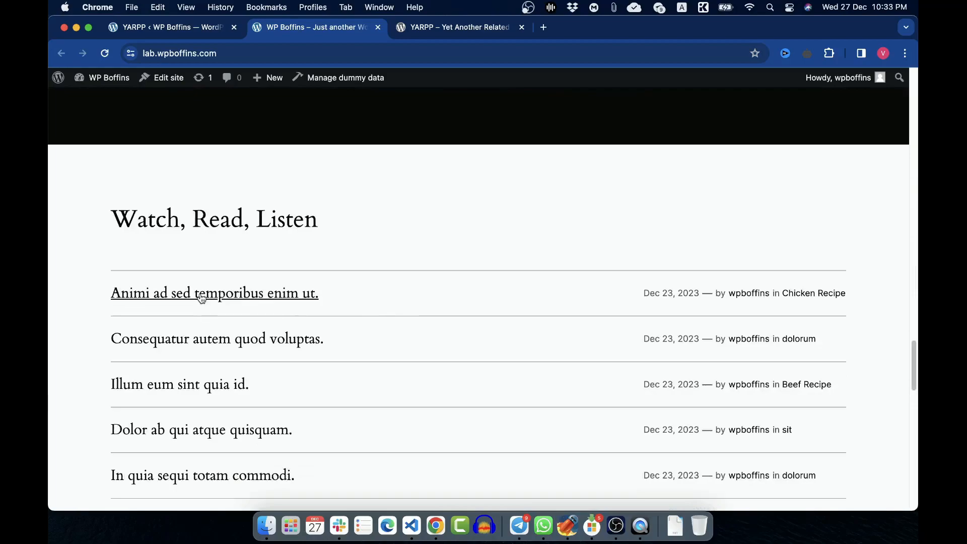
click(214, 293)
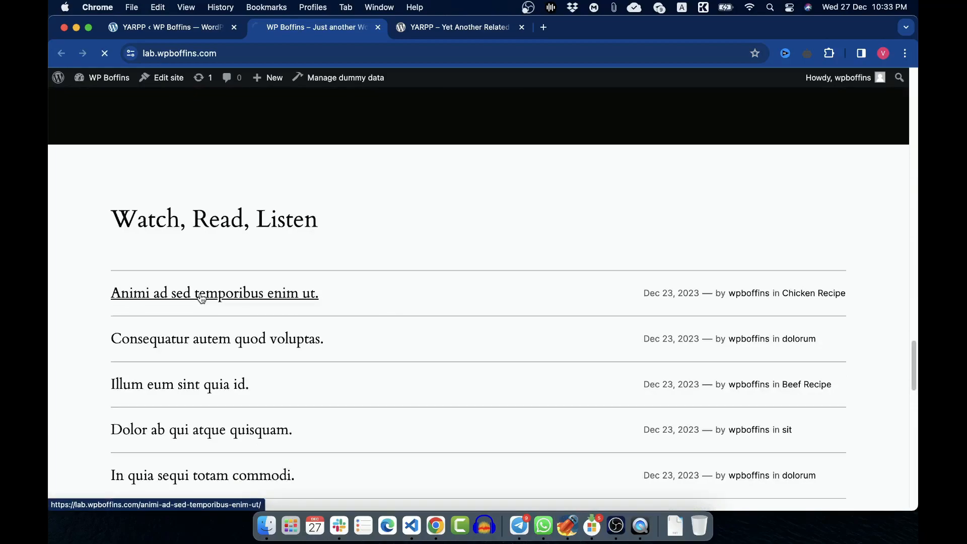
click(214, 294)
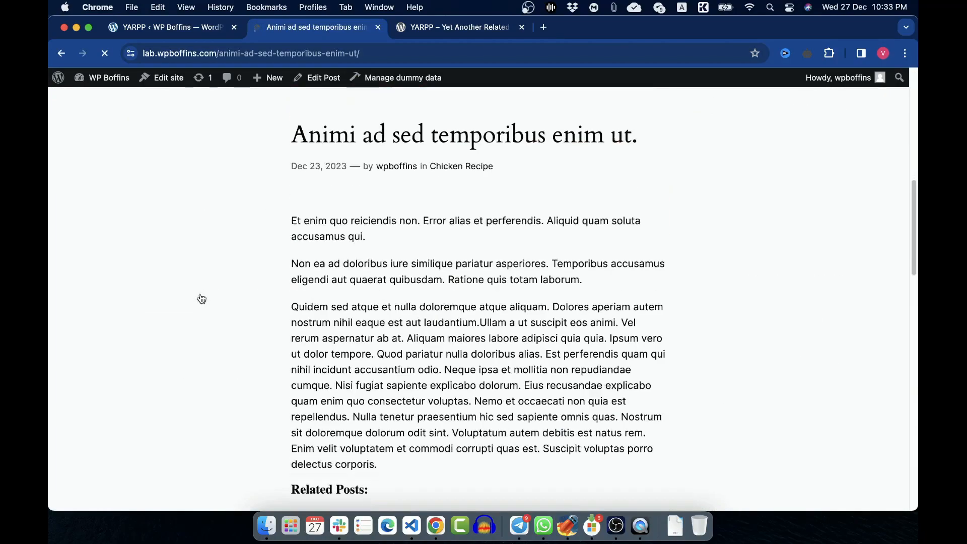
scroll(down, 3)
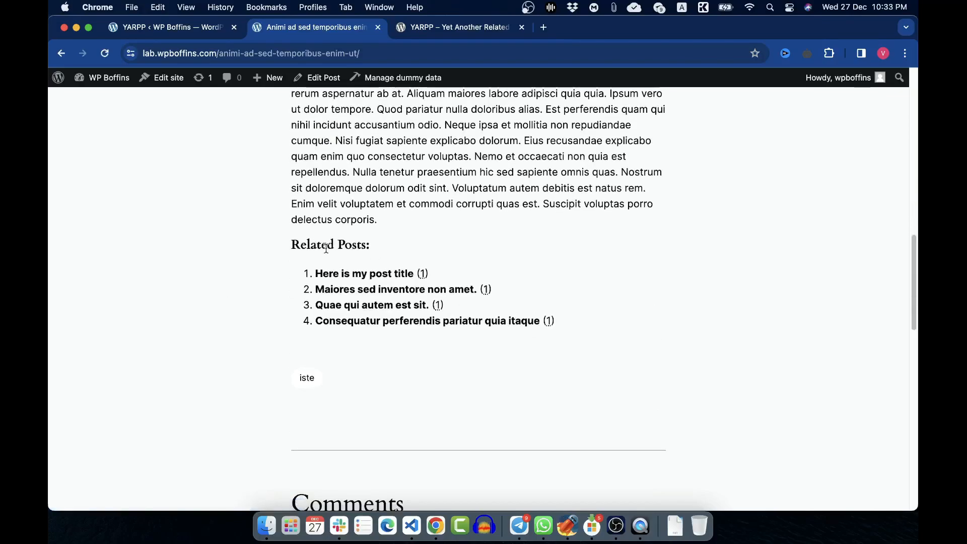
mouse_move(331, 324)
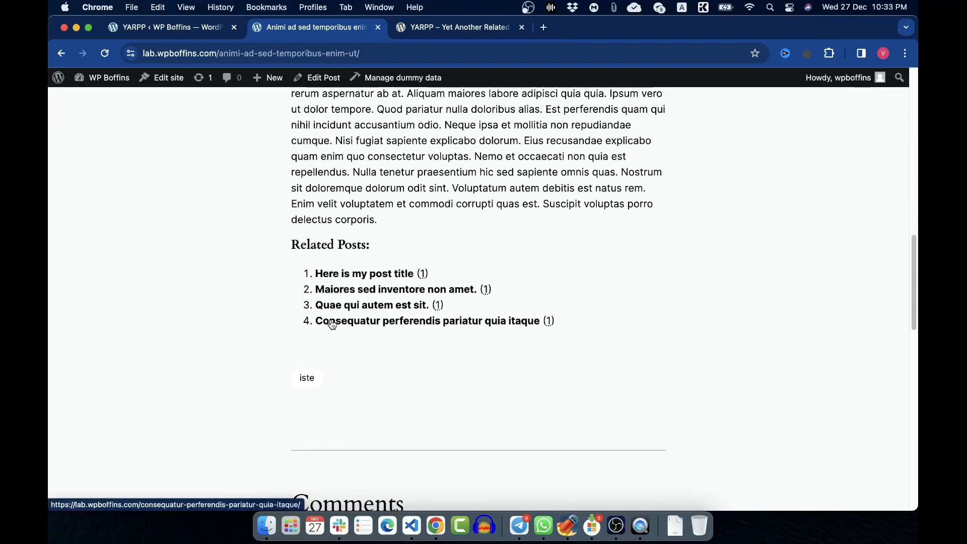
mouse_move(344, 192)
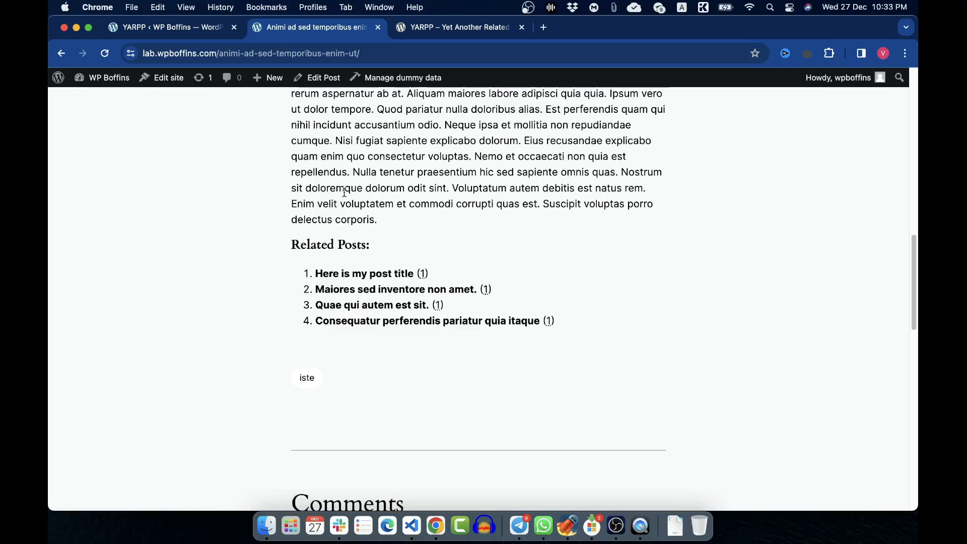
mouse_move(418, 274)
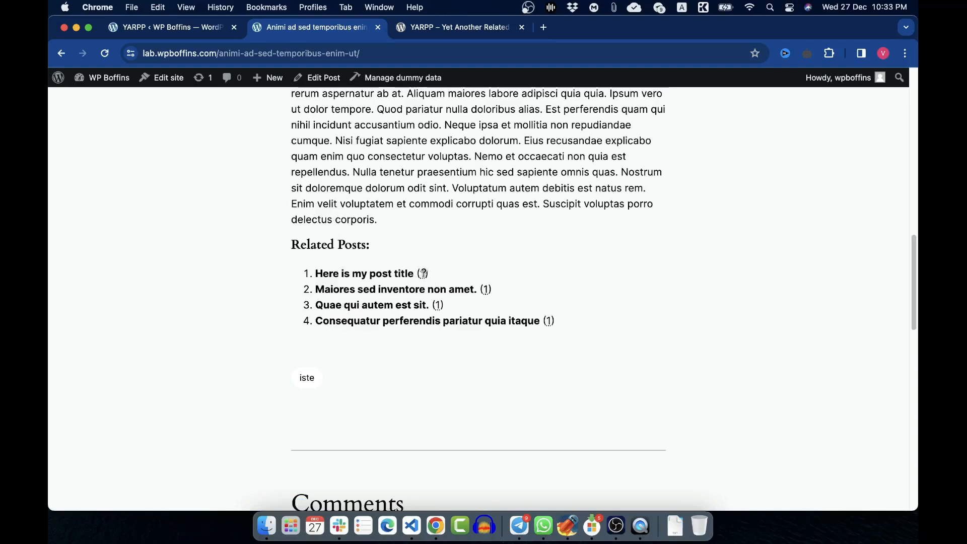
mouse_move(423, 273)
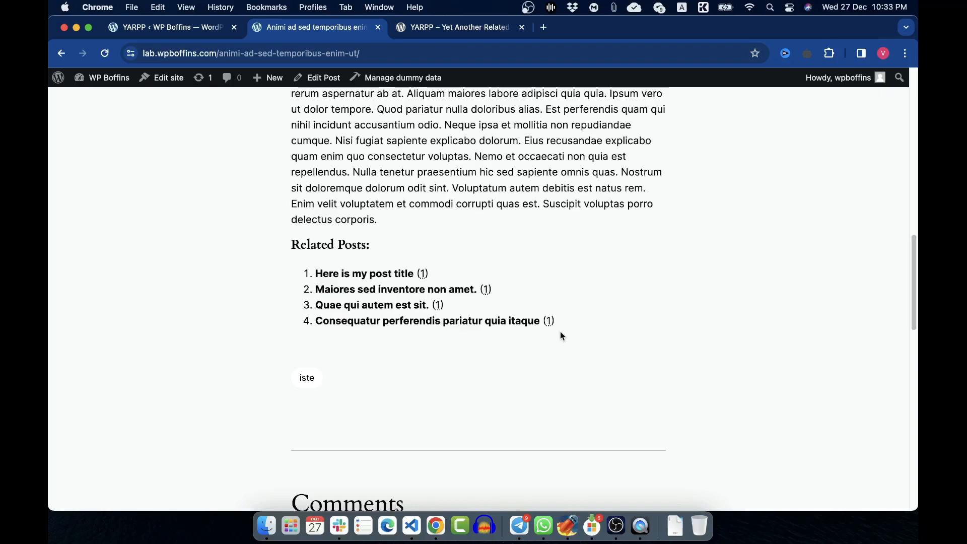
click(163, 27)
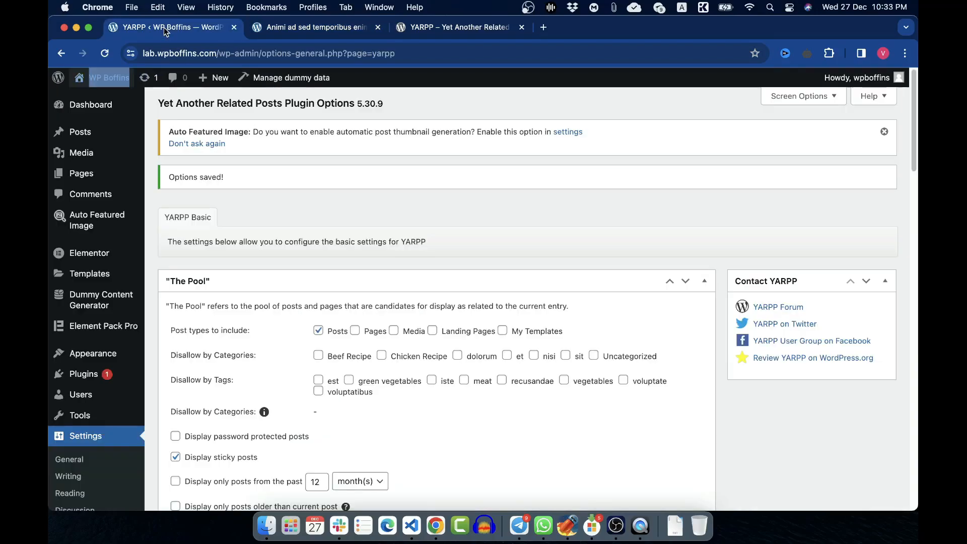
Set Automatic Display to a maximum of 2 posts with the Thumbnails theme and save.
scroll(down, 3)
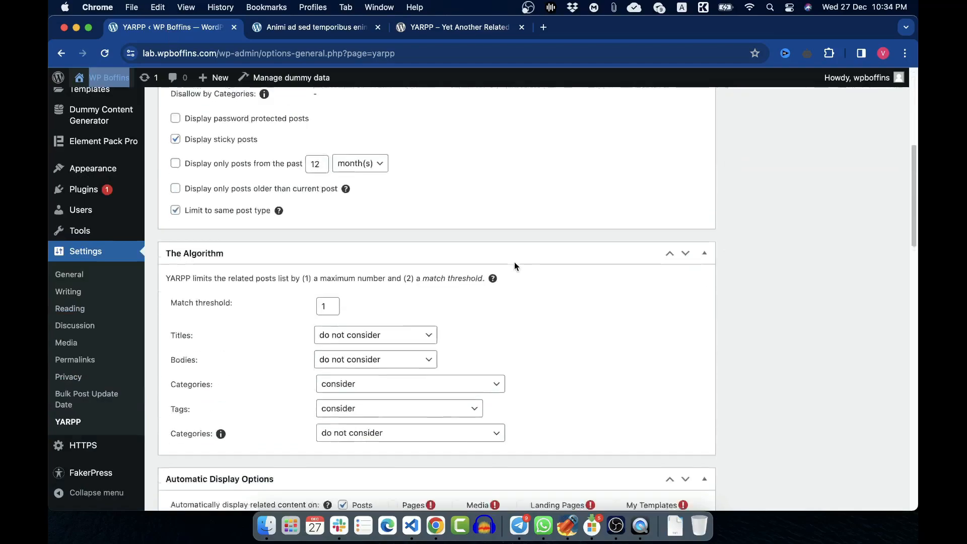
scroll(down, 3)
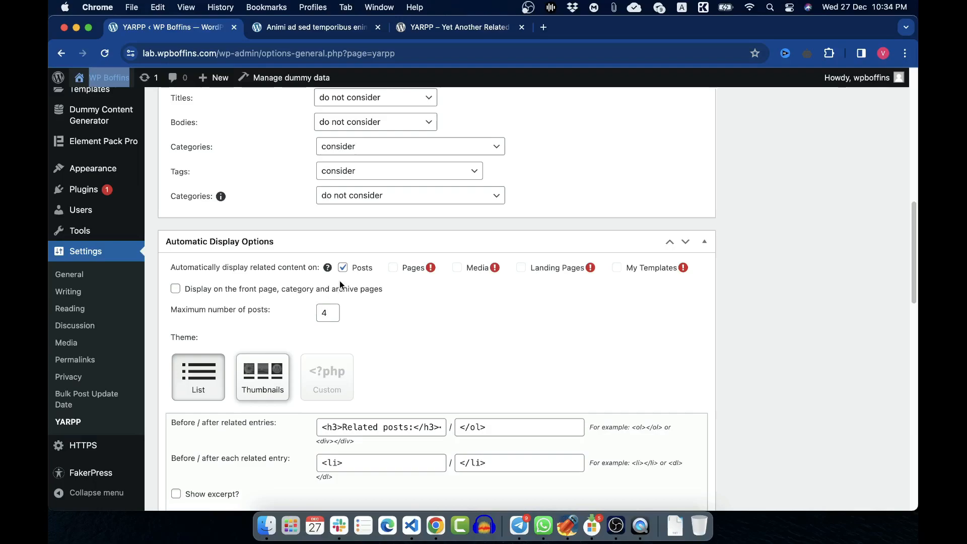
mouse_move(177, 257)
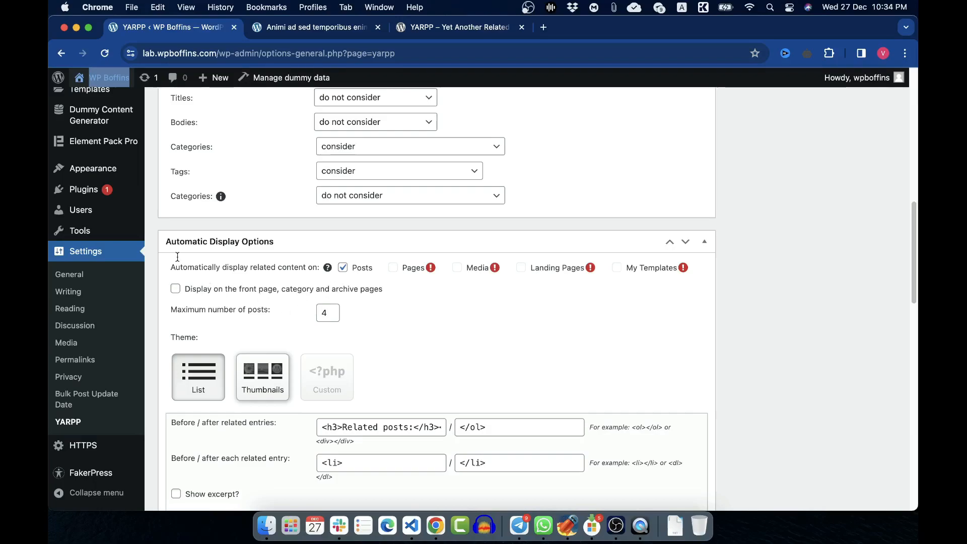
mouse_move(284, 326)
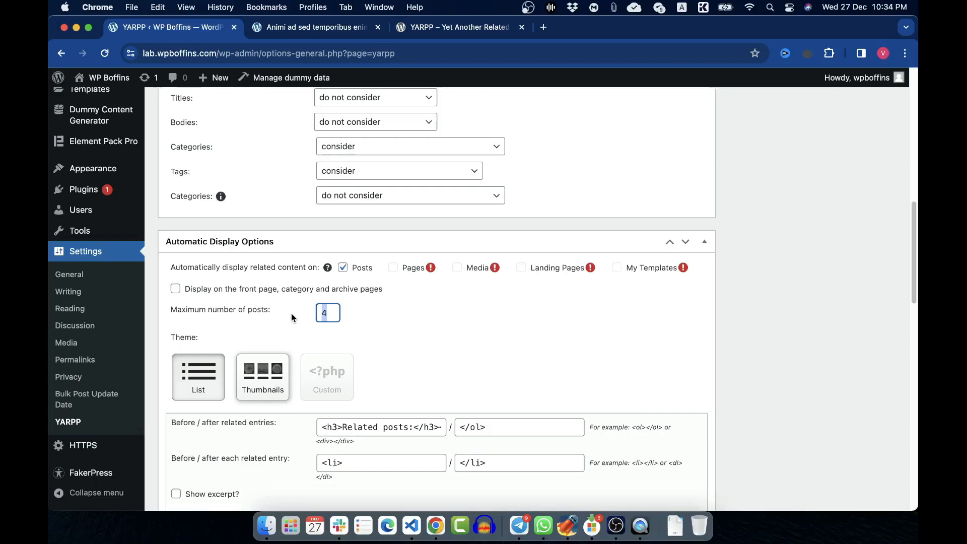
scroll(down, 3)
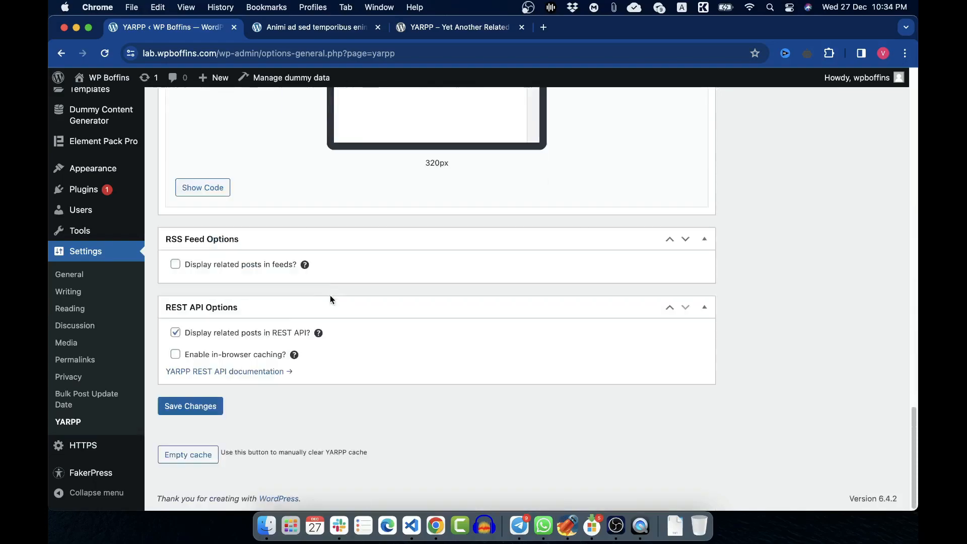
click(315, 28)
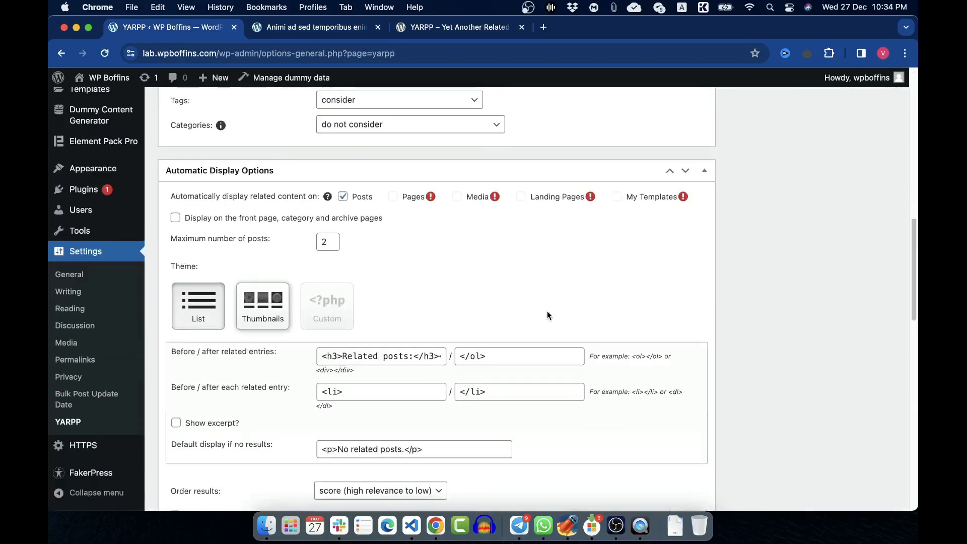
scroll(down, 3)
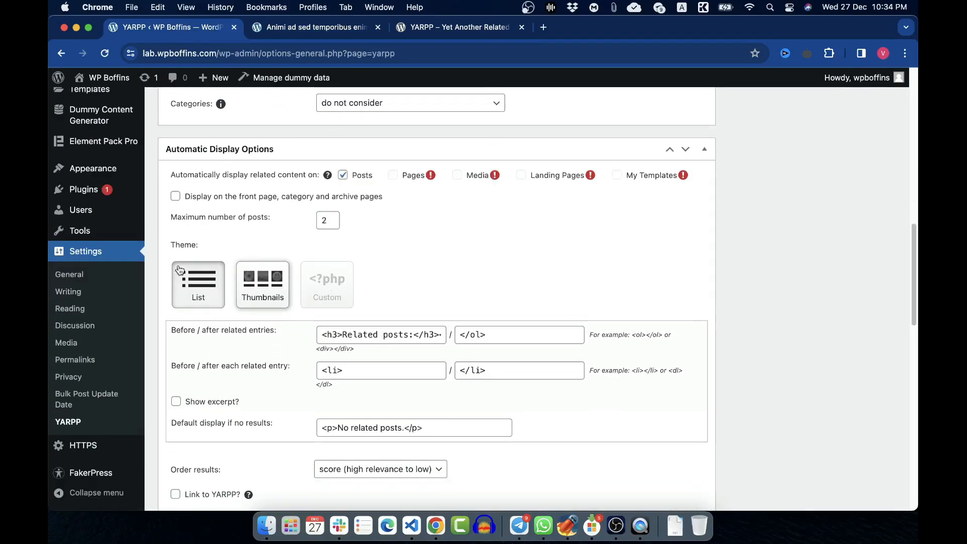
mouse_move(273, 299)
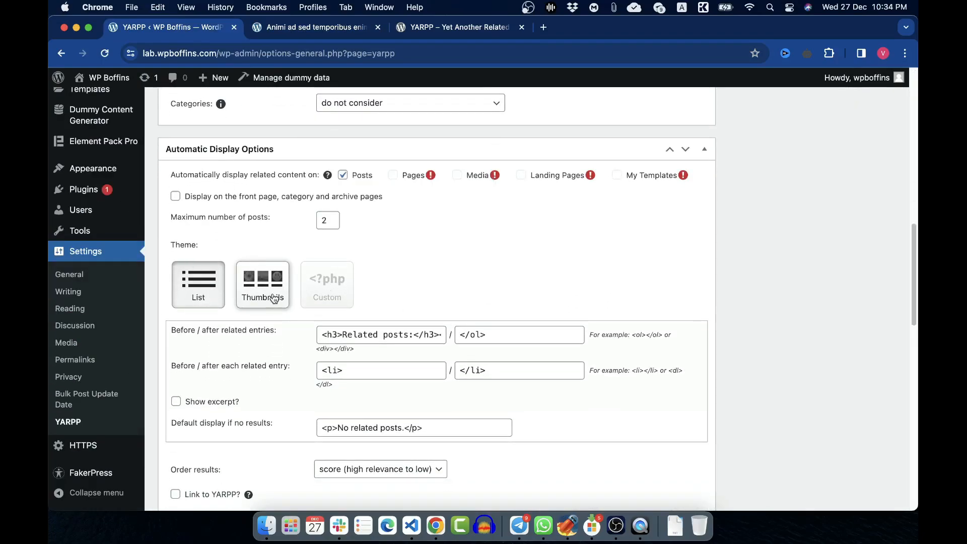
click(262, 284)
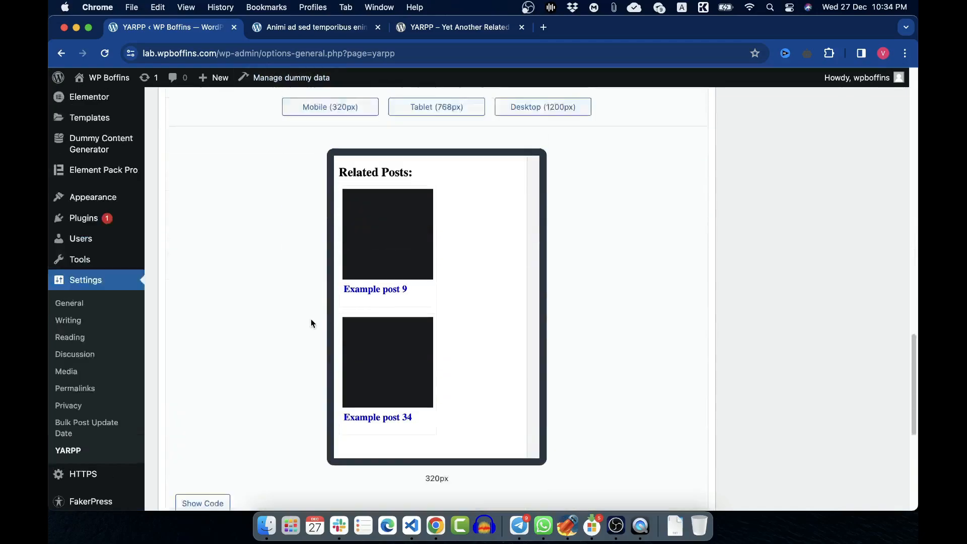
scroll(up, 3)
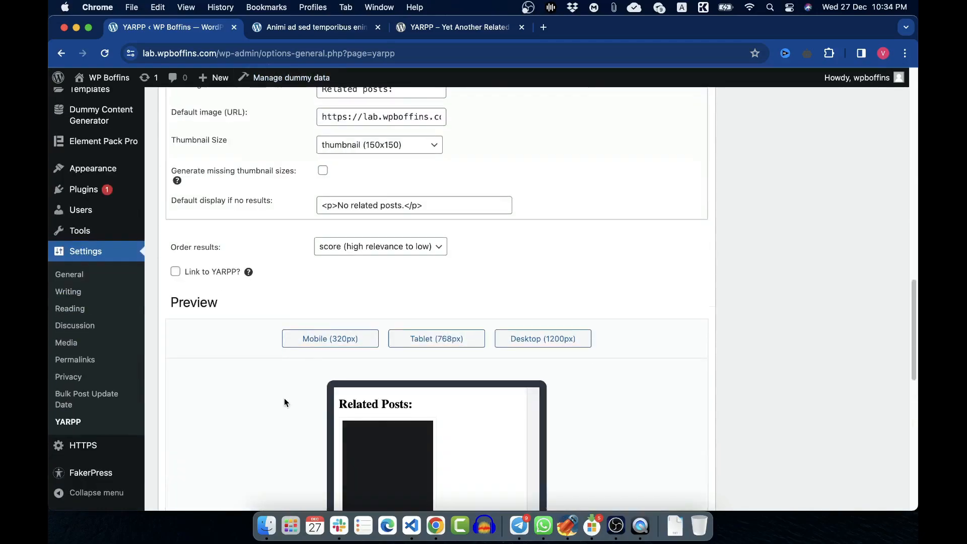
scroll(down, 3)
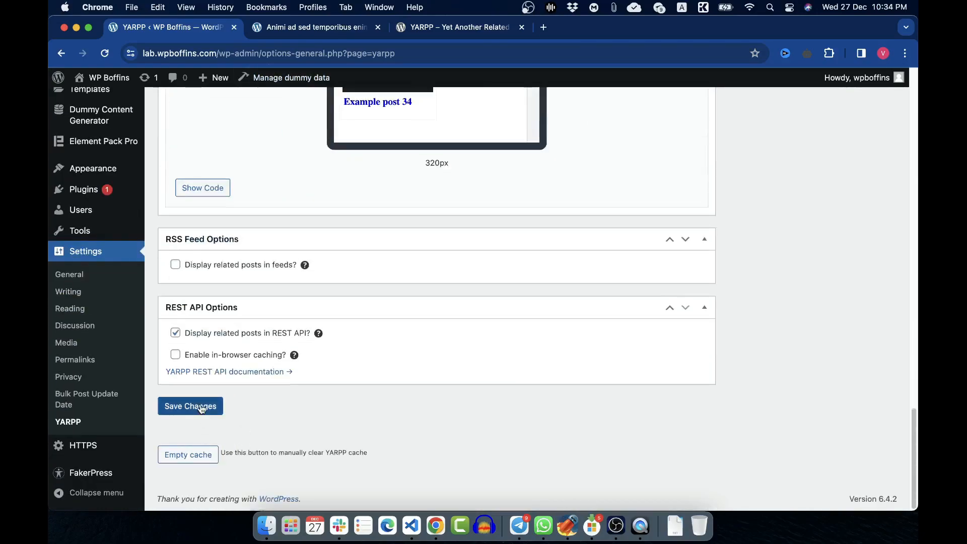
click(190, 406)
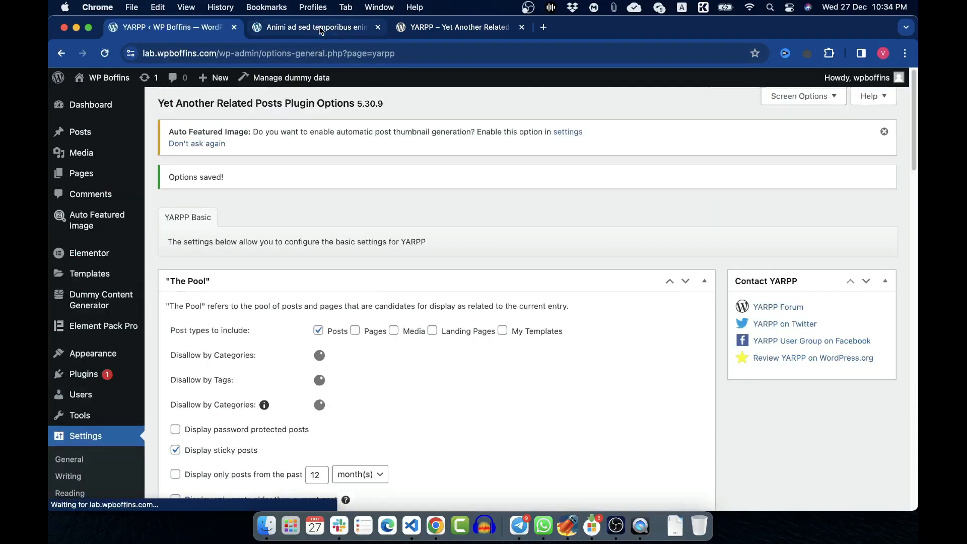
Set the YARPP Thumbnail Size to medium (300x300) and save the change.
click(314, 27)
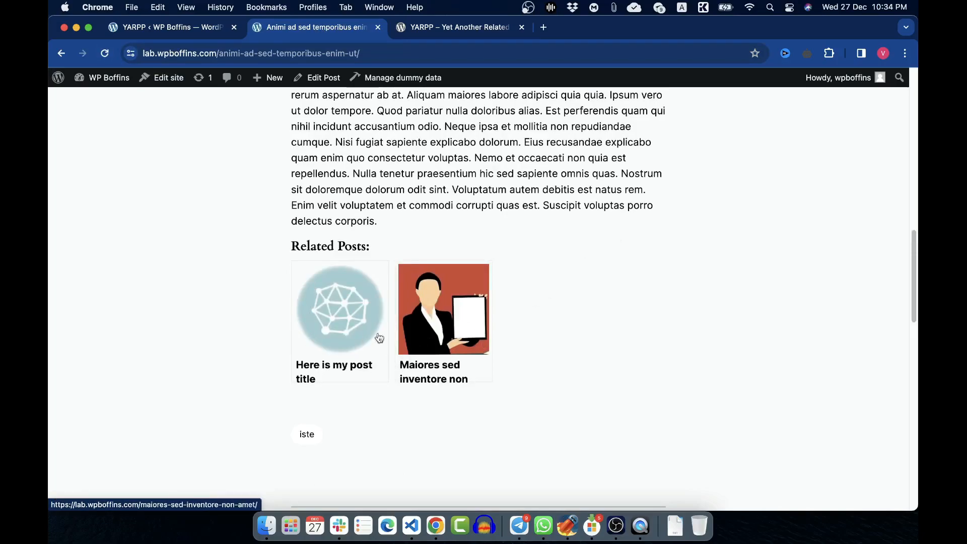
click(172, 27)
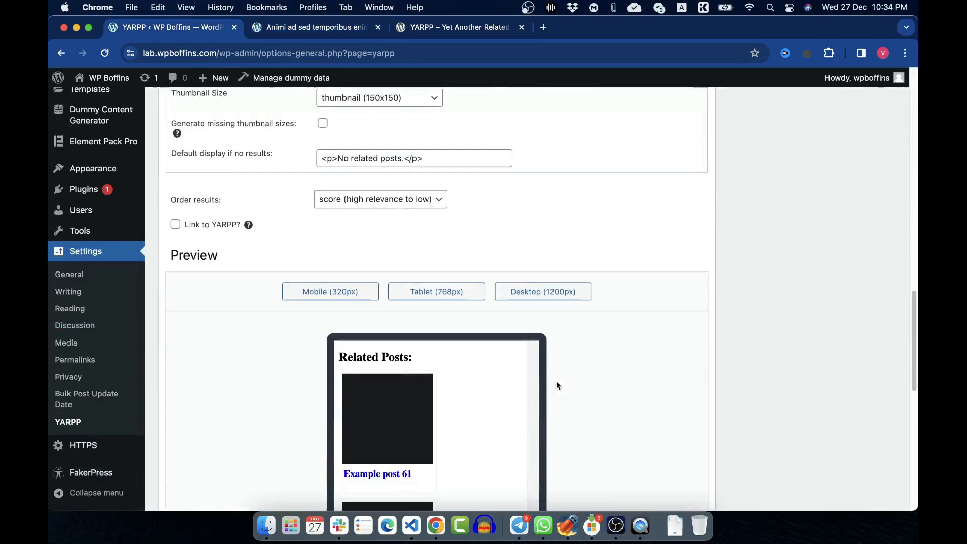
mouse_move(351, 220)
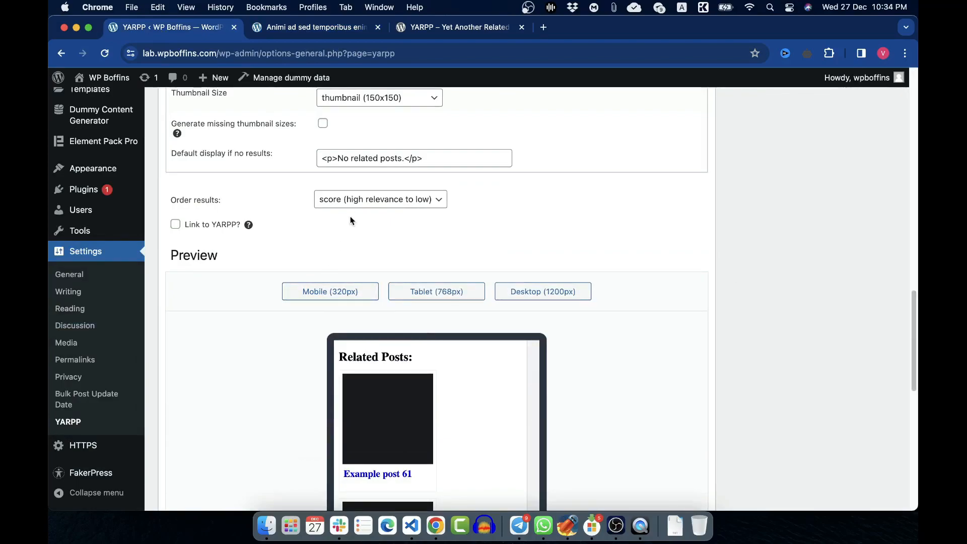
mouse_move(423, 228)
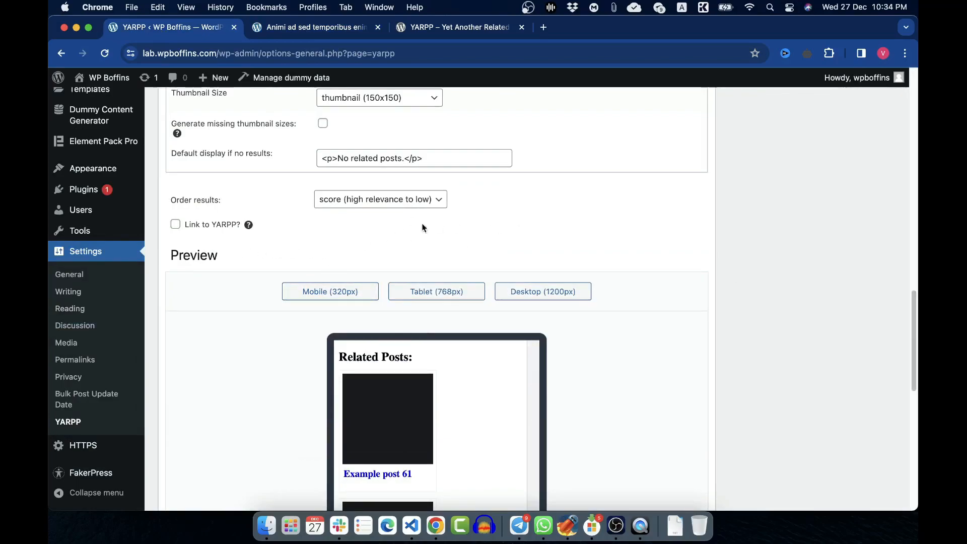
scroll(up, 3)
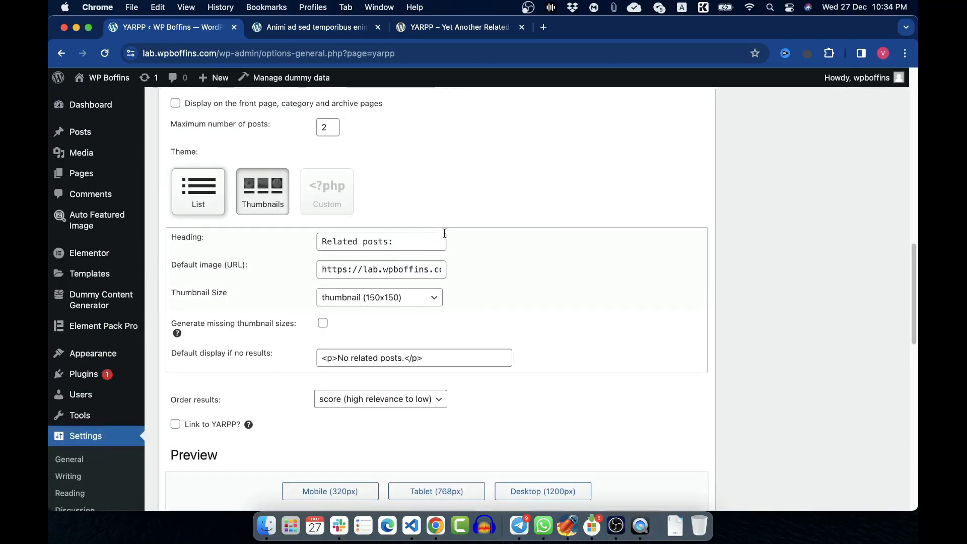
scroll(up, 3)
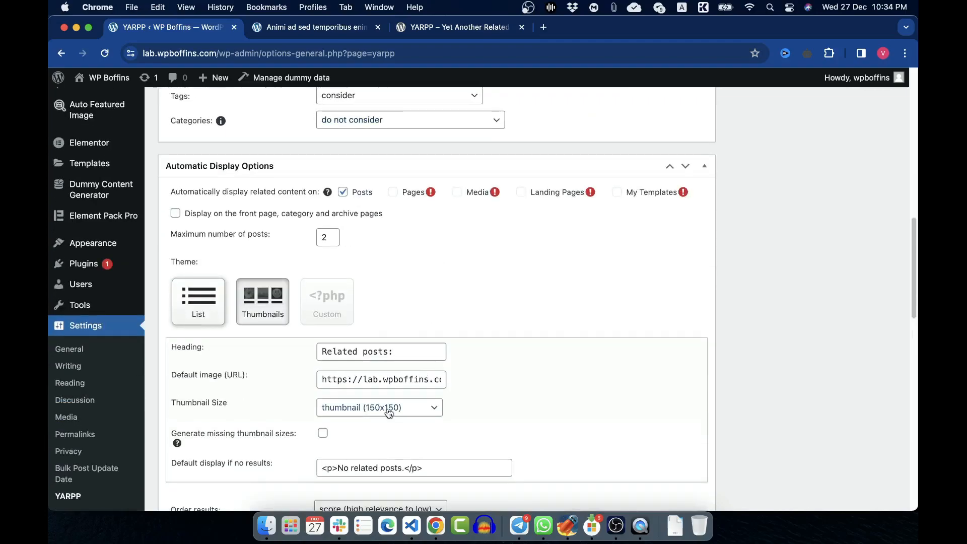
click(379, 407)
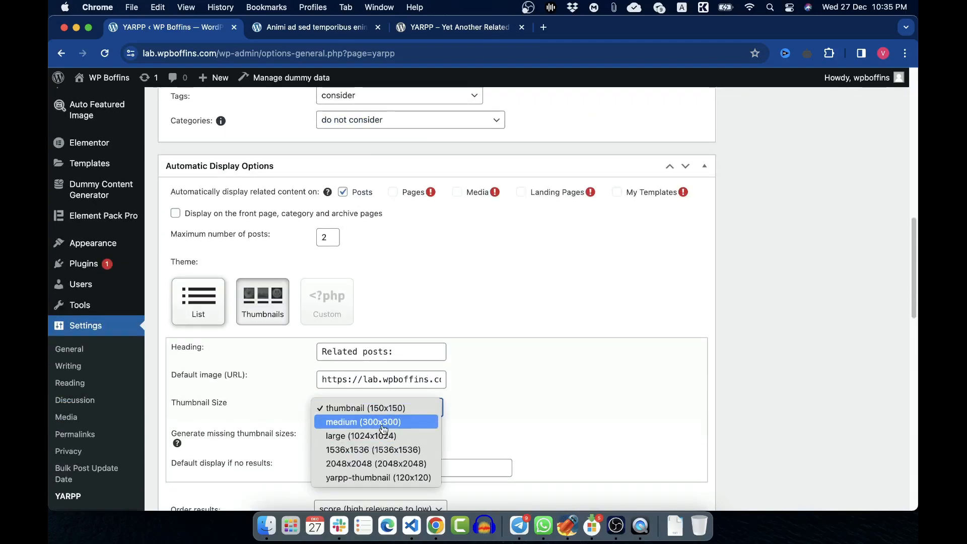
click(362, 422)
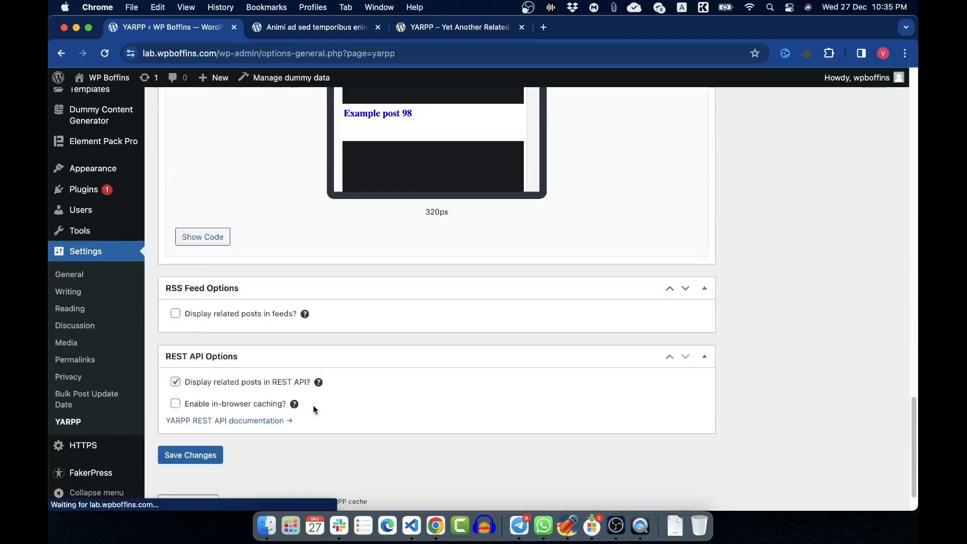
click(190, 454)
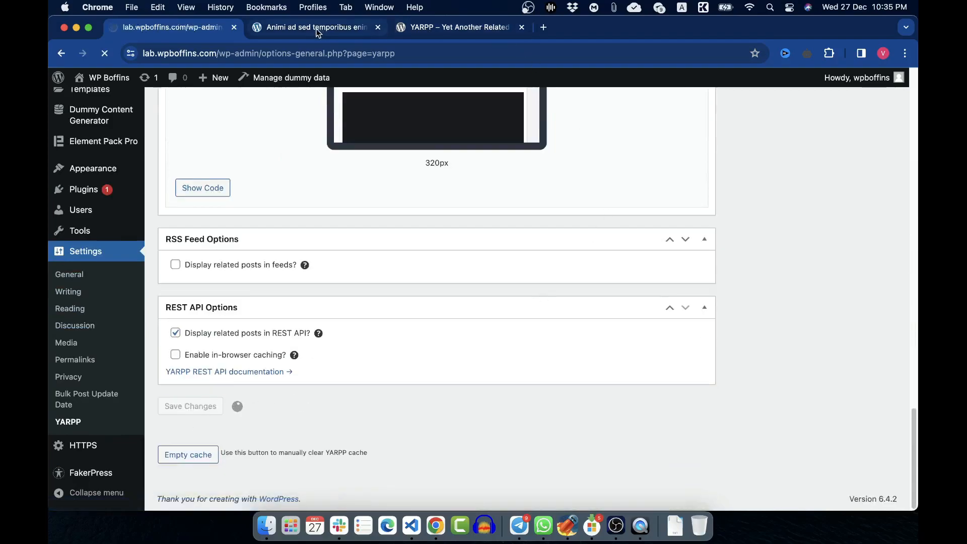
Preview the live post showing its two related posts with larger thumbnails.
click(314, 27)
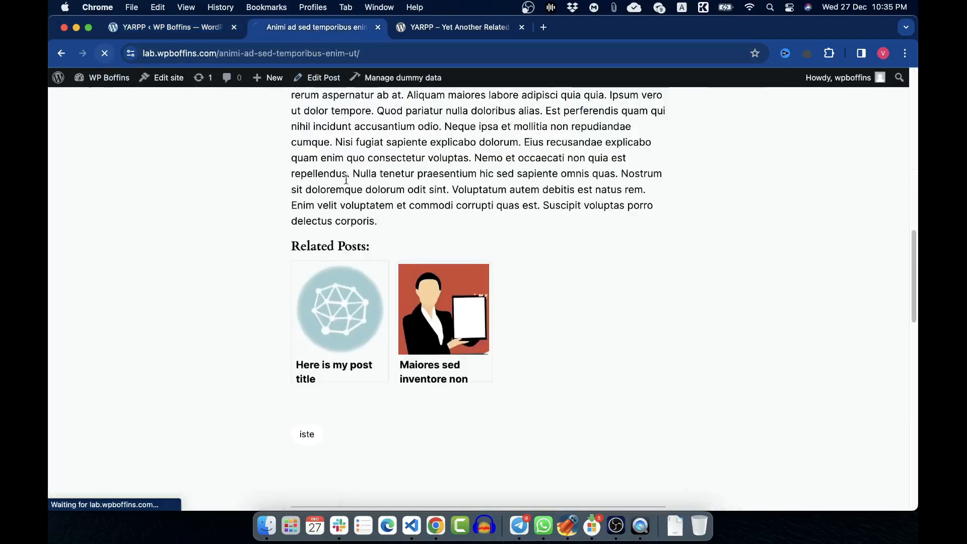
scroll(down, 3)
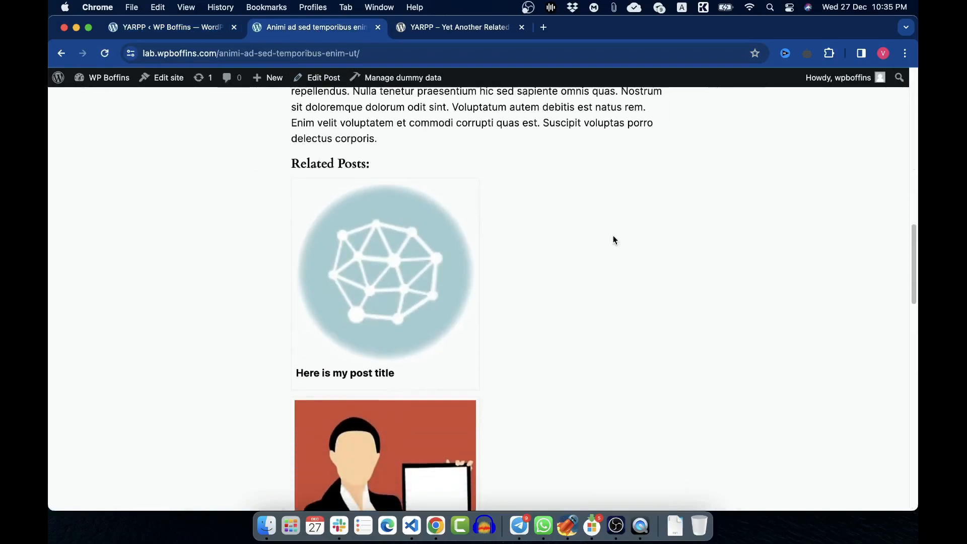
scroll(down, 3)
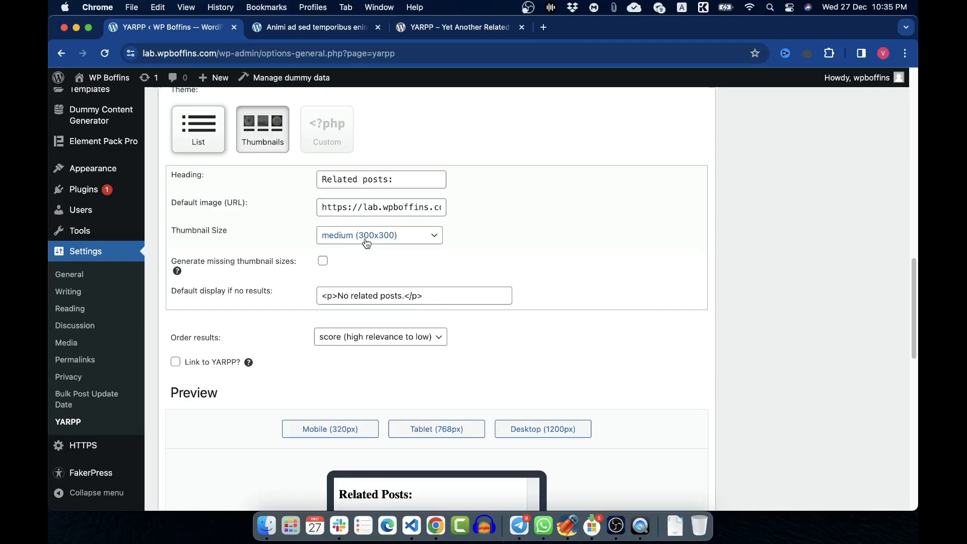
mouse_move(380, 241)
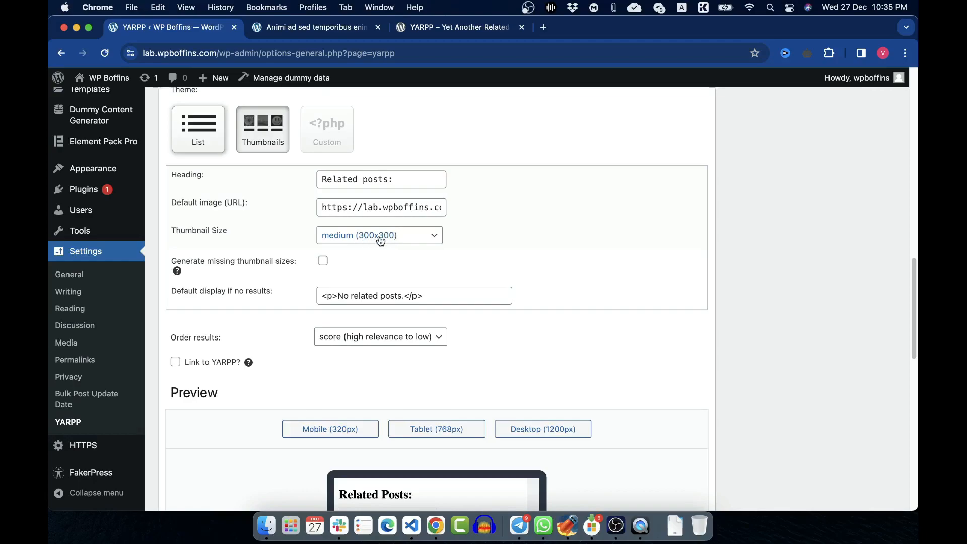
Keep the medium thumbnail size, switch YARPP to the List theme and save.
click(378, 235)
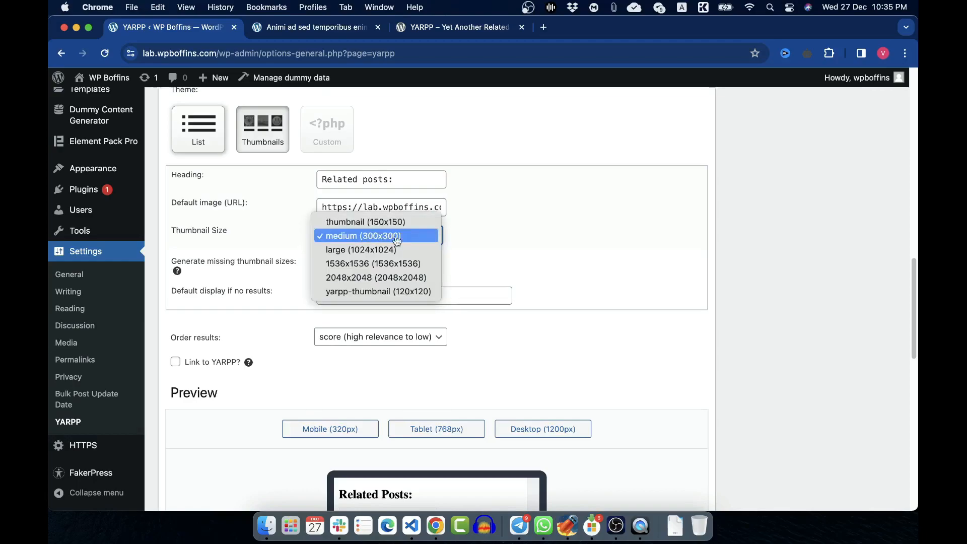
click(362, 236)
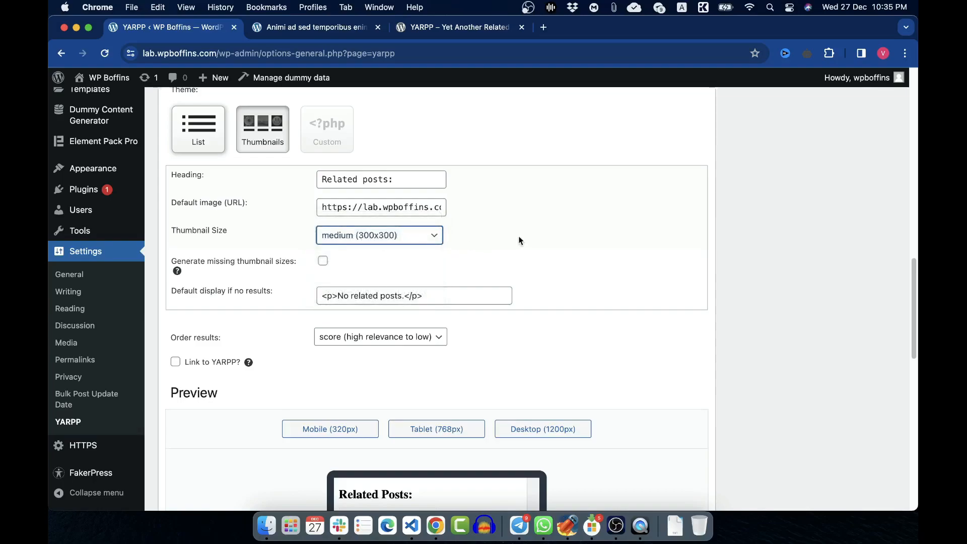
mouse_move(517, 314)
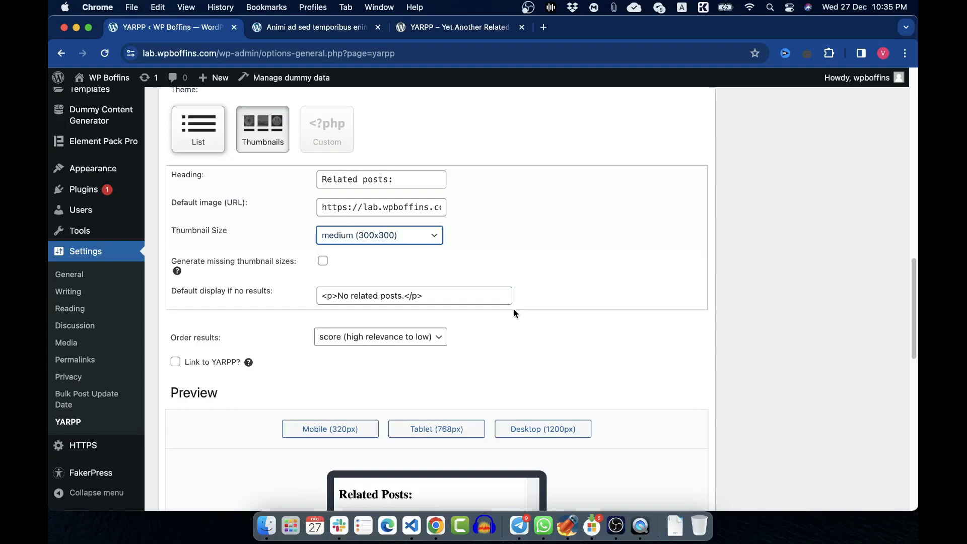
mouse_move(515, 307)
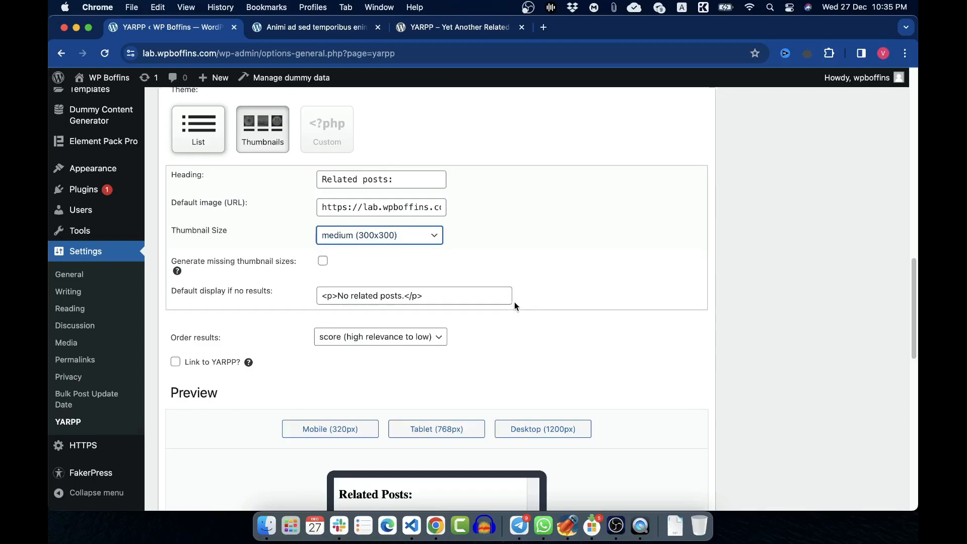
click(198, 129)
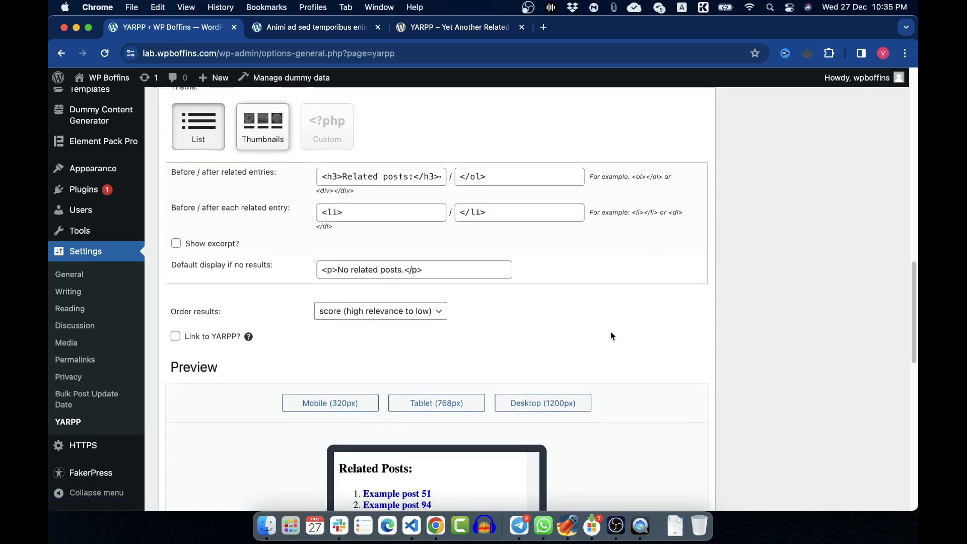
scroll(down, 3)
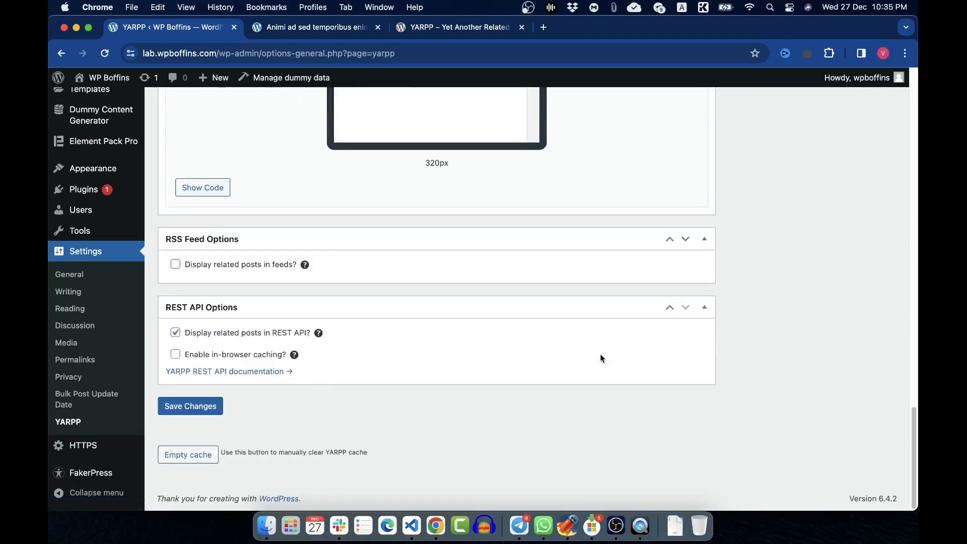
mouse_move(195, 412)
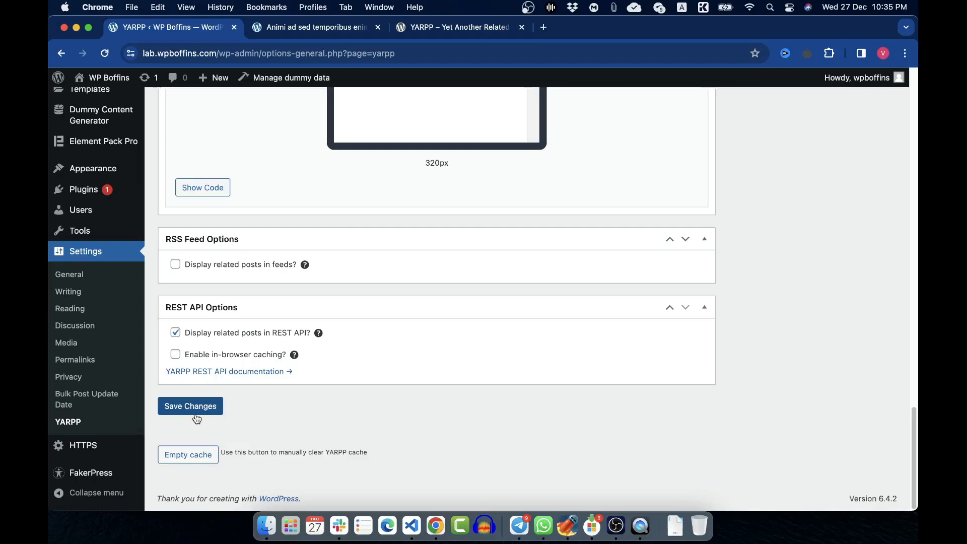
click(190, 406)
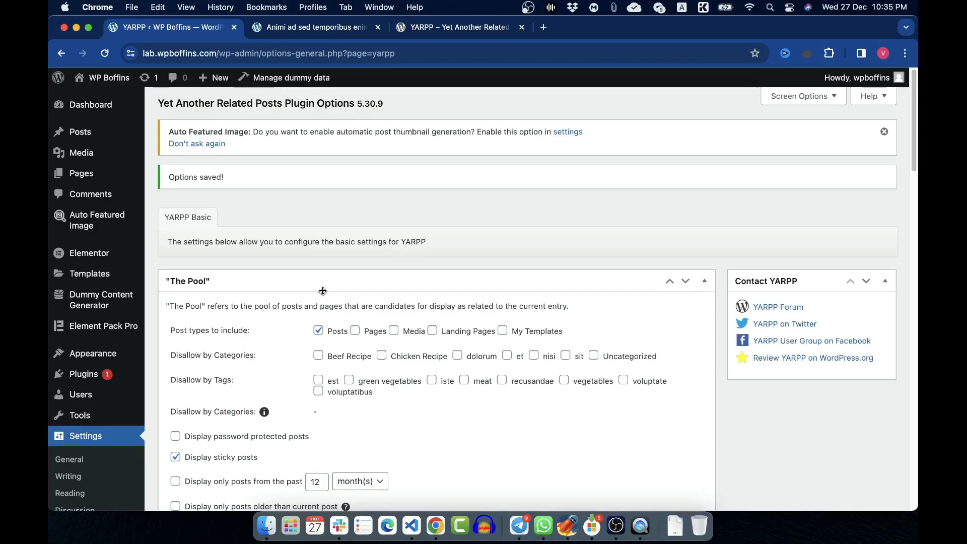
scroll(down, 3)
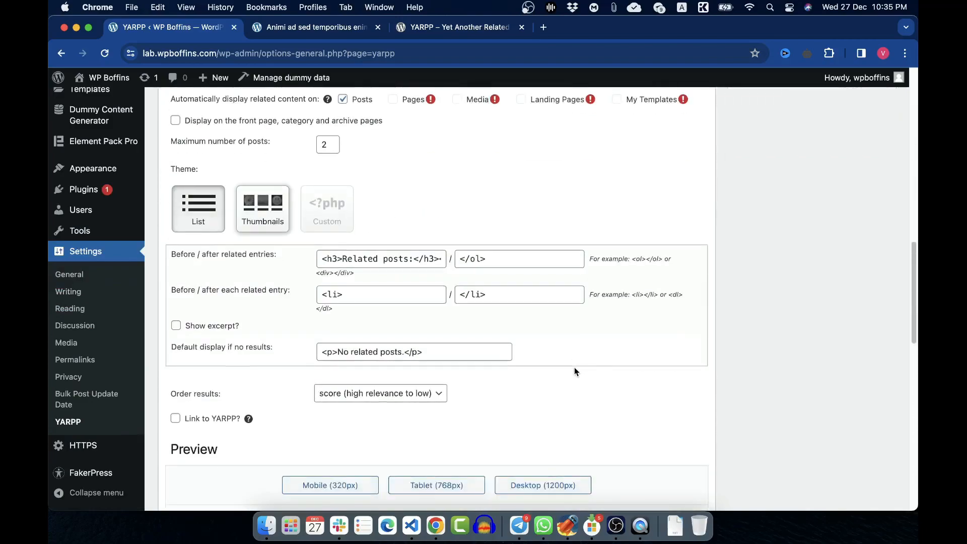
scroll(down, 3)
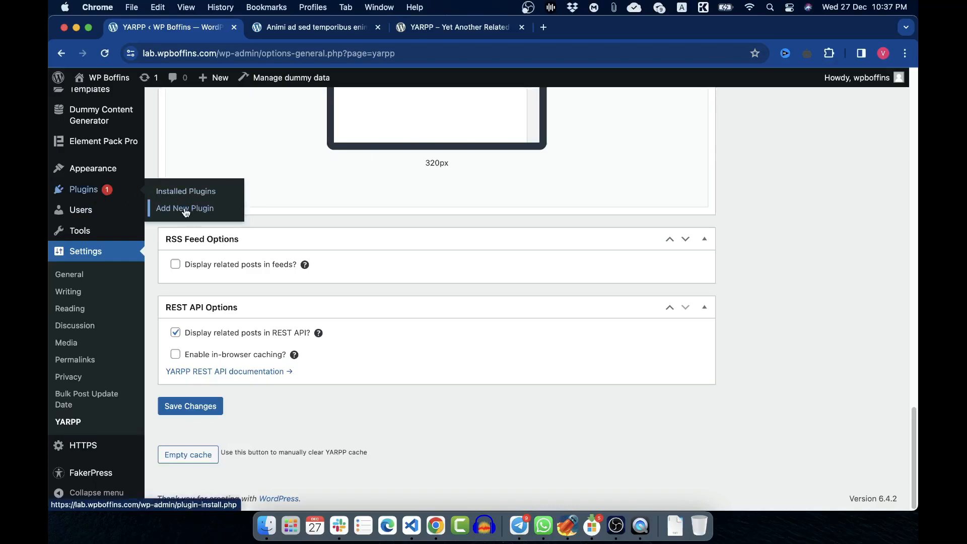
Install and activate the Internal Linking of Related Contents plugin.
click(184, 208)
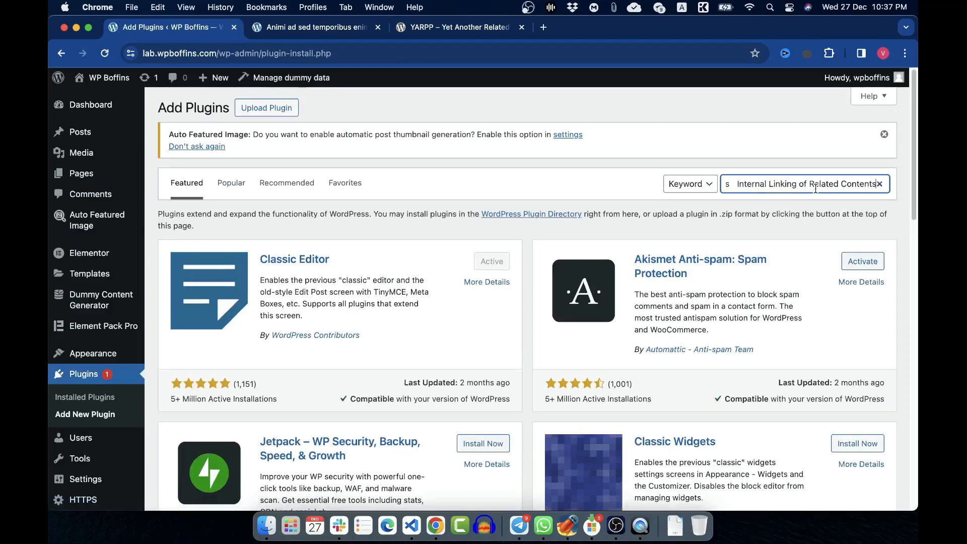
key(Return)
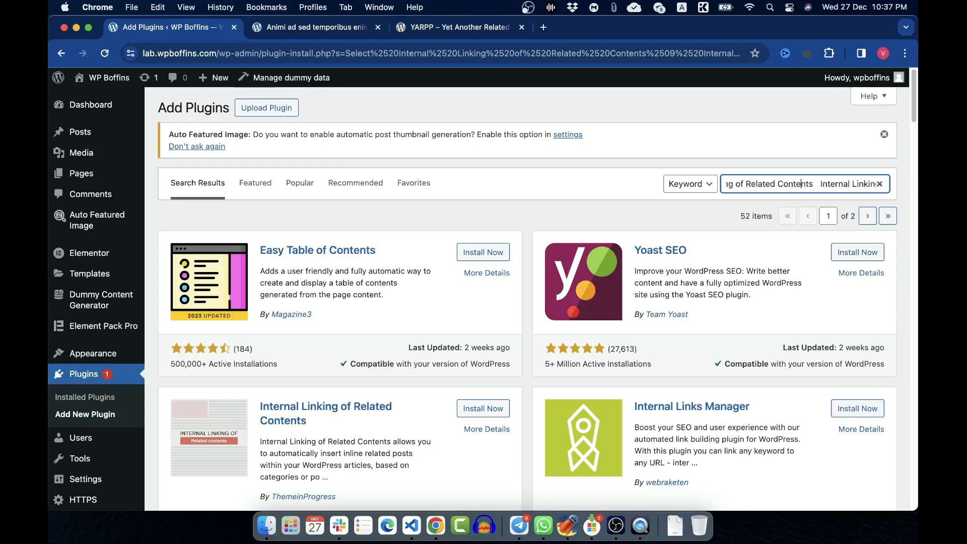
scroll(down, 3)
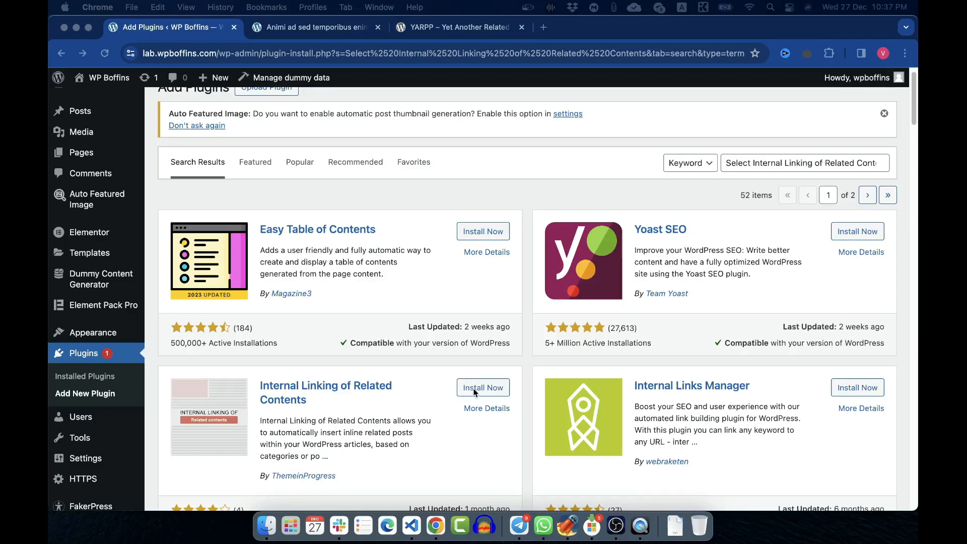
click(483, 387)
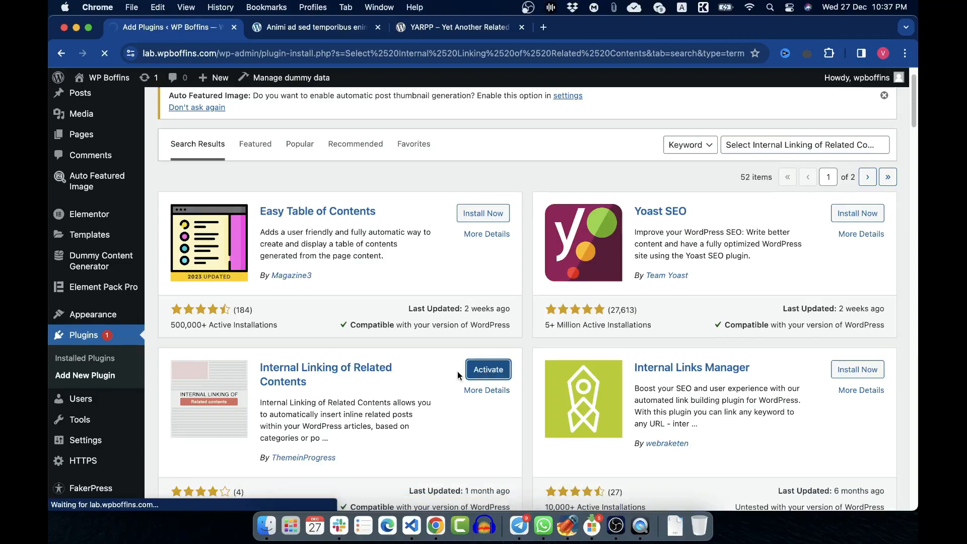
click(487, 368)
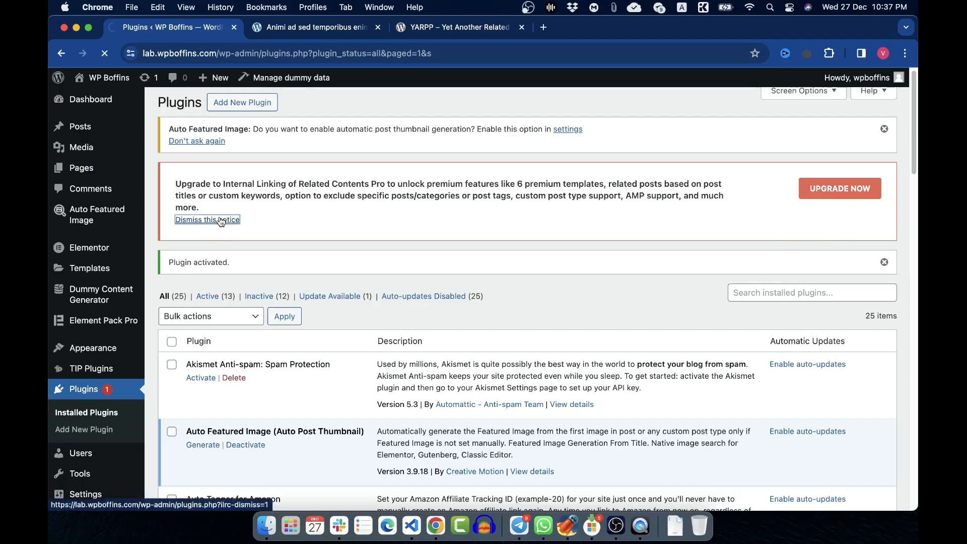
Dismiss the Pro upgrade notice and go to the Internal Linking of Related Contents settings.
click(206, 219)
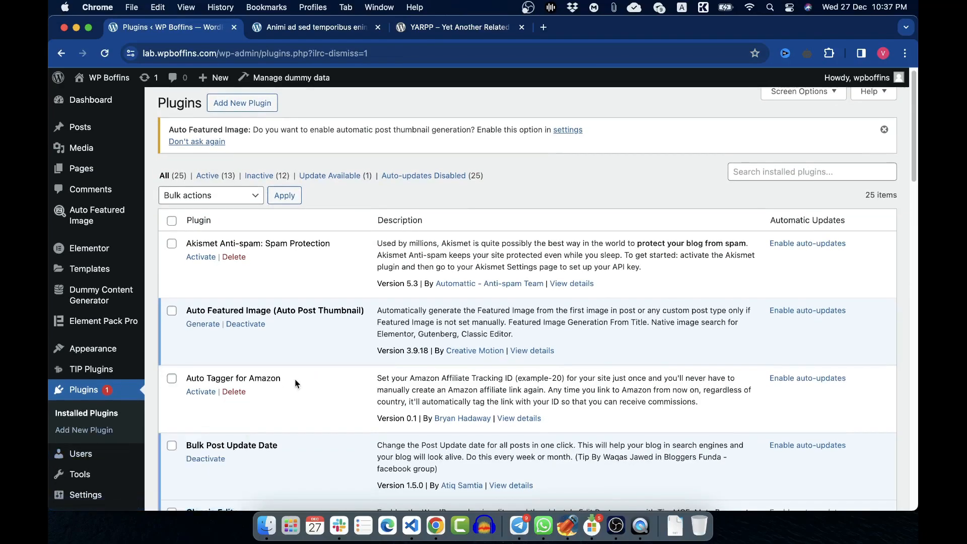
scroll(down, 3)
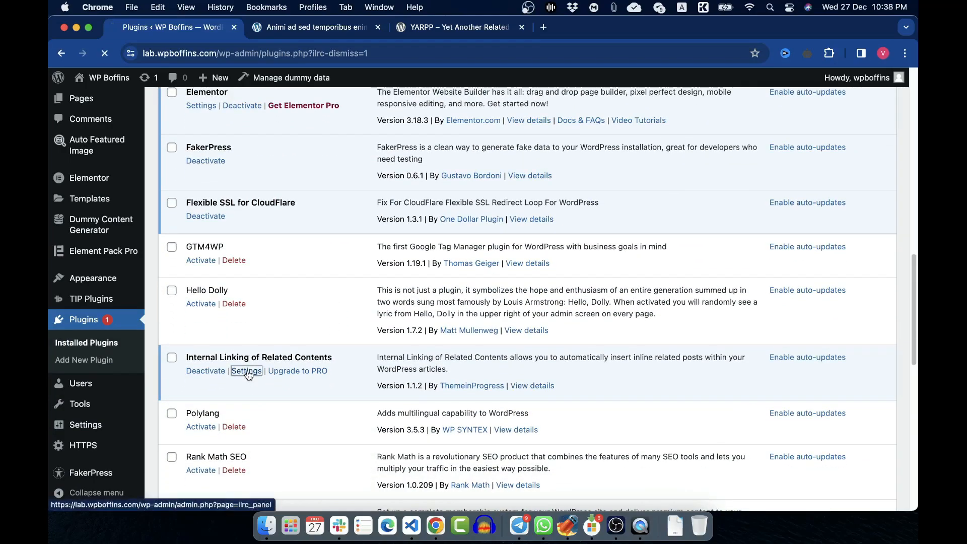
click(245, 370)
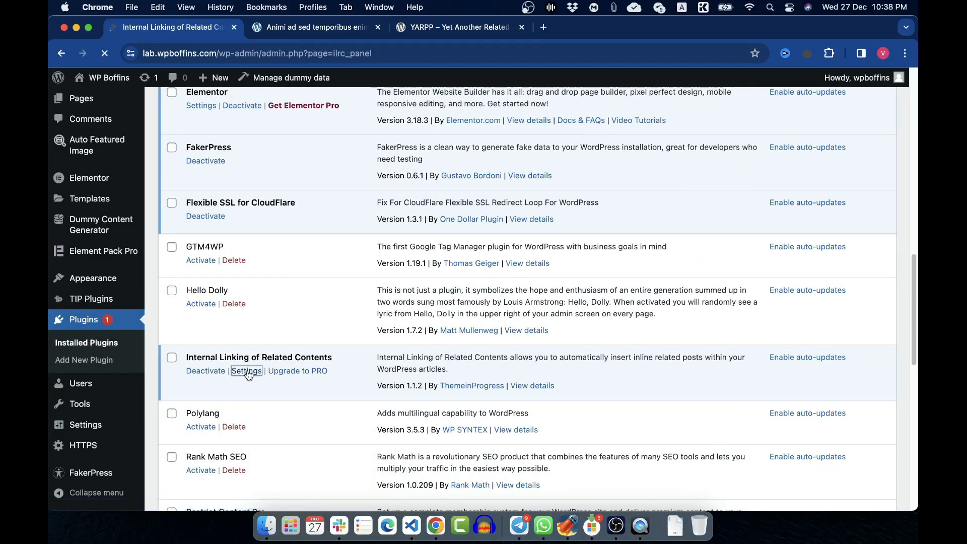
click(246, 371)
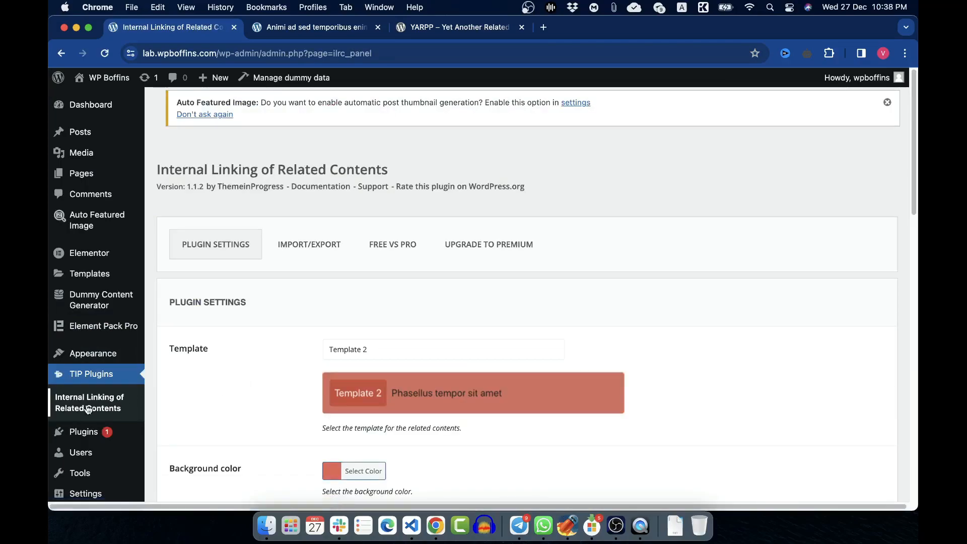
mouse_move(104, 388)
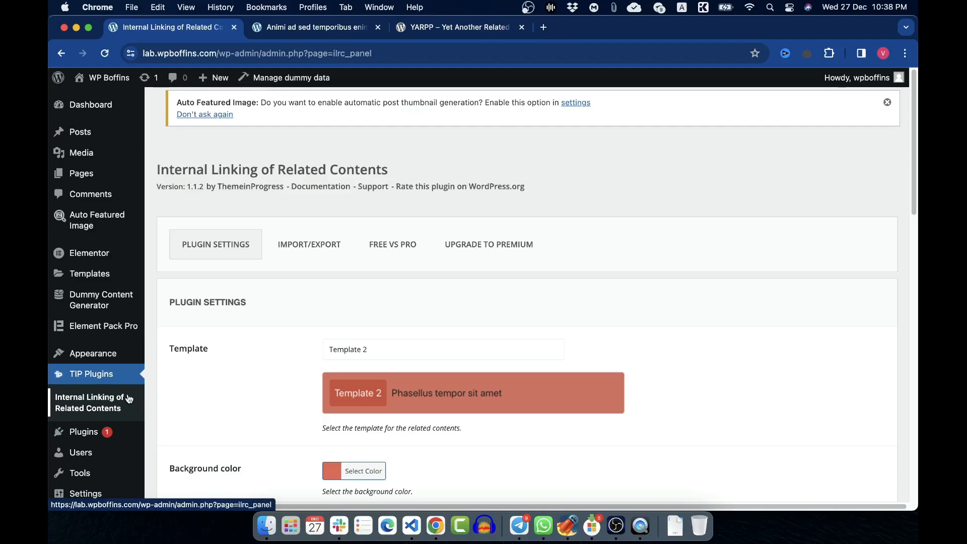
mouse_move(83, 408)
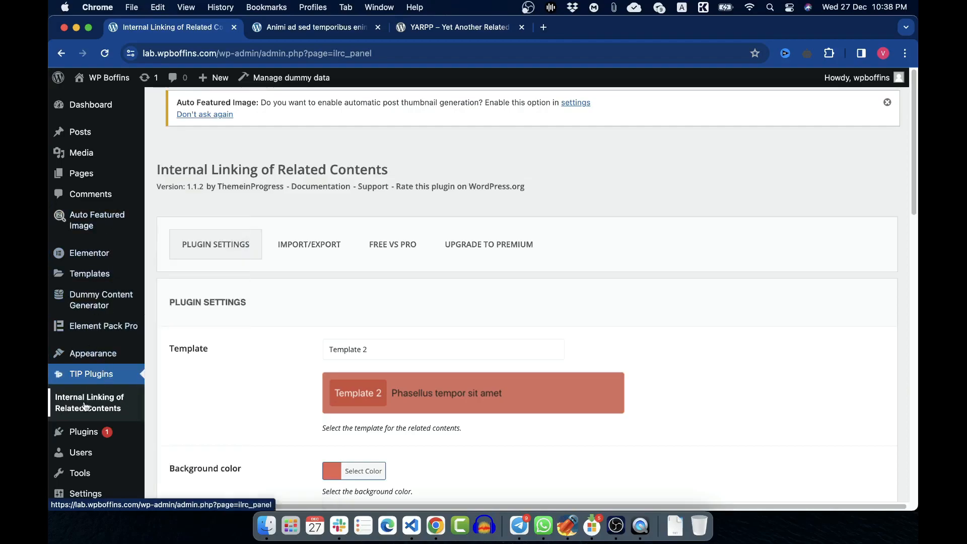
Save the related contents settings with their Template 2 defaults.
scroll(down, 3)
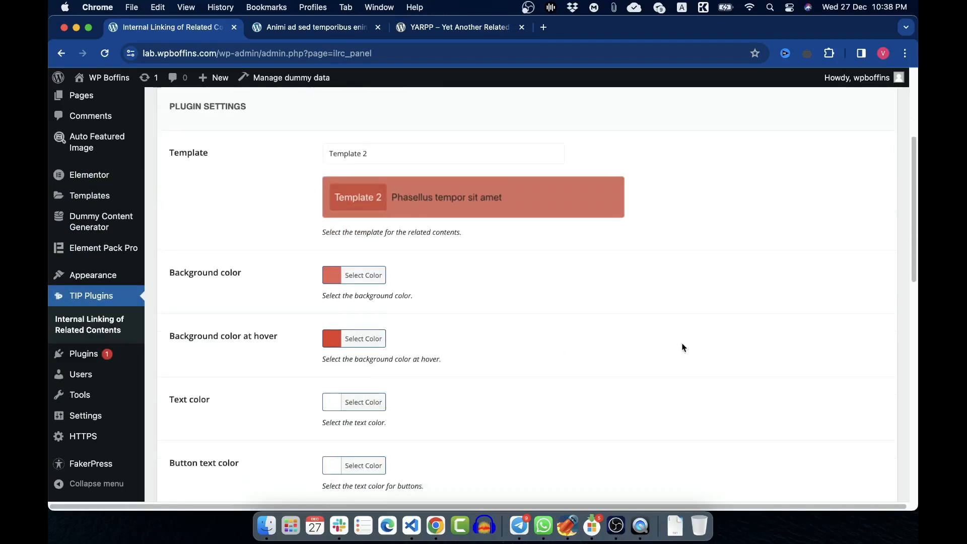
scroll(down, 3)
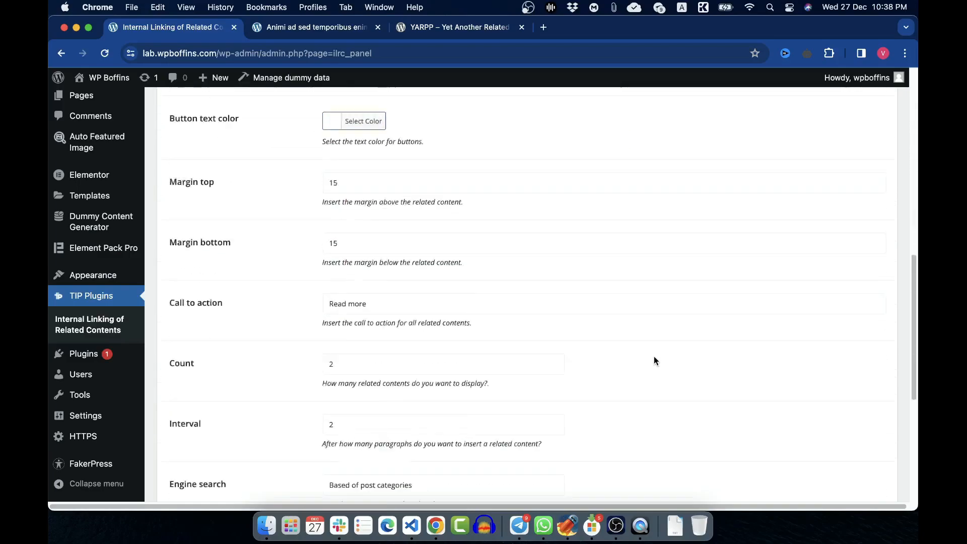
scroll(down, 3)
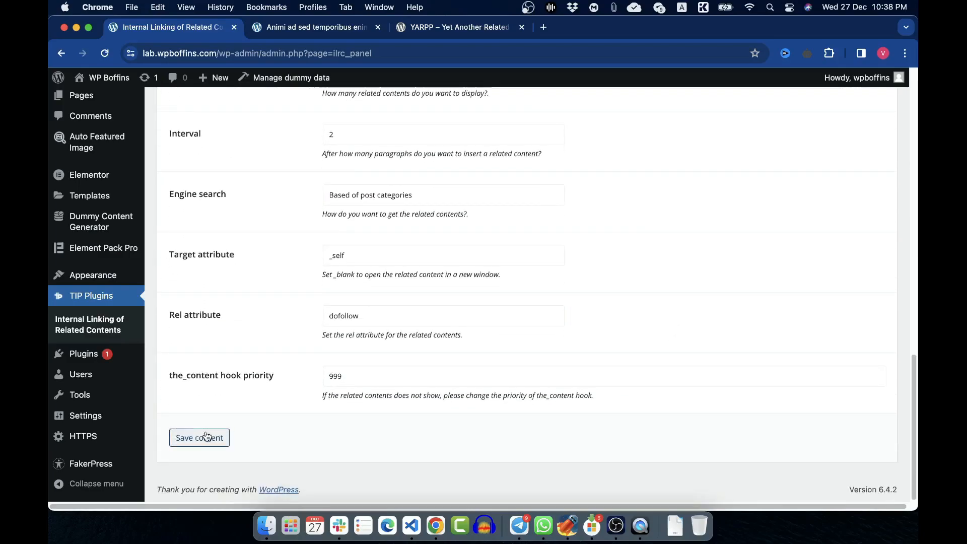
click(200, 437)
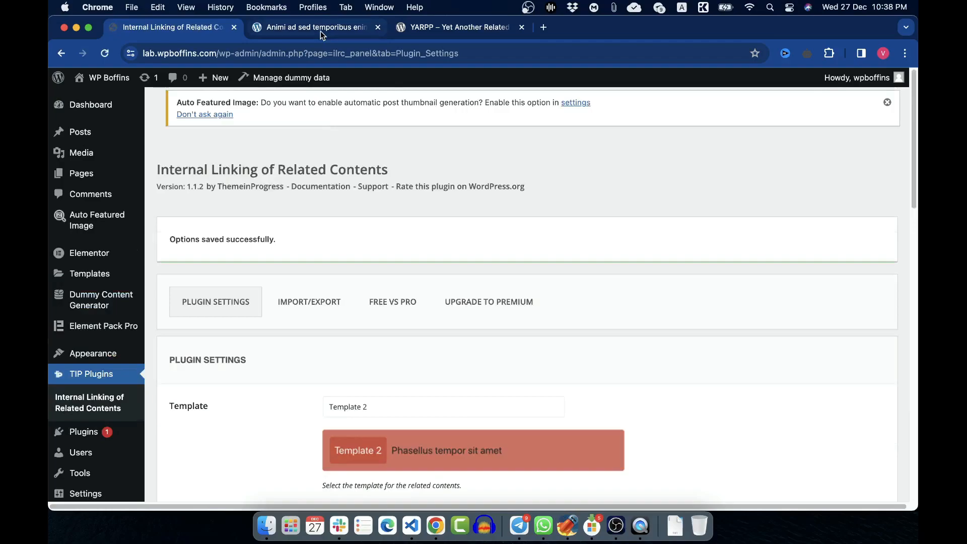
Check the live post's Template 2 Read more box, then return to the plugin settings.
click(315, 27)
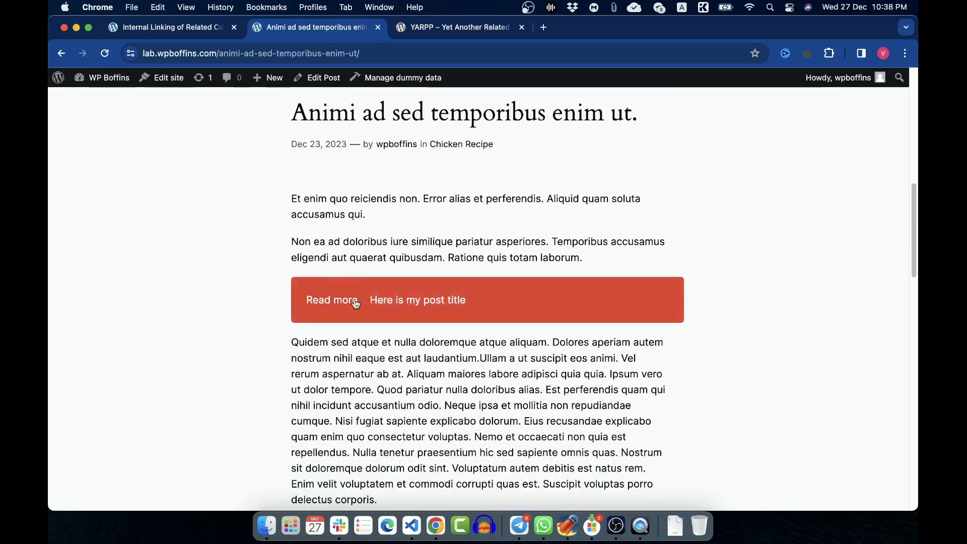
scroll(down, 3)
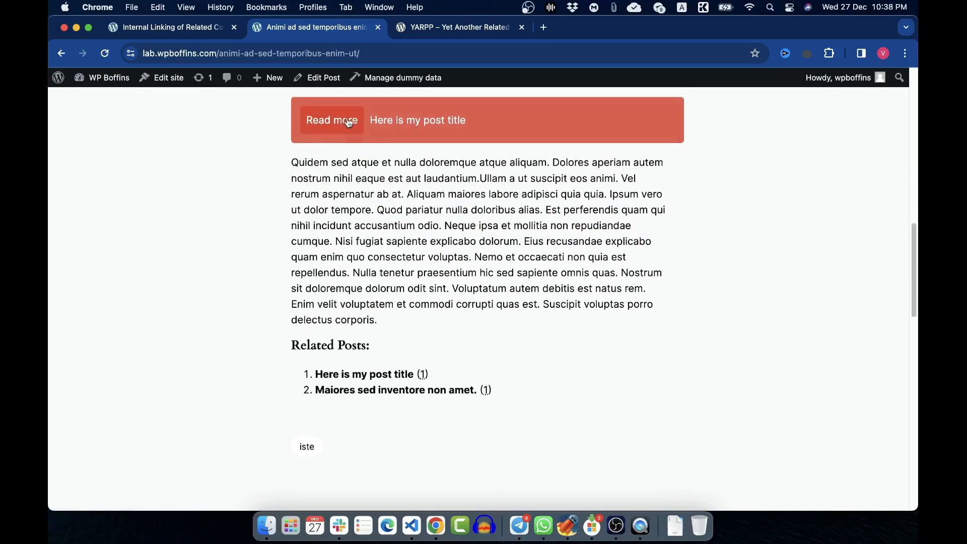
scroll(up, 3)
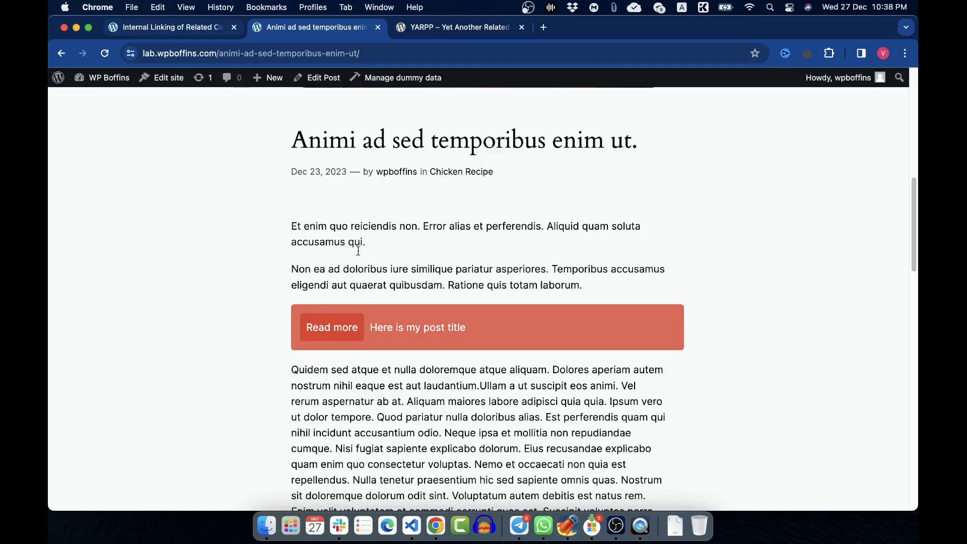
mouse_move(376, 265)
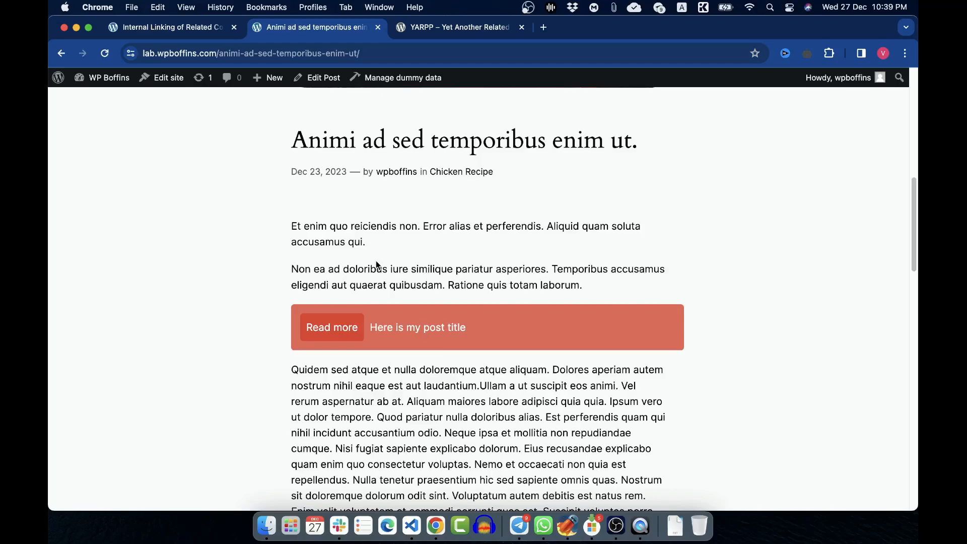
click(173, 28)
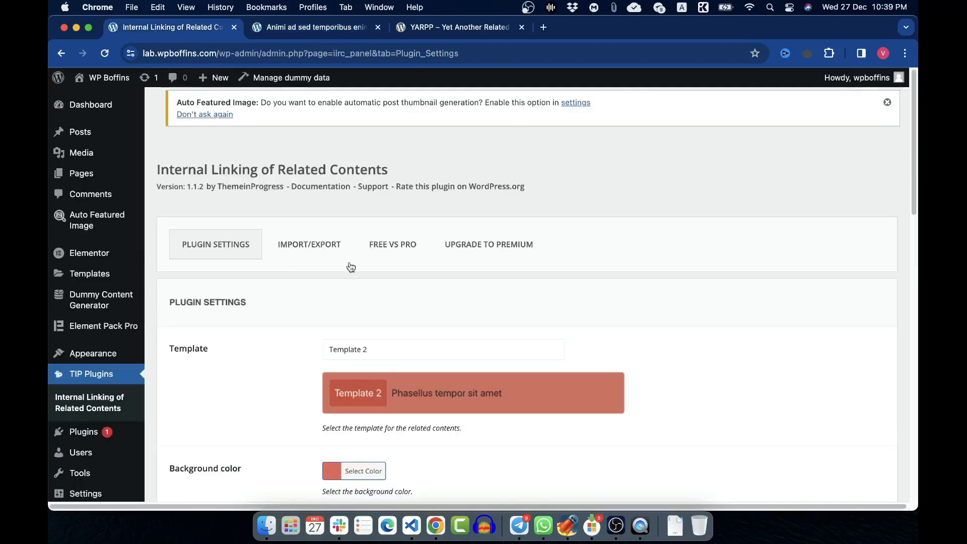
Switch the related box to Template 1 with a white background colour.
click(443, 349)
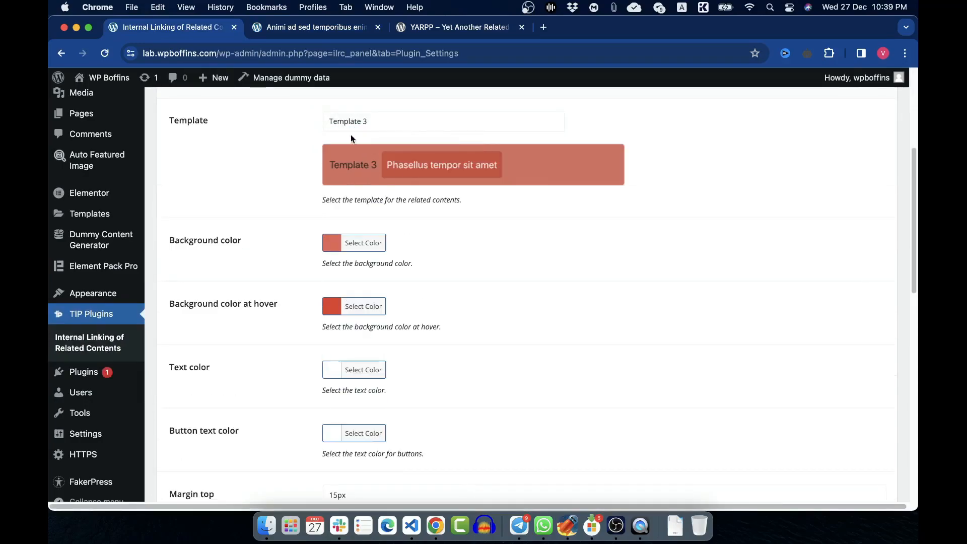
click(442, 121)
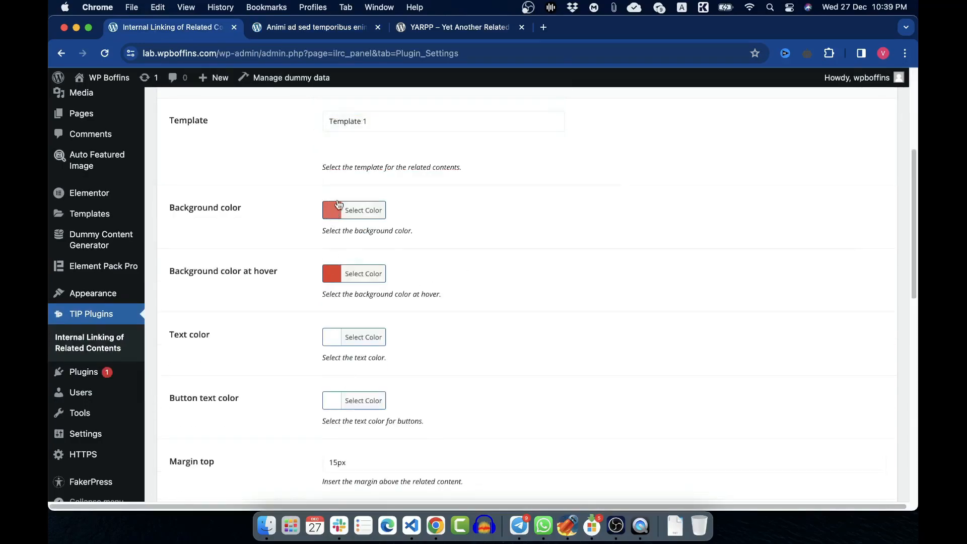
scroll(up, 3)
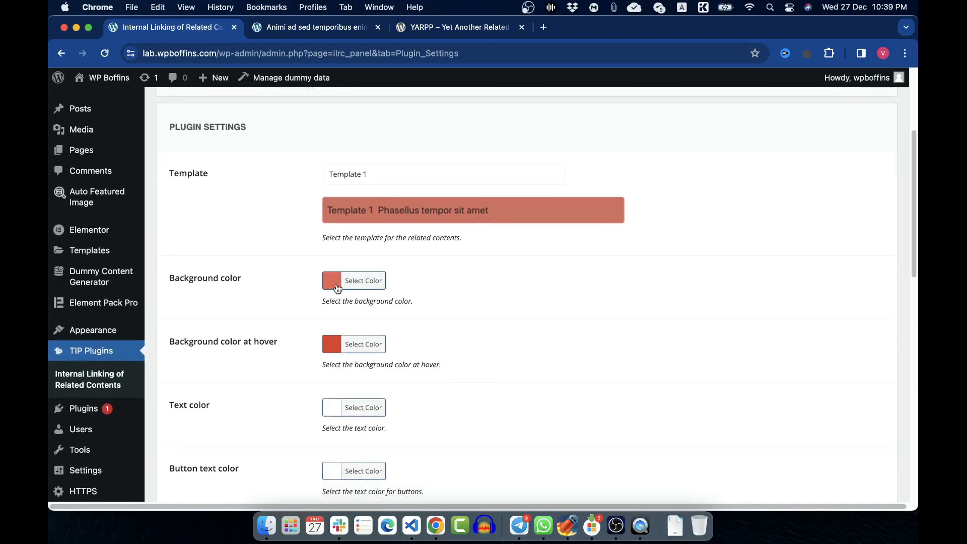
click(363, 281)
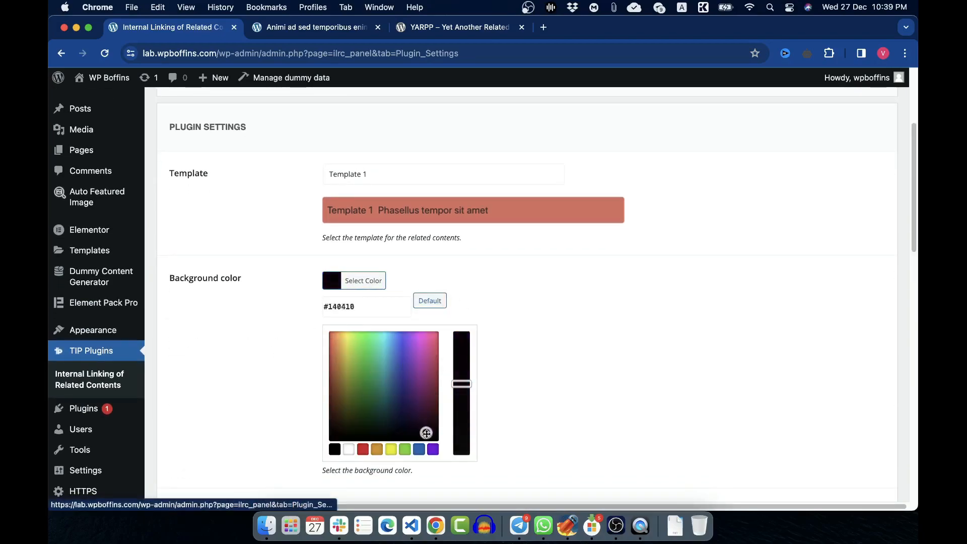
click(348, 448)
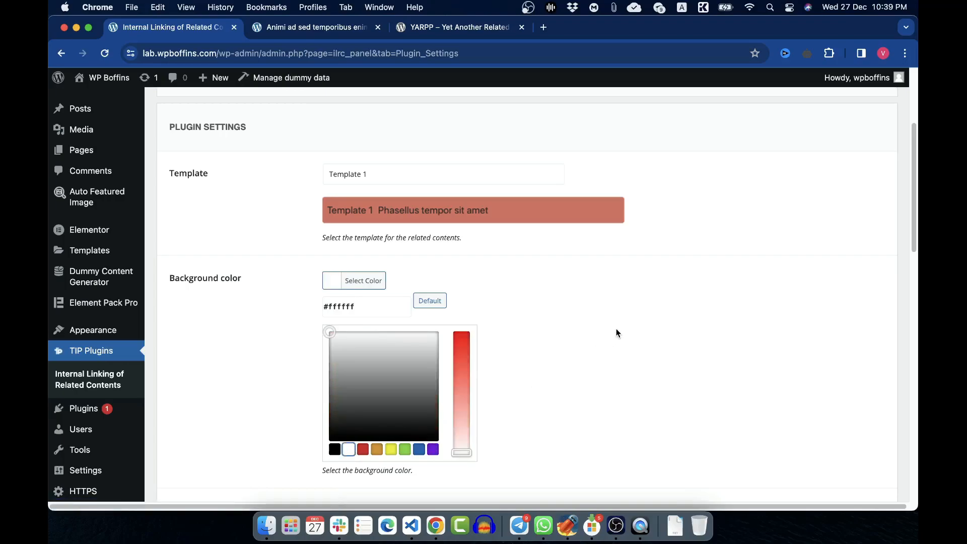
Set the hover background colour to green, save, and view the green box on the post.
click(354, 343)
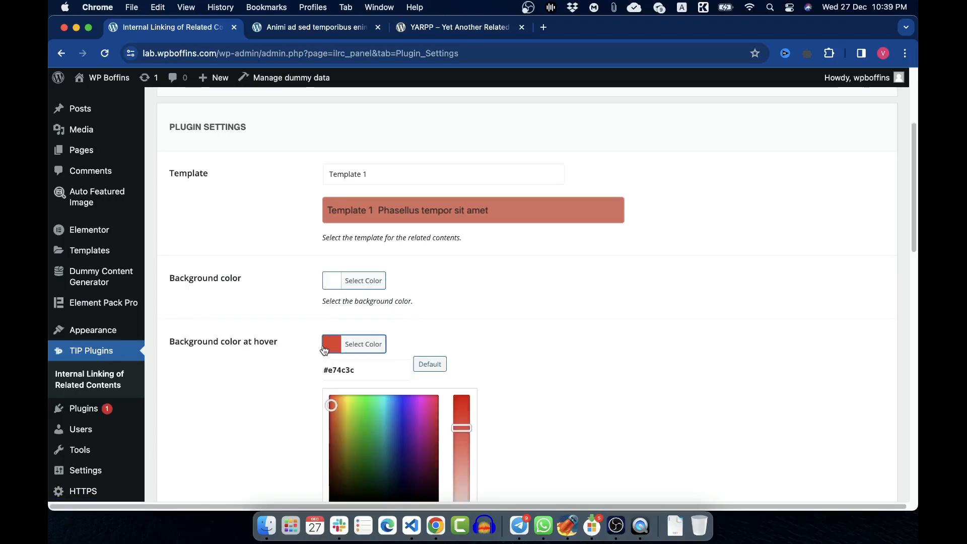
scroll(down, 3)
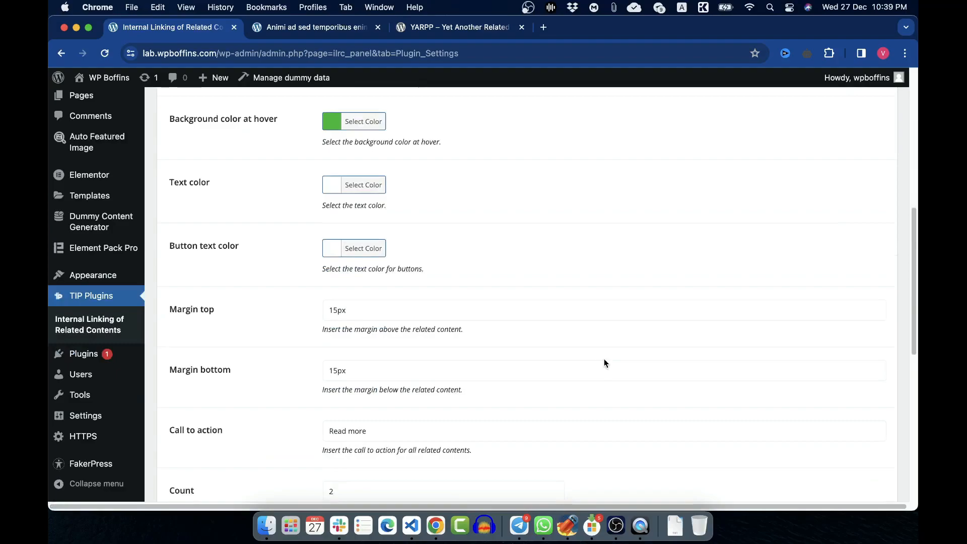
scroll(down, 3)
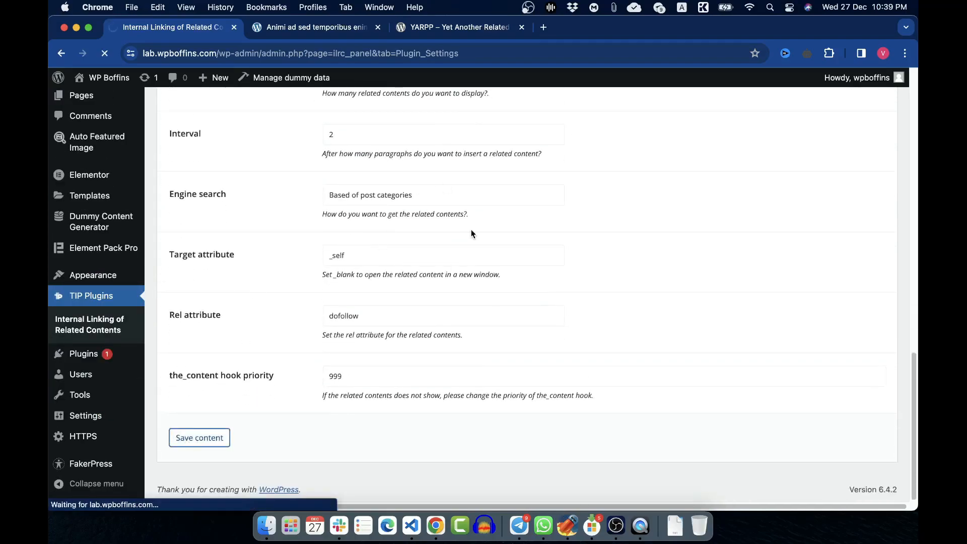
click(315, 27)
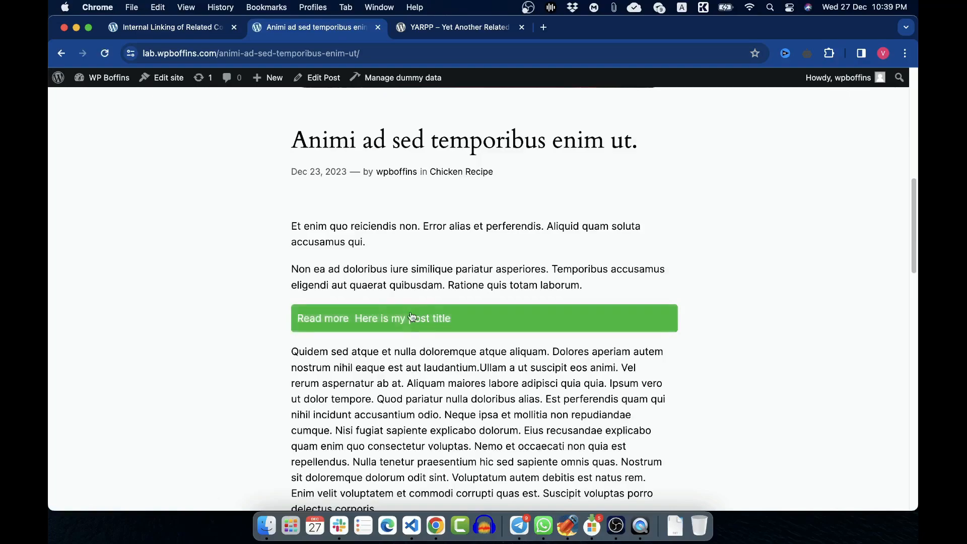
Set the related box text colour to blue with Button text color checked, save, and view the post.
click(173, 26)
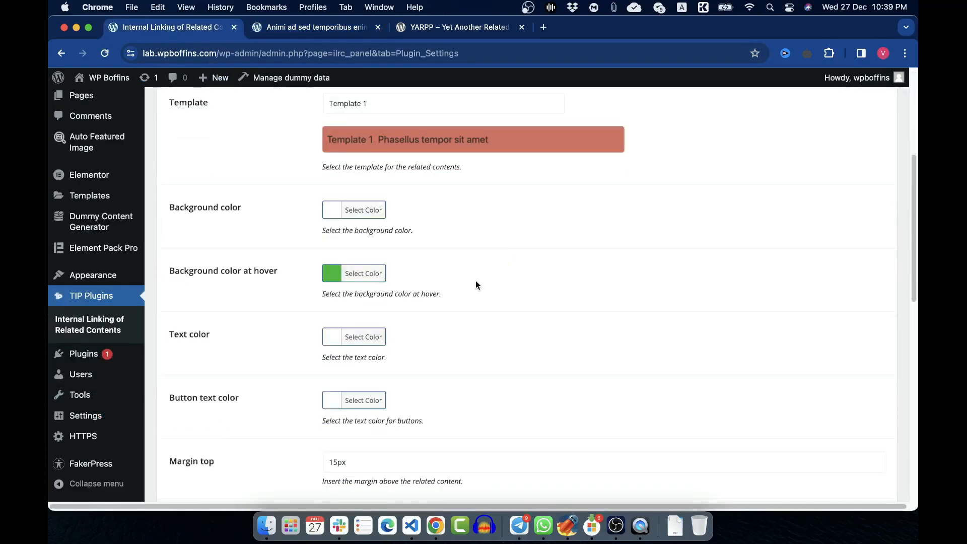
mouse_move(467, 335)
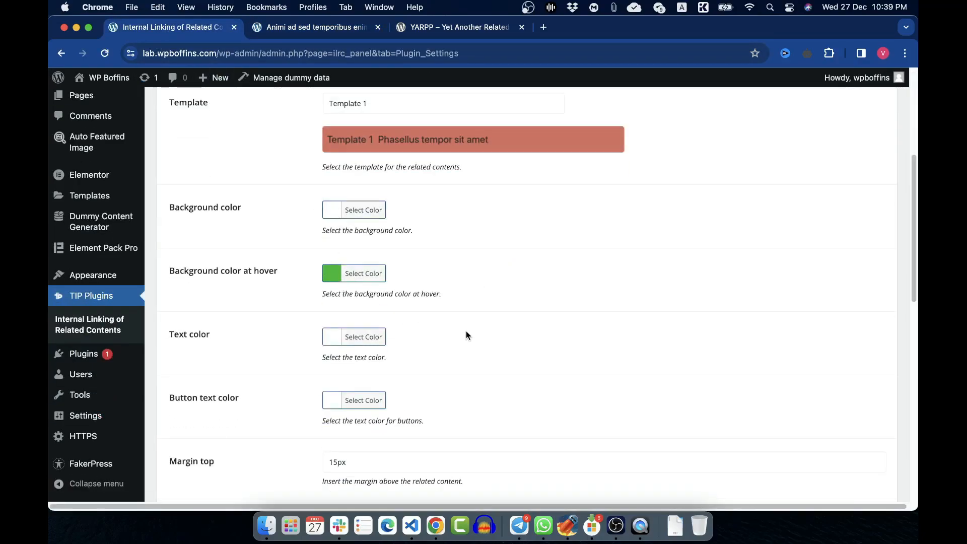
click(363, 336)
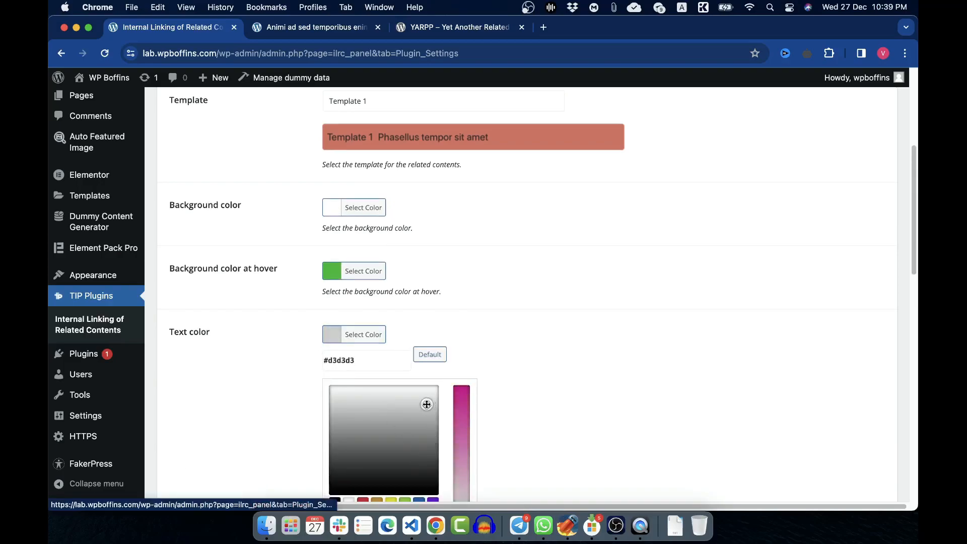
scroll(down, 3)
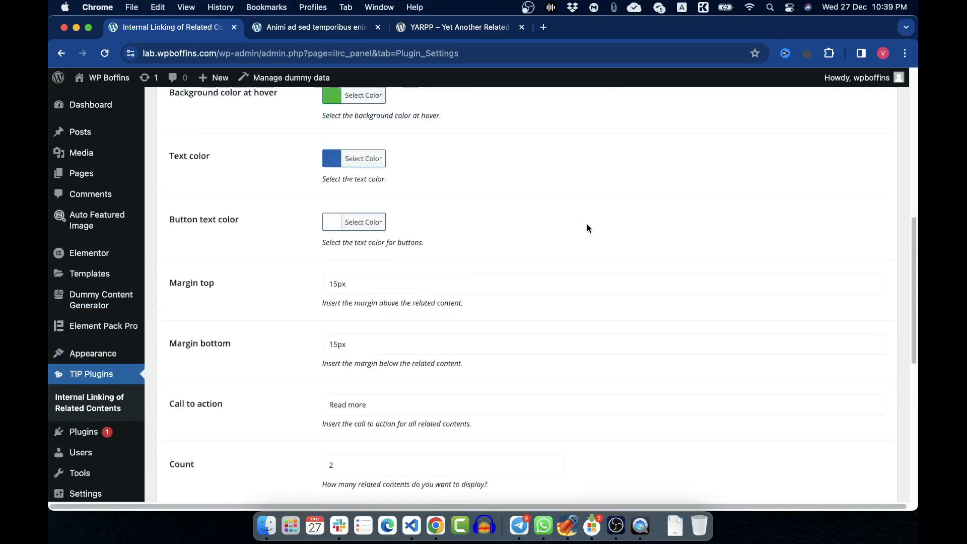
click(333, 222)
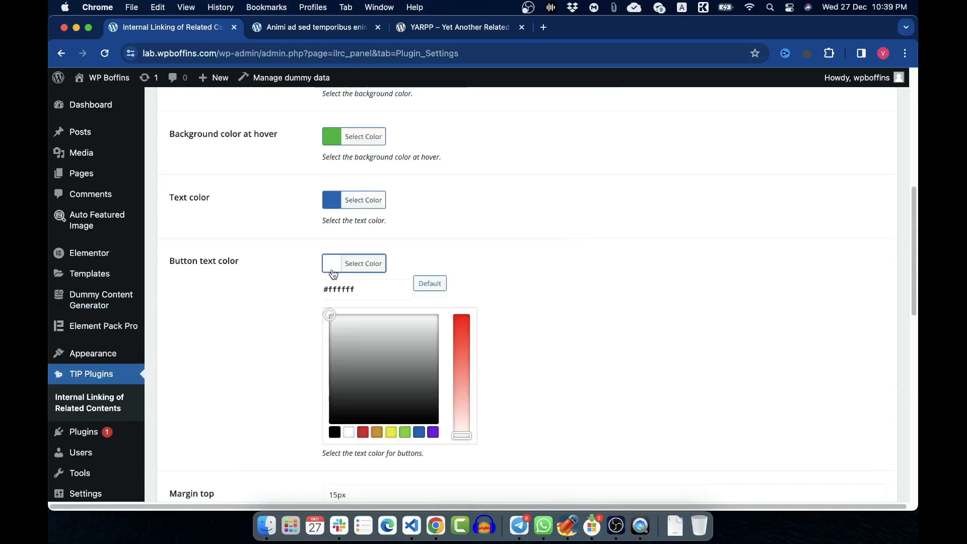
scroll(down, 3)
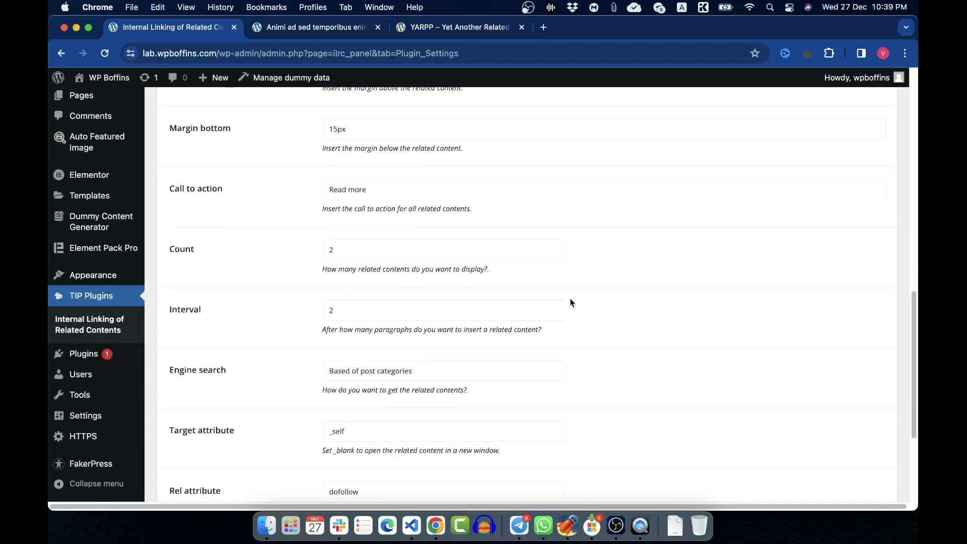
click(315, 28)
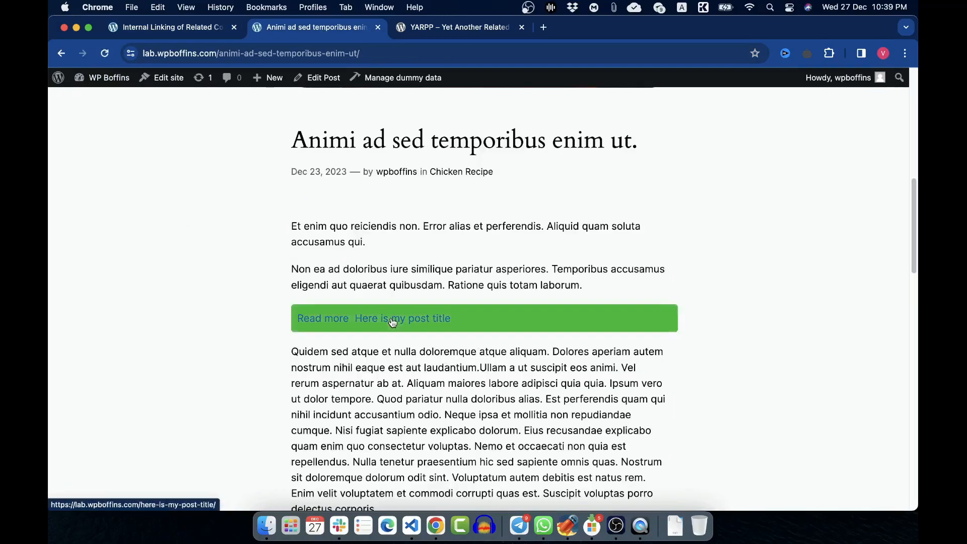
Review the plugin settings showing the white background, green hover and blue text colours.
click(173, 27)
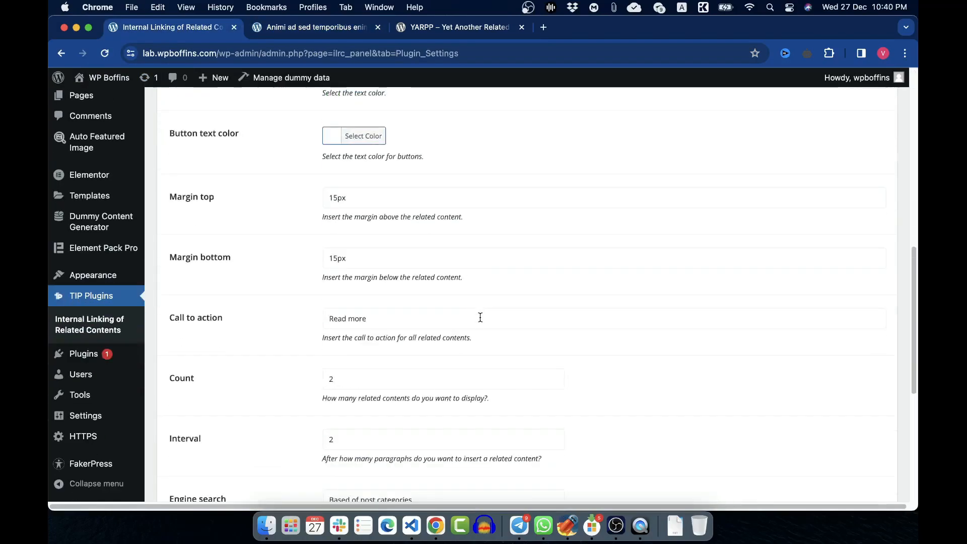
scroll(down, 3)
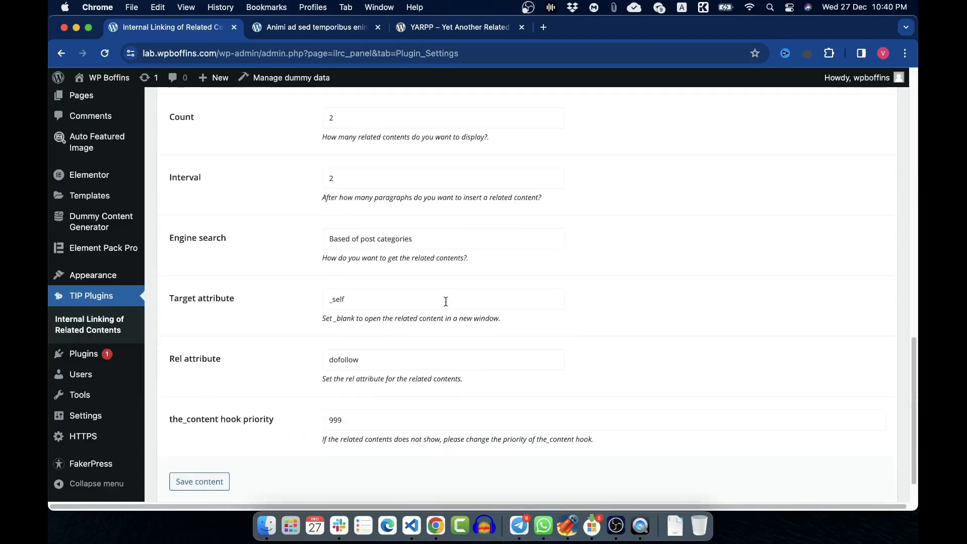
scroll(up, 3)
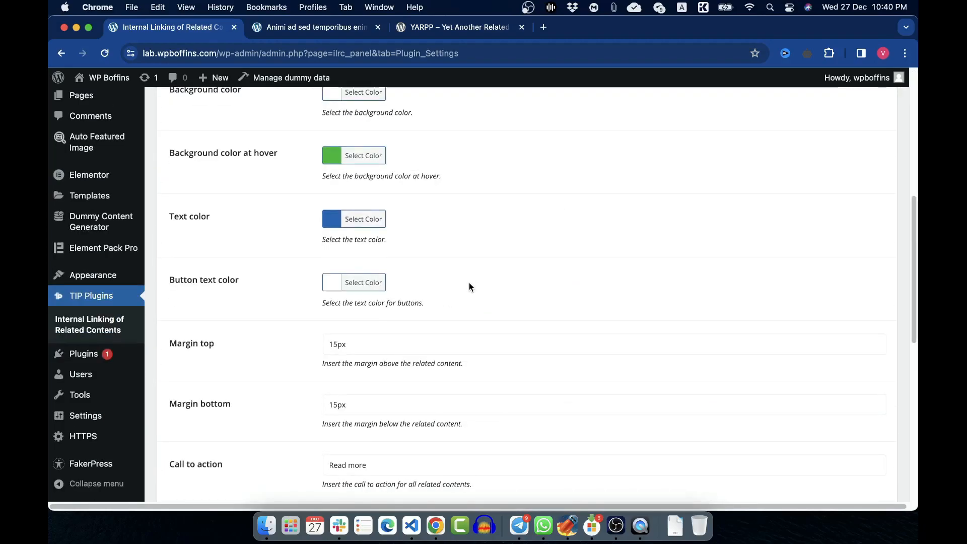
mouse_move(537, 313)
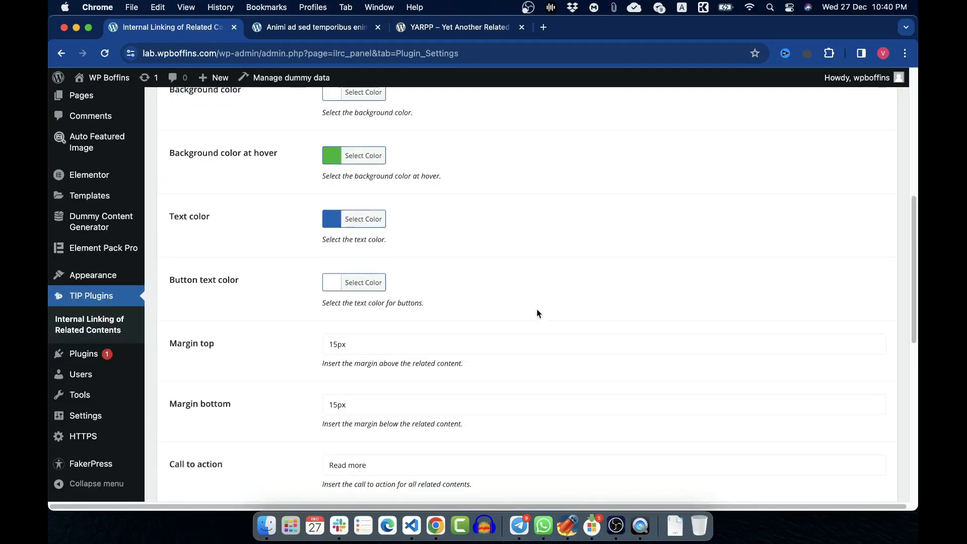
mouse_move(560, 292)
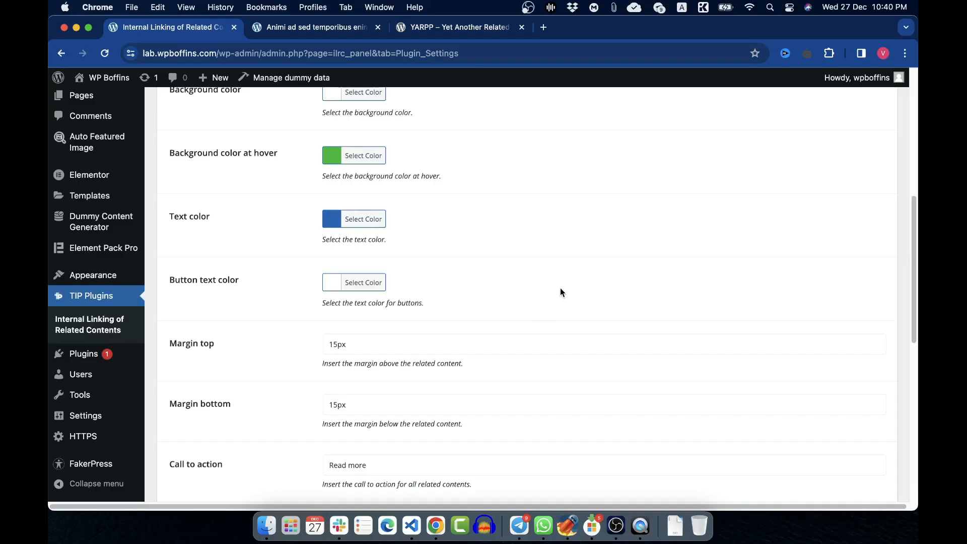
mouse_move(190, 383)
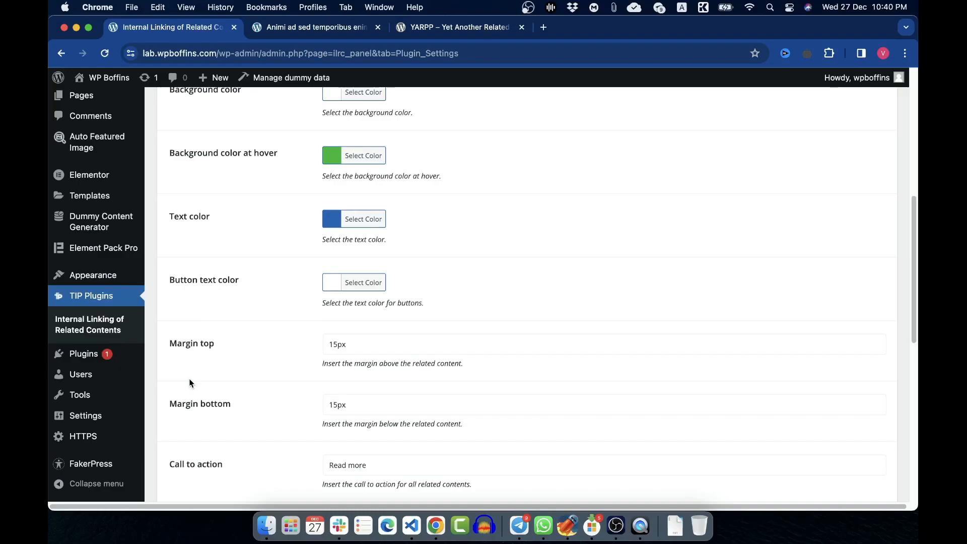
scroll(down, 3)
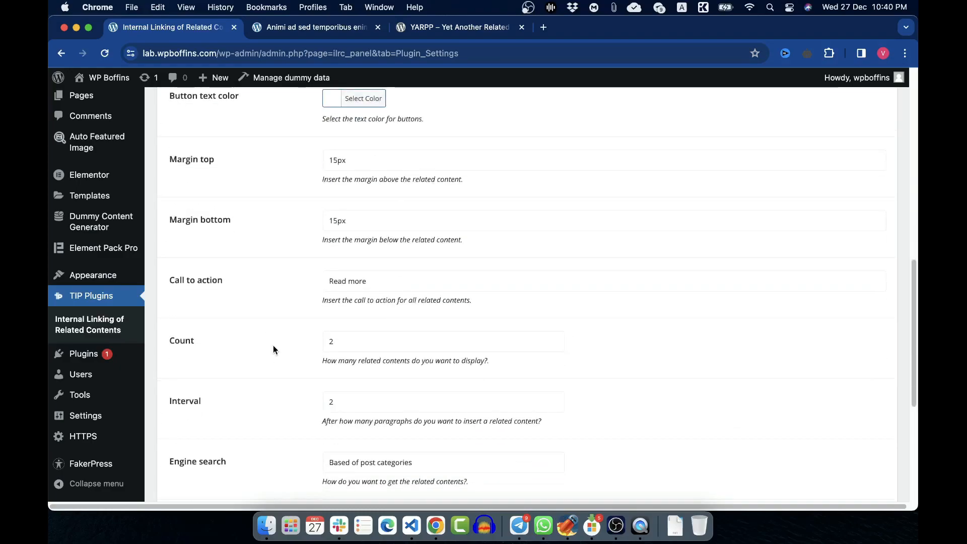